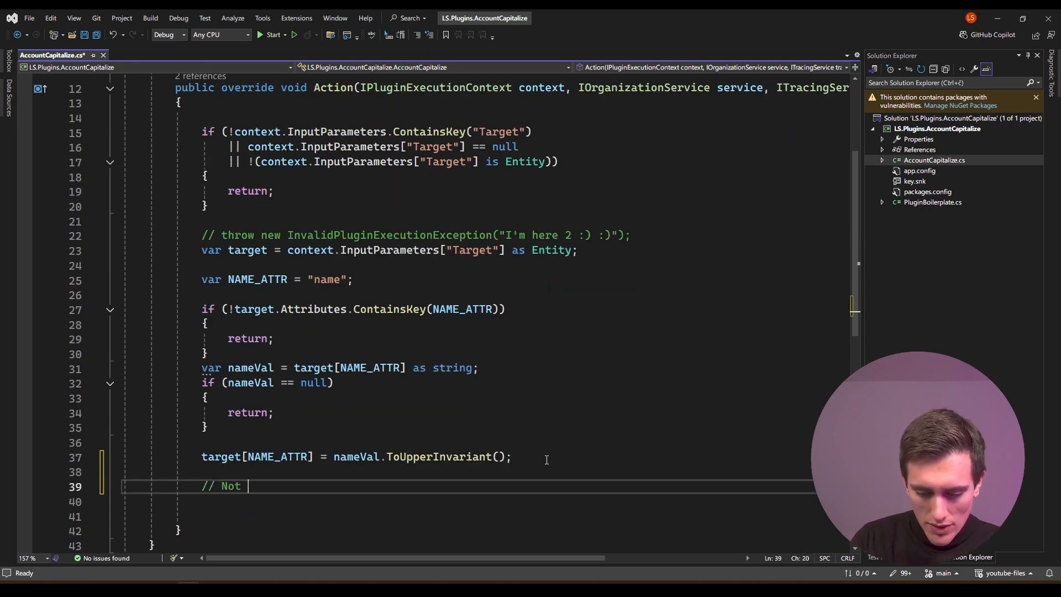
Write the three requirement comments (no target, no name, must capitalize) under the ToUpperInvariant line
{"action": "type", "text": "breake"}
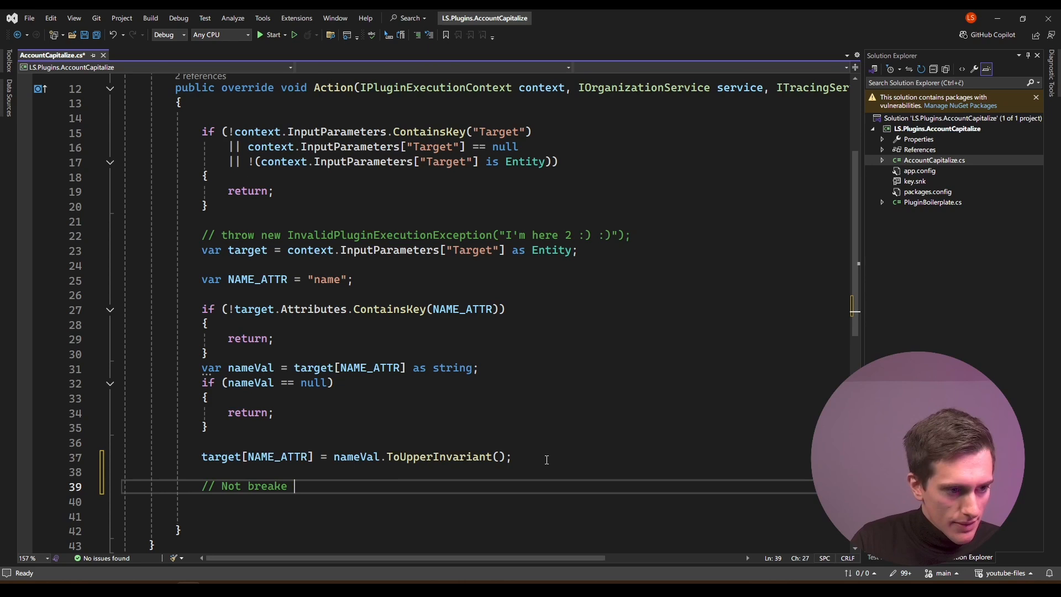
{"action": "type", "text": "if there's no target"}
{"action": "left_click", "coordinate": [468, 502]}
{"action": "type", "text": "// Not"}
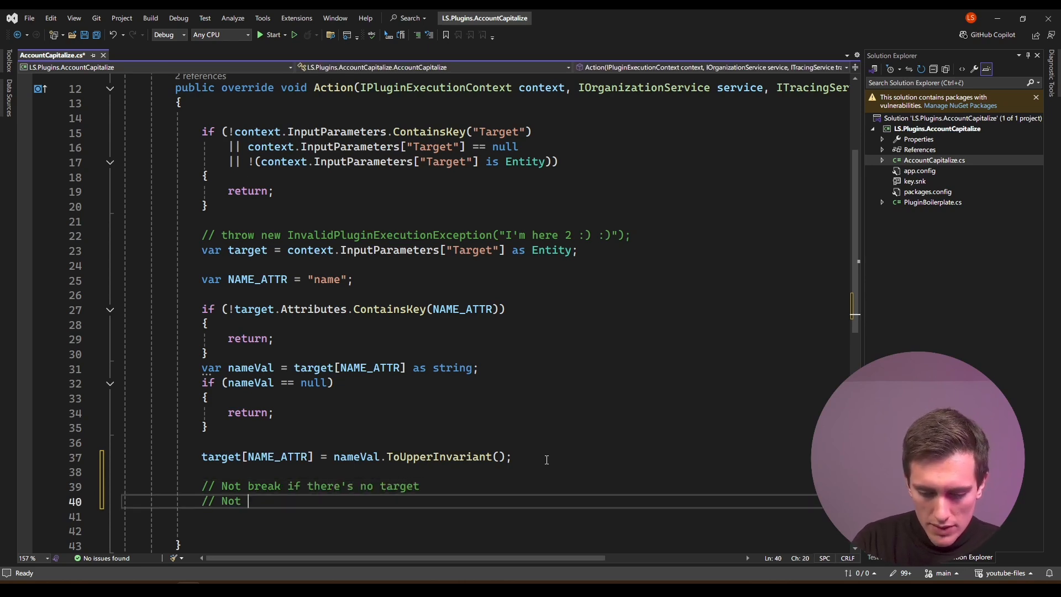
{"action": "type", "text": "break if there's no NAME ont he aacount"}
{"action": "left_click", "coordinate": [515, 515]}
{"action": "type", "text": "// Must Capitalize the account name"}
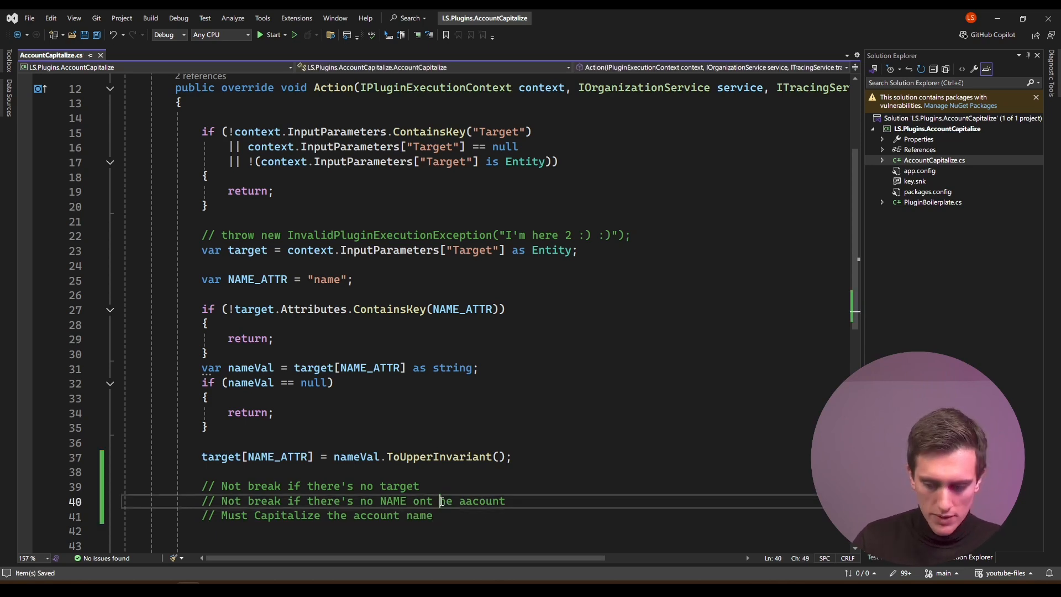
Add a new project to the solution and find the Unit Test Project (.NET Framework) template
{"action": "right_click", "coordinate": [947, 118]}
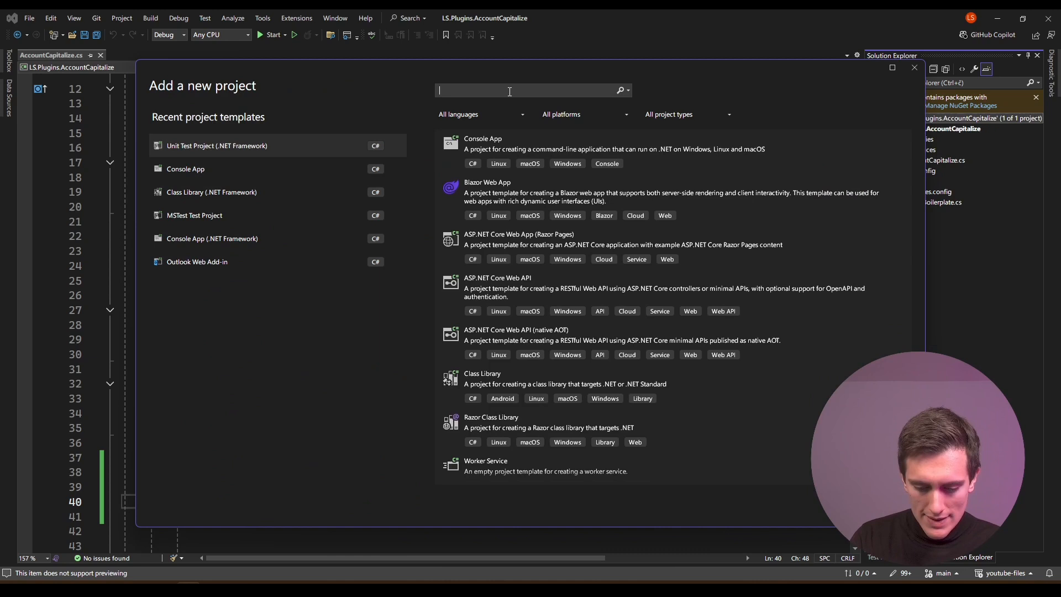
{"action": "type", "text": "unit teste"}
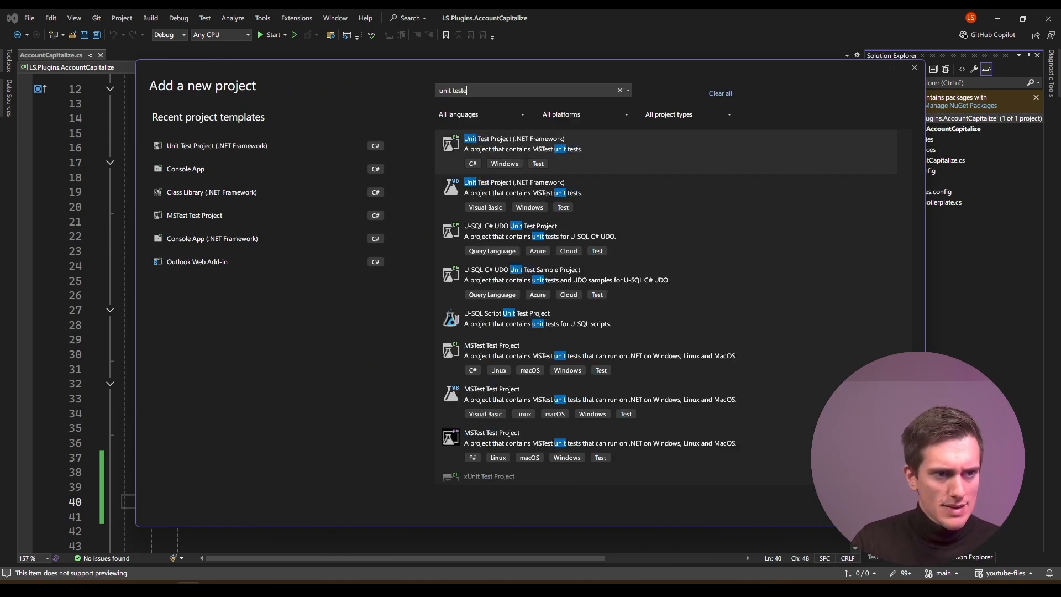
{"action": "key", "text": "Backspace"}
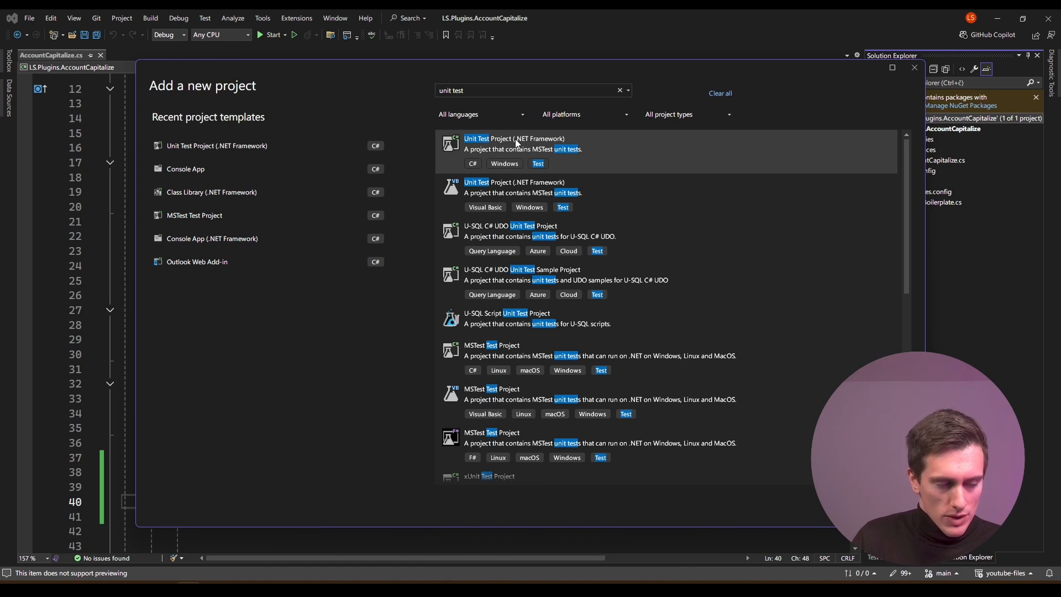
{"action": "mouse_move", "coordinate": [1008, 131]}
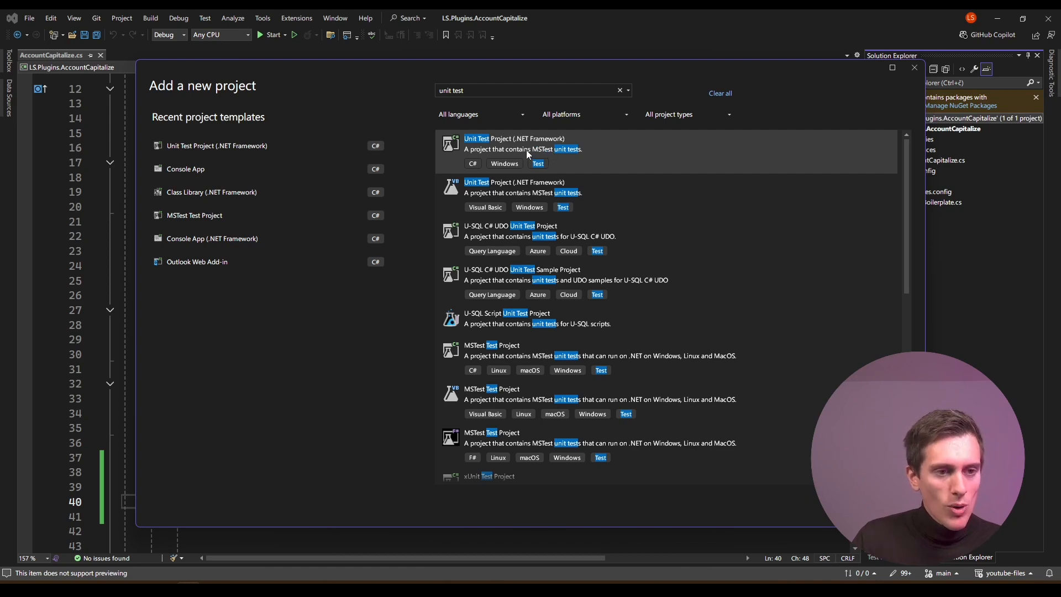
{"action": "mouse_move", "coordinate": [532, 151]}
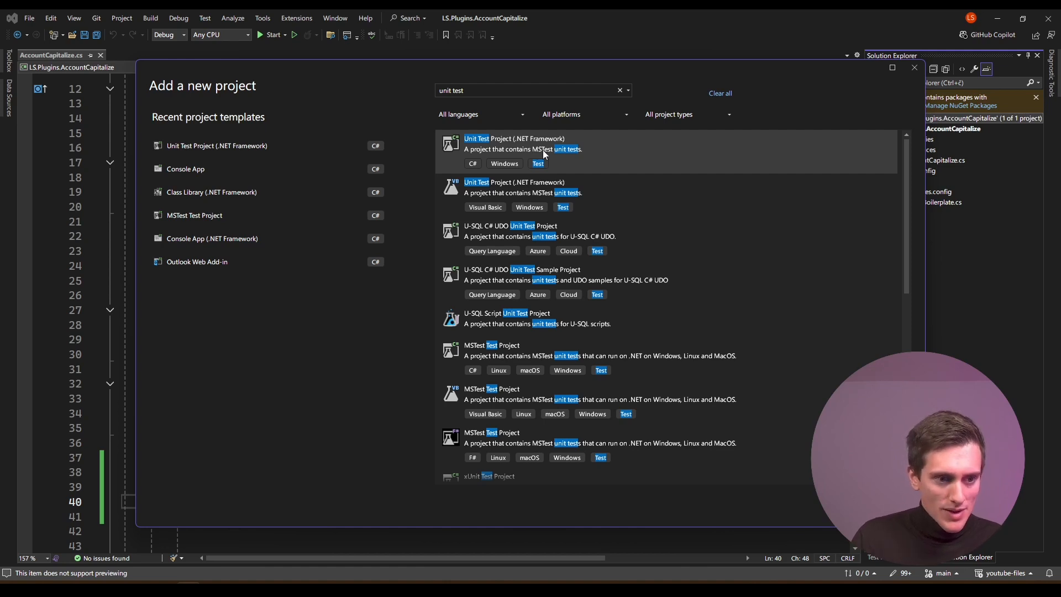
{"action": "scroll", "scroll_direction": "down", "scroll_amount": 3}
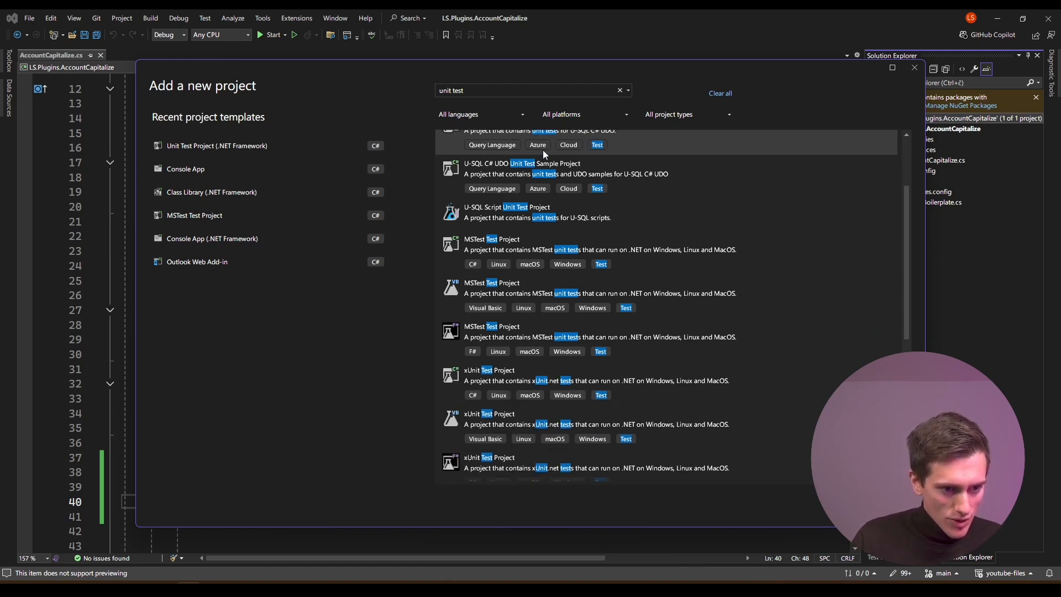
{"action": "scroll", "scroll_direction": "down", "scroll_amount": 3}
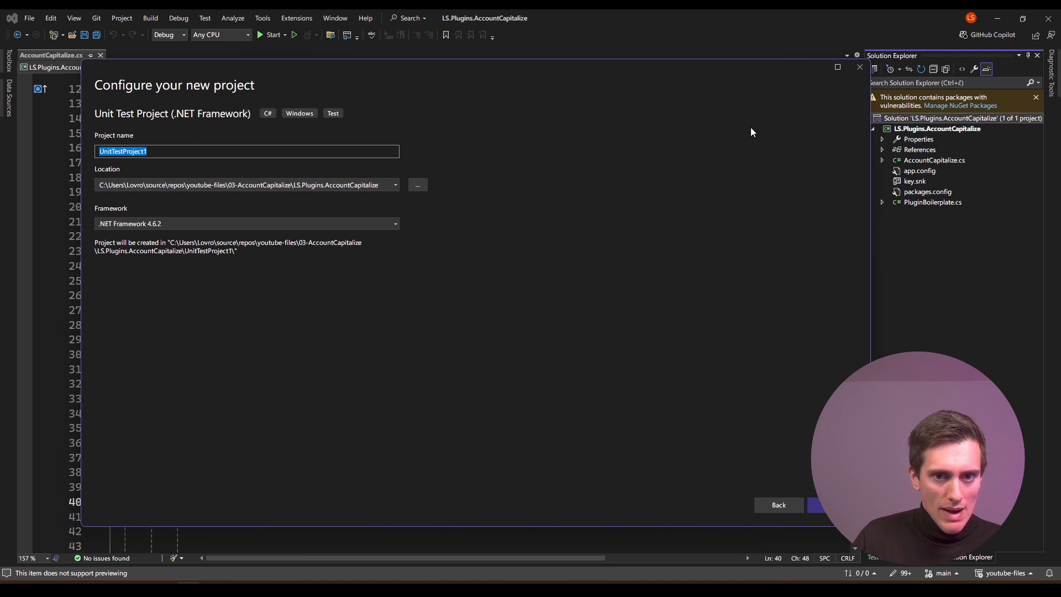
Name the new test project LS.Plugins.AccountCapitalize.Tests
{"action": "type", "text": "LS"}
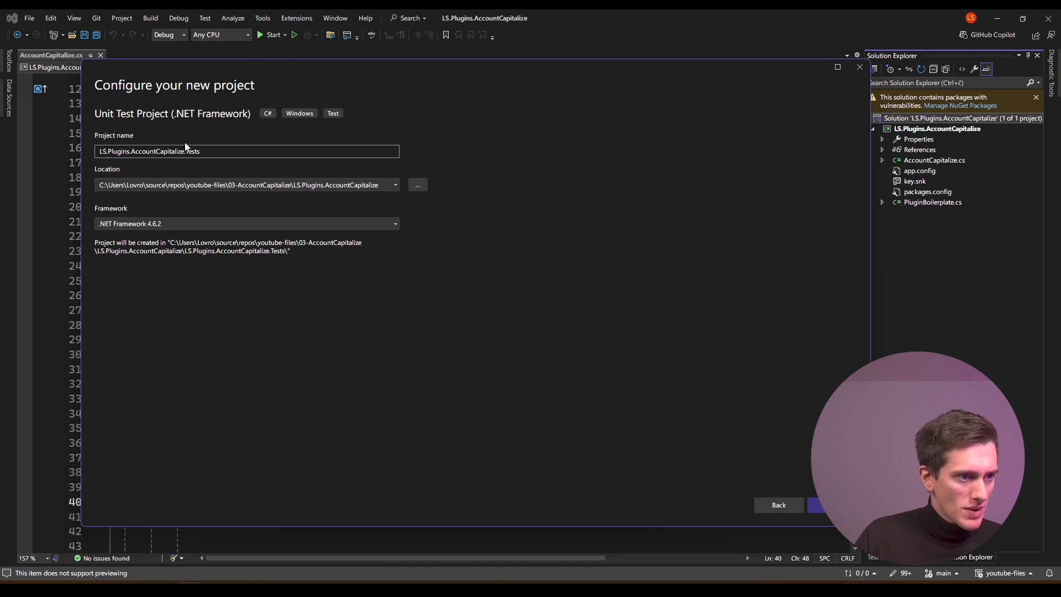
{"action": "double_click", "coordinate": [191, 152]}
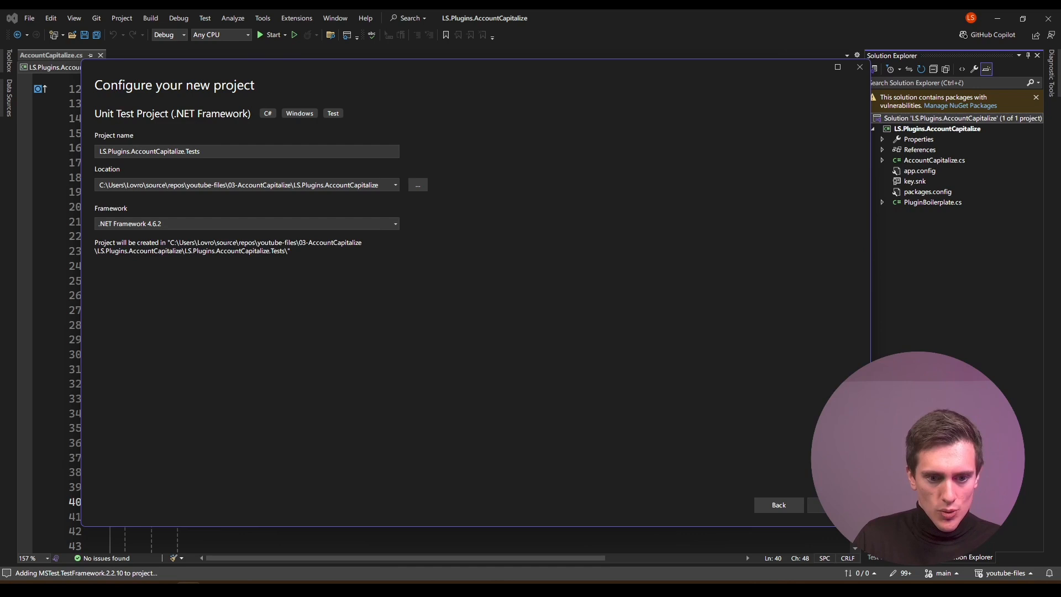
Create the test project and rename UnitTest1 to AccountCapitalizeTests
{"action": "left_click", "coordinate": [846, 505]}
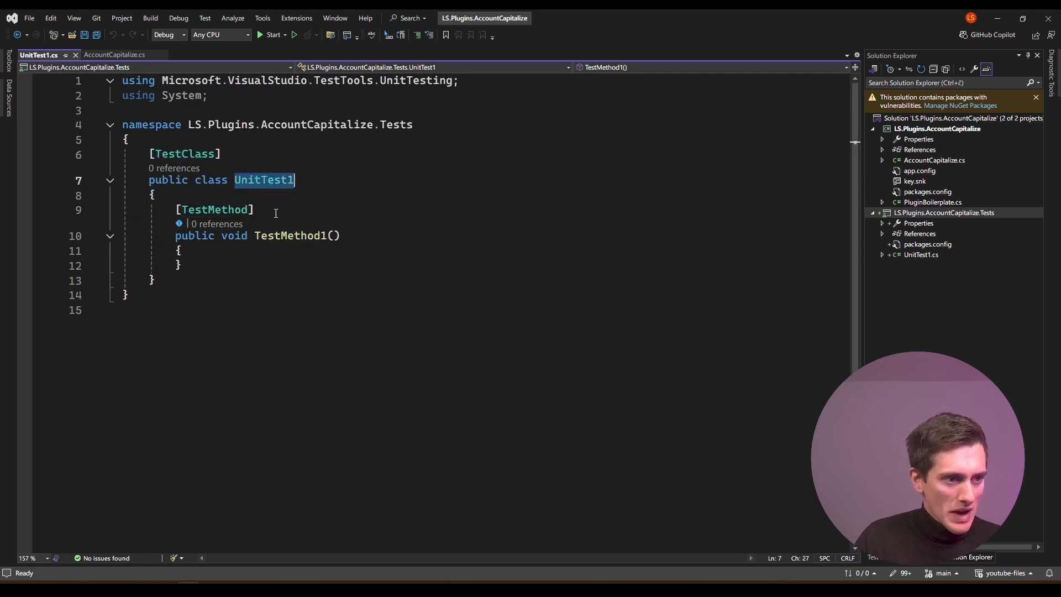
{"action": "mouse_move", "coordinate": [280, 180]}
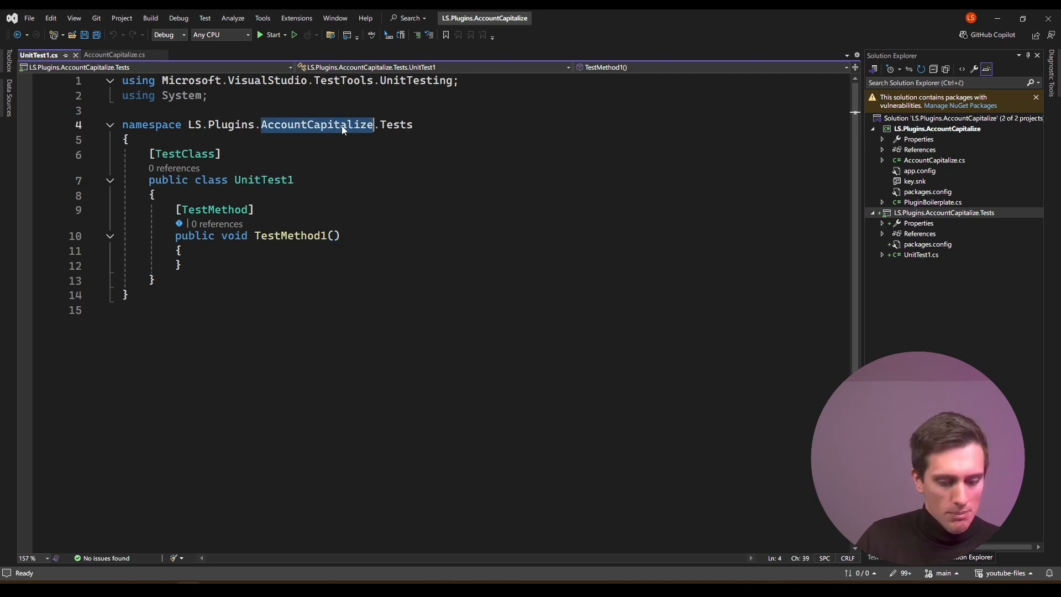
{"action": "type", "text": "AccountCapitalizeTe"}
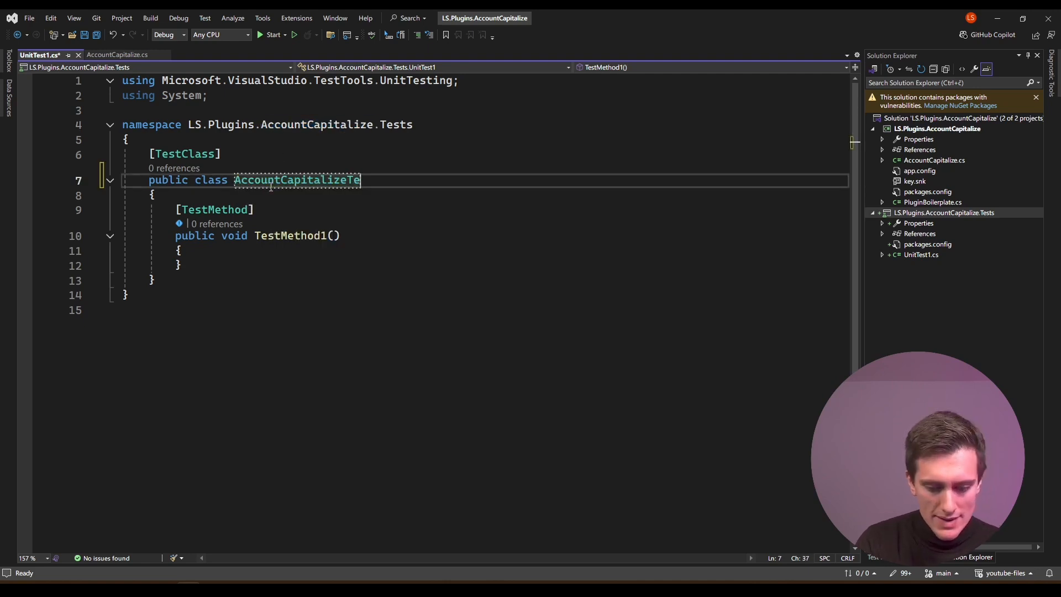
{"action": "right_click", "coordinate": [306, 179]}
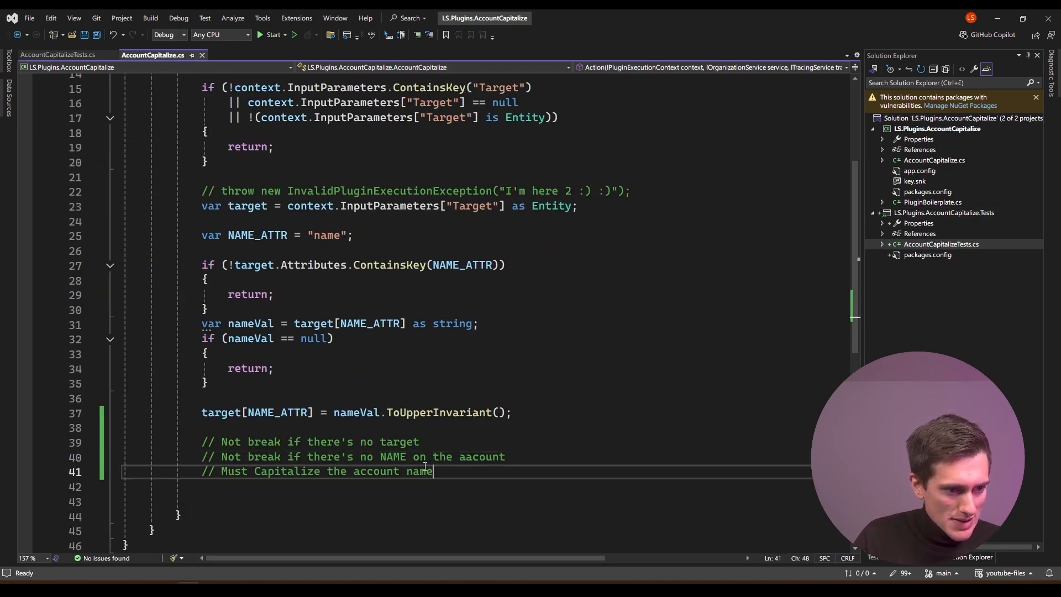
Move the requirement comments from AccountCapitalize.cs into the test class
{"action": "key", "text": "Delete"}
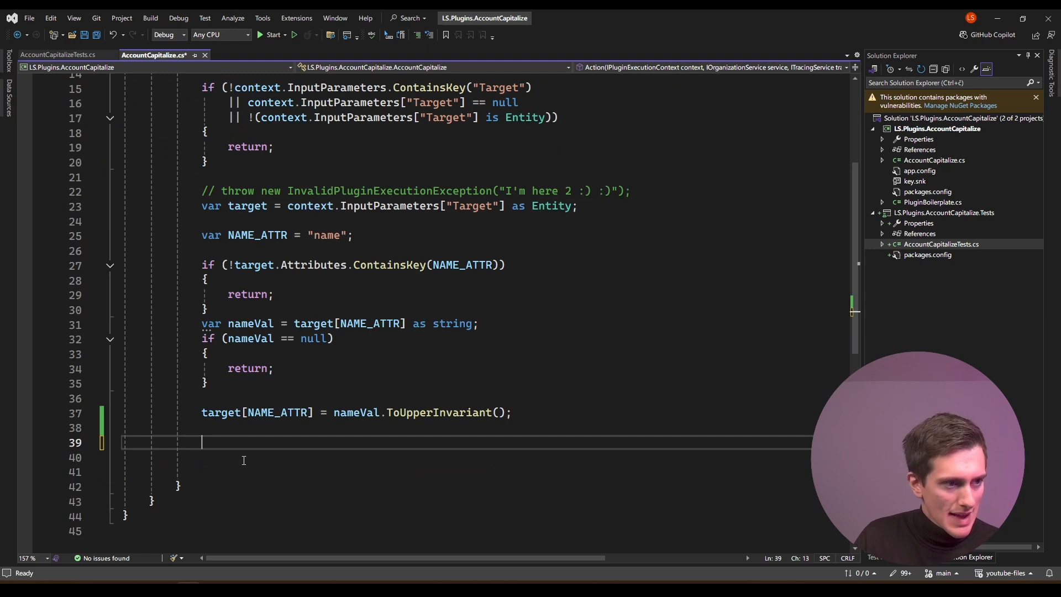
{"action": "left_click", "coordinate": [60, 56]}
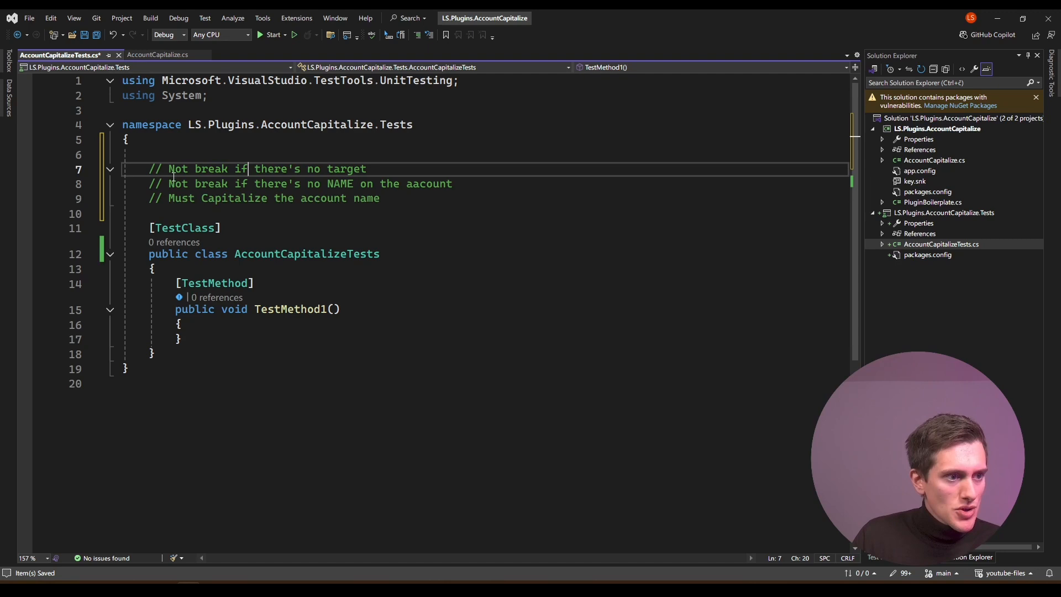
{"action": "left_click_drag", "start_coordinate": [148, 168], "coordinate": [367, 168]}
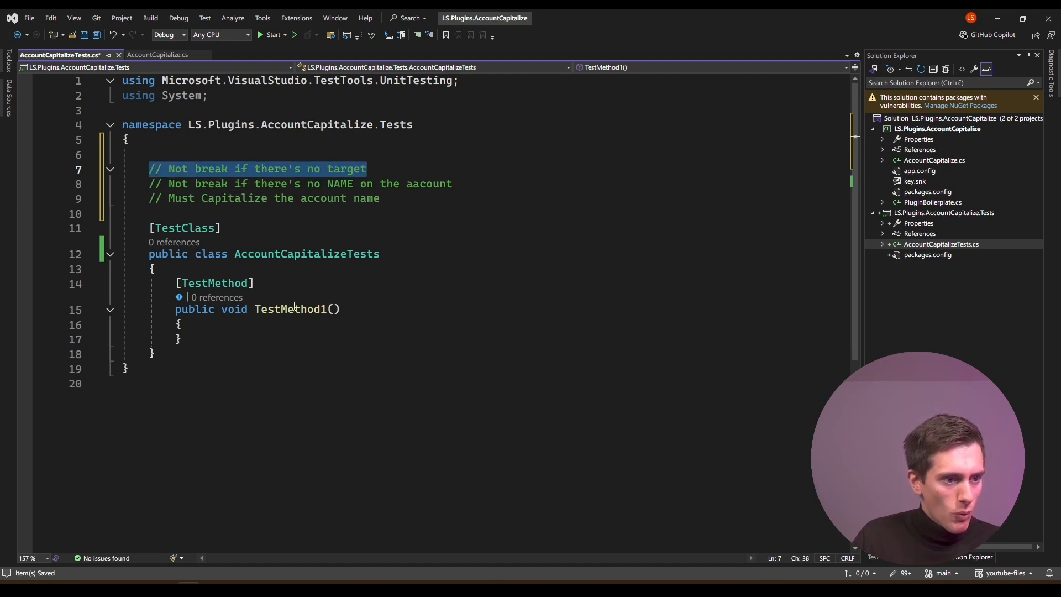
{"action": "key", "text": "Delete"}
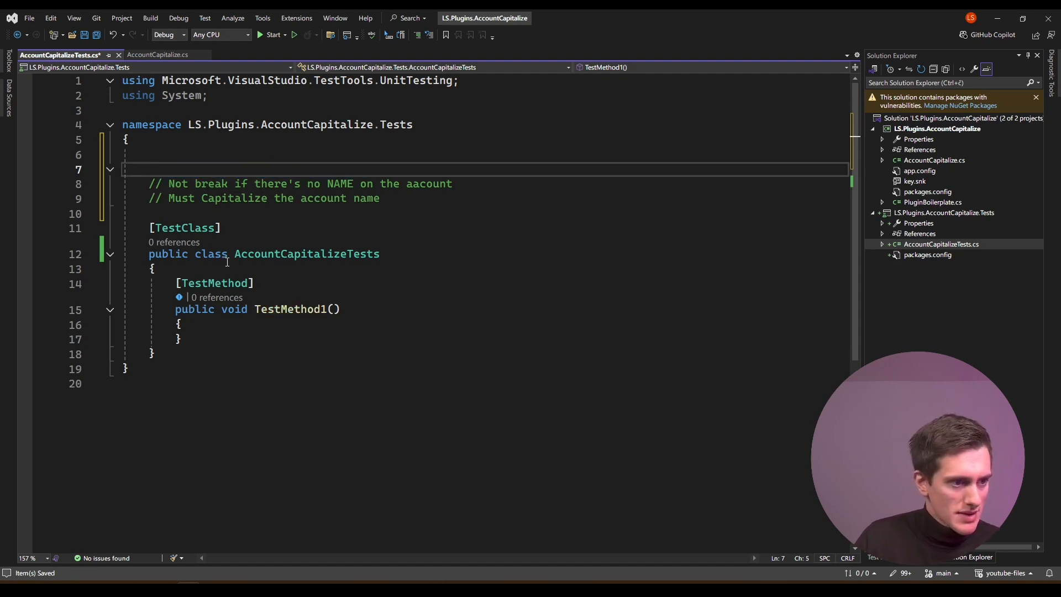
{"action": "type", "text": "// Not break if there's no target"}
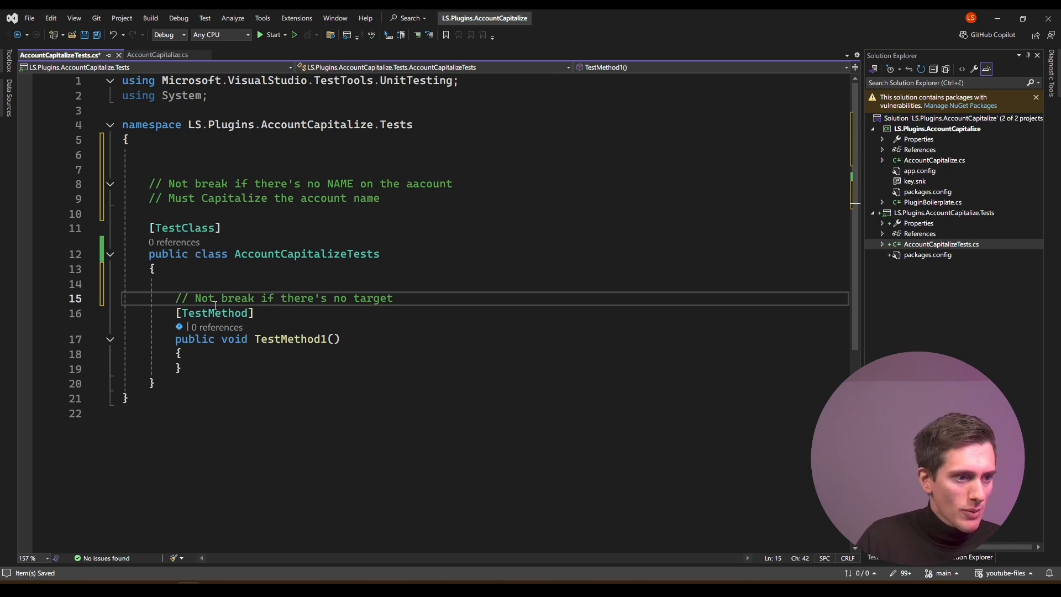
Rename TestMethod1 to AccountCapitalize_DosentBreakIfNoTarget and duplicate the test method block
{"action": "double_click", "coordinate": [289, 340]}
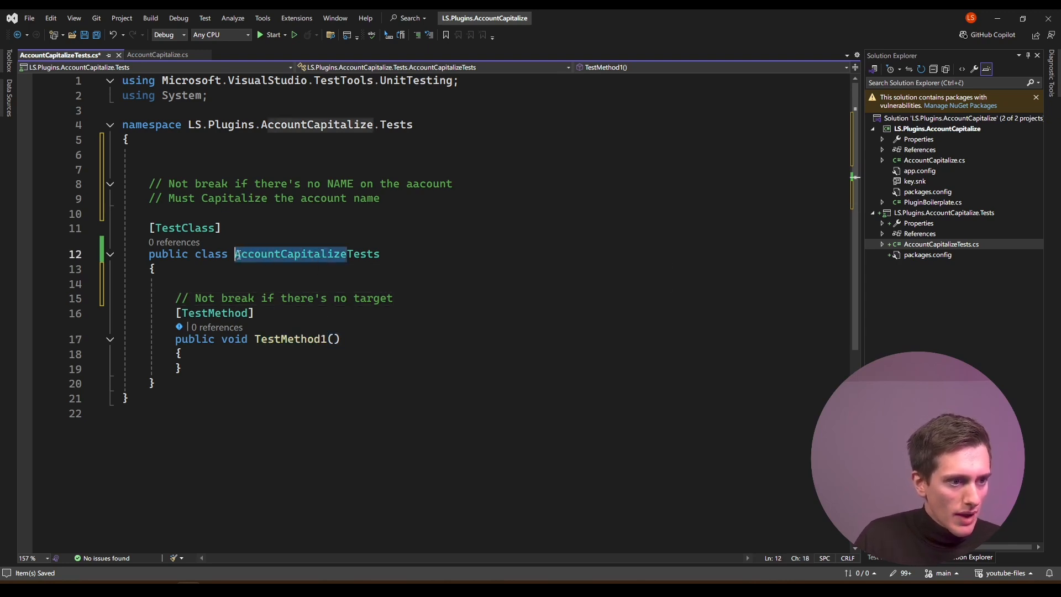
{"action": "type", "text": "AccountCapitalize"}
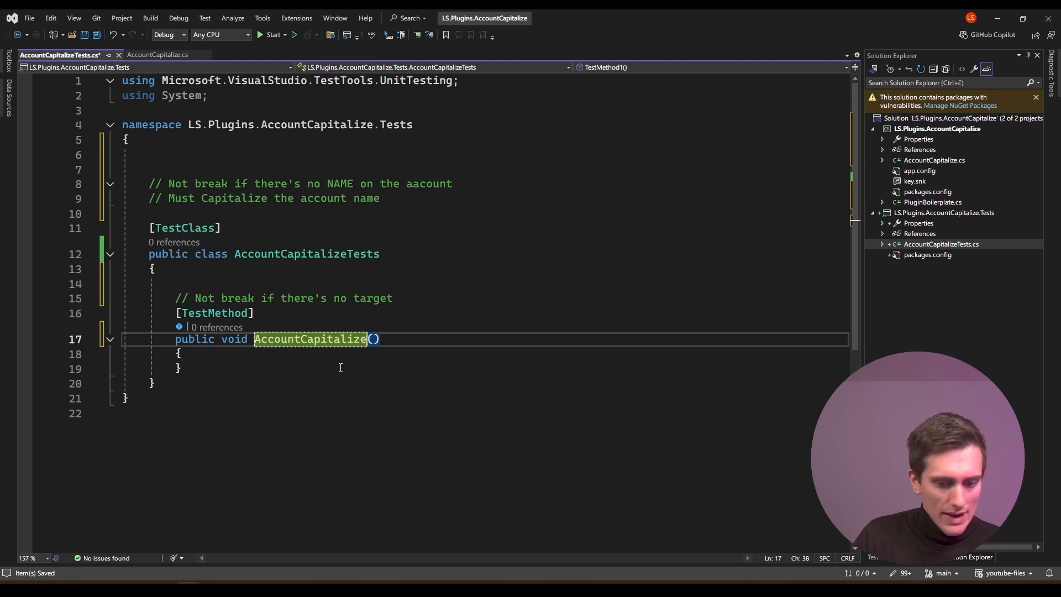
{"action": "type", "text": "_DosentBreatIfNo"}
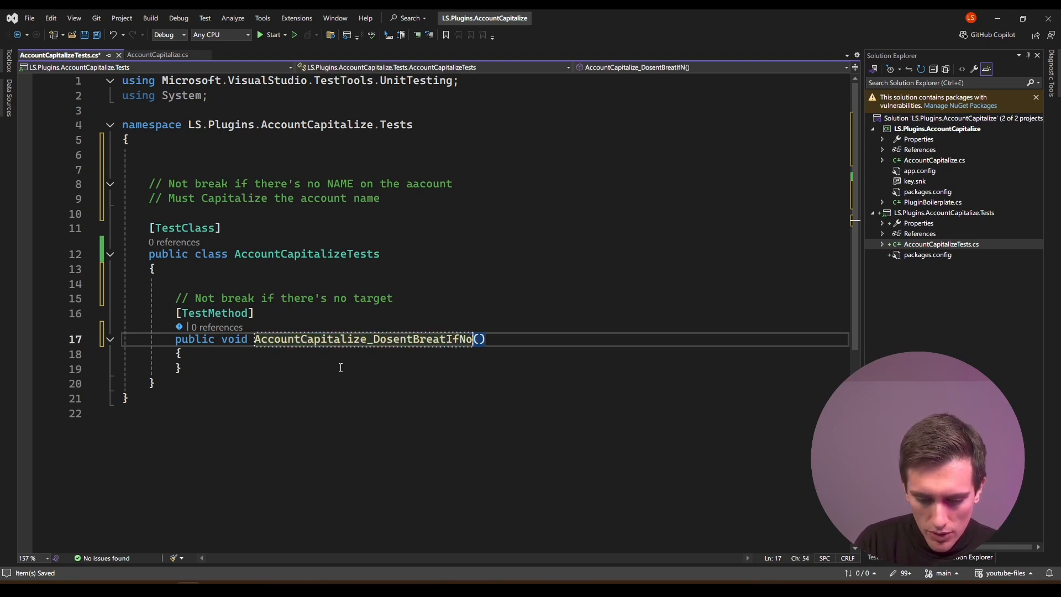
{"action": "type", "text": "Target"}
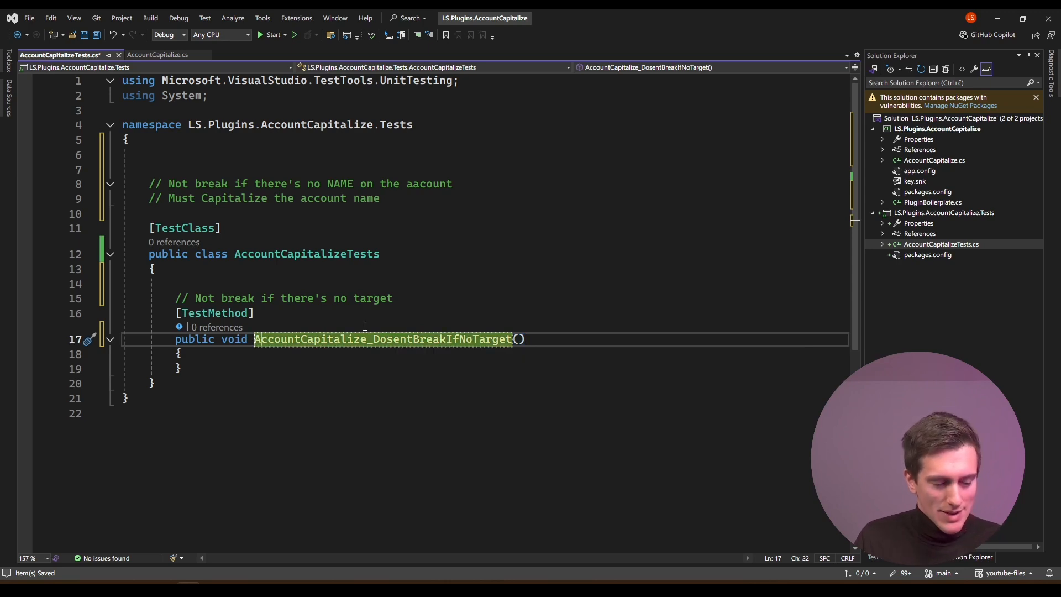
{"action": "mouse_move", "coordinate": [383, 350]}
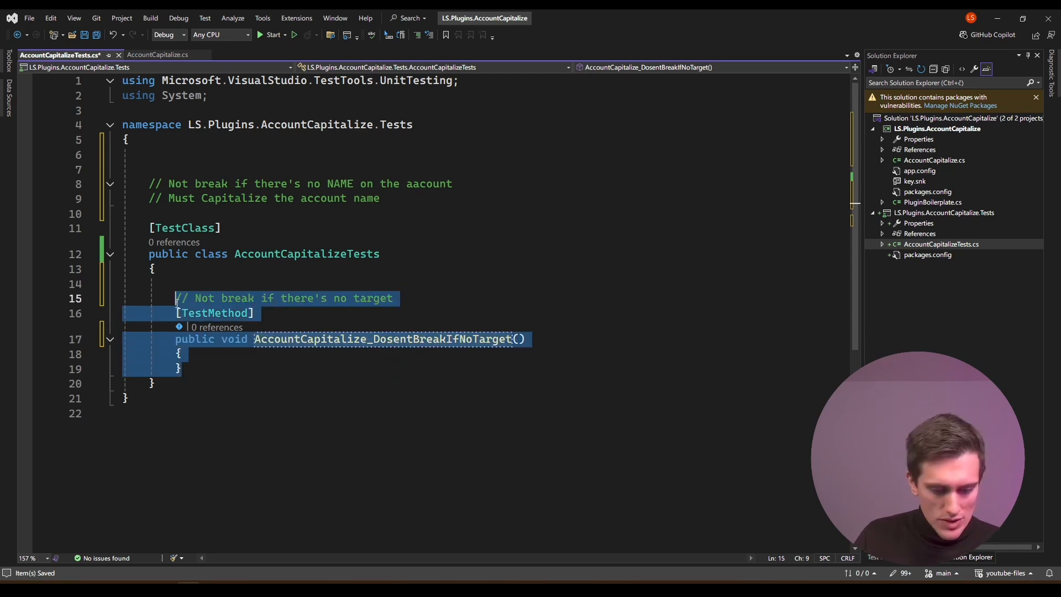
{"action": "key", "text": "ctrl+v"}
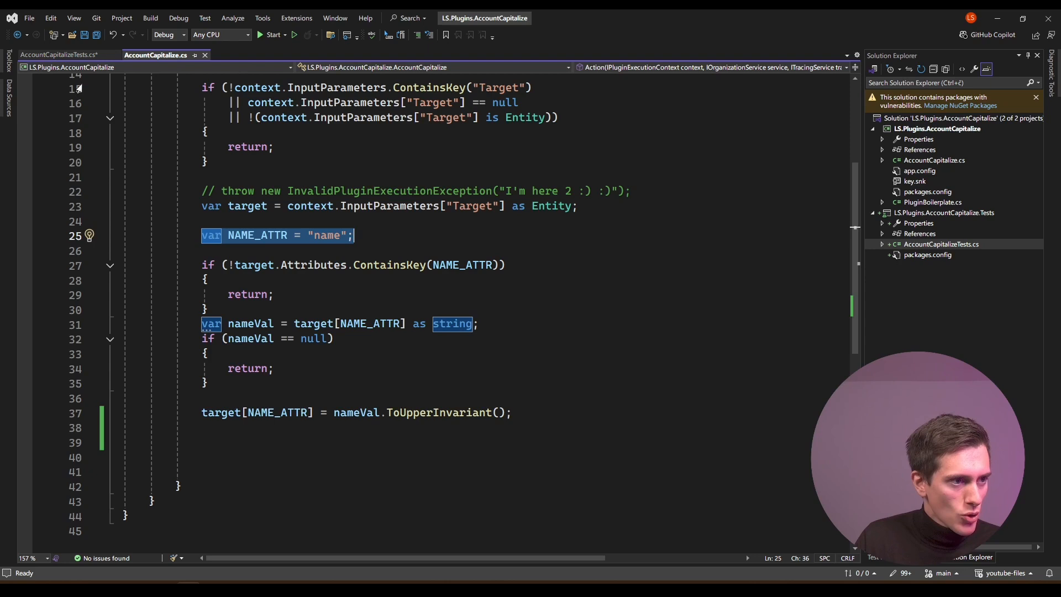
Add a private string NAME_ATTR = "name" field to the test class
{"action": "left_click", "coordinate": [59, 55]}
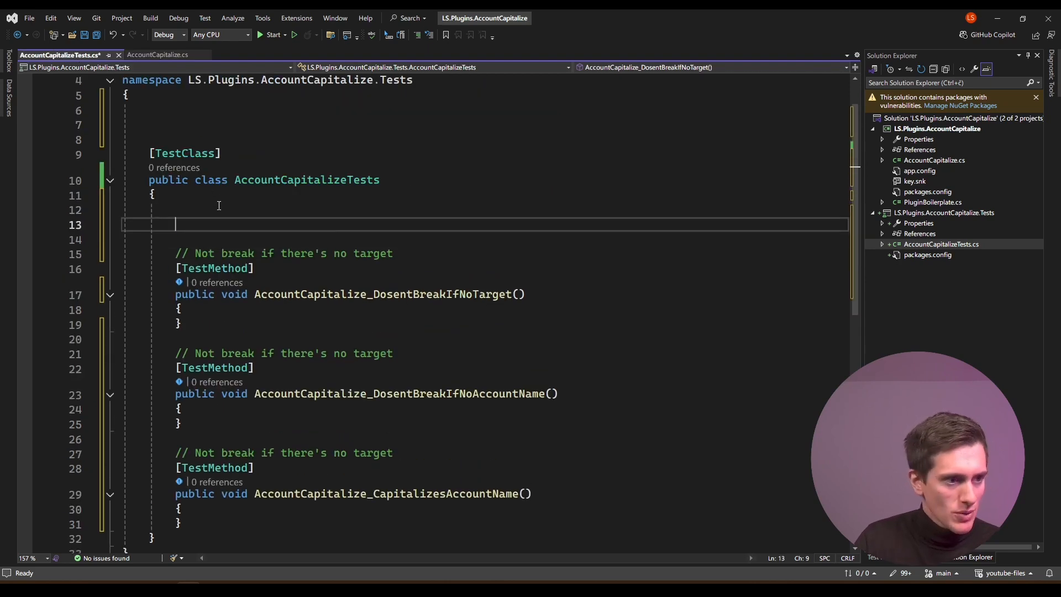
{"action": "type", "text": "var NAME_ATTR = \"name\";"}
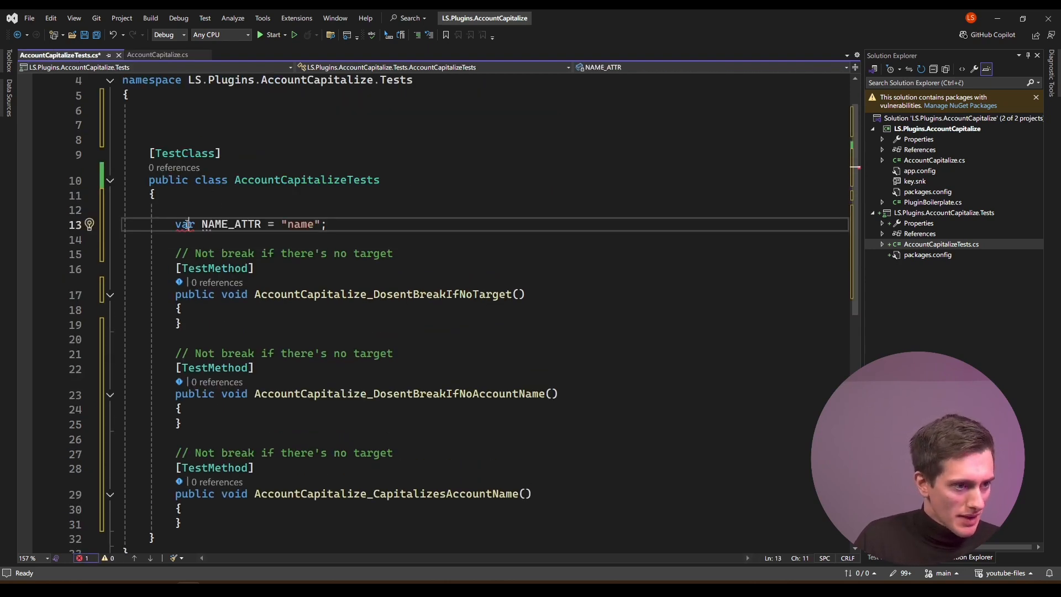
{"action": "type", "text": "private"}
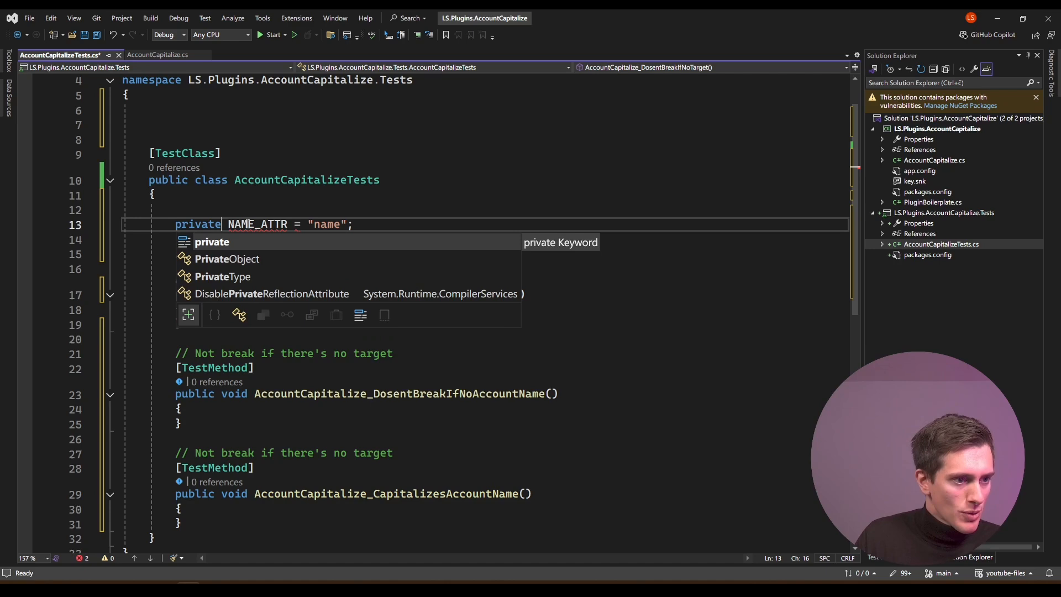
Have the no-target test declare var plugin = new AccountCapitalize();
{"action": "left_click", "coordinate": [156, 56]}
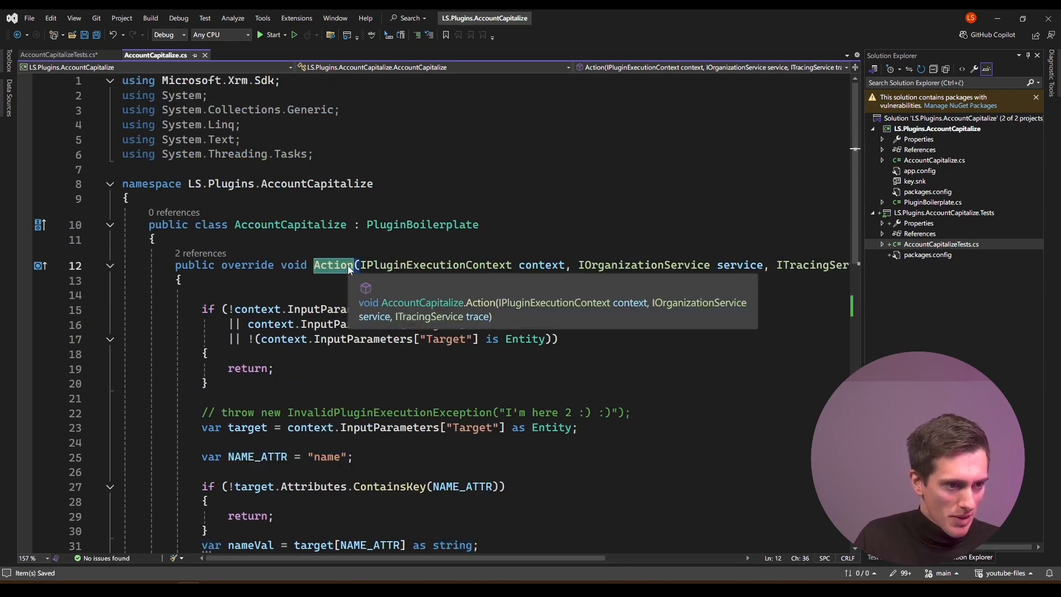
{"action": "scroll", "scroll_direction": "down", "scroll_amount": 3}
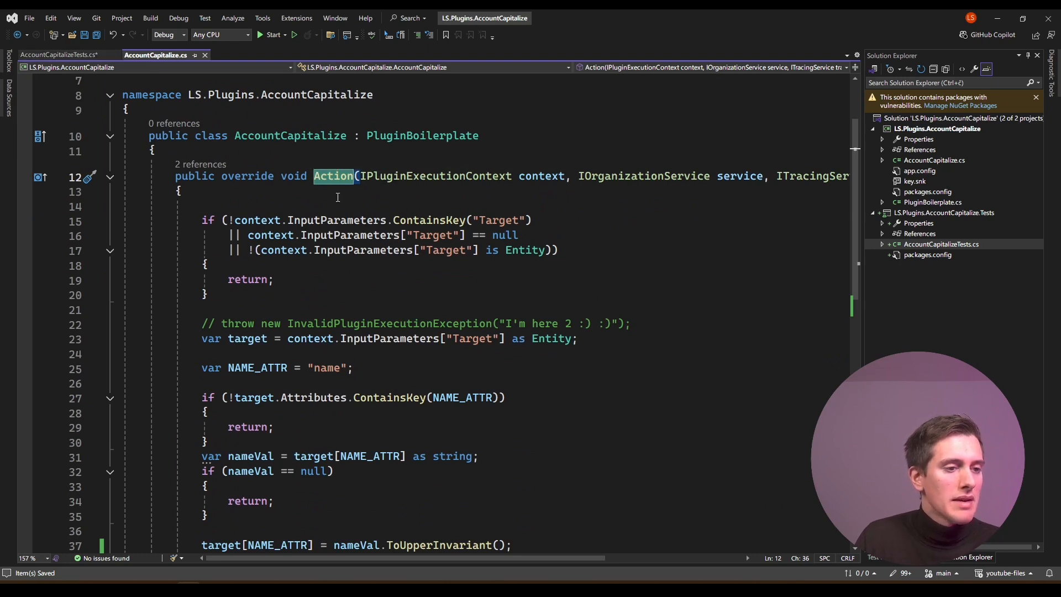
{"action": "mouse_move", "coordinate": [545, 176]}
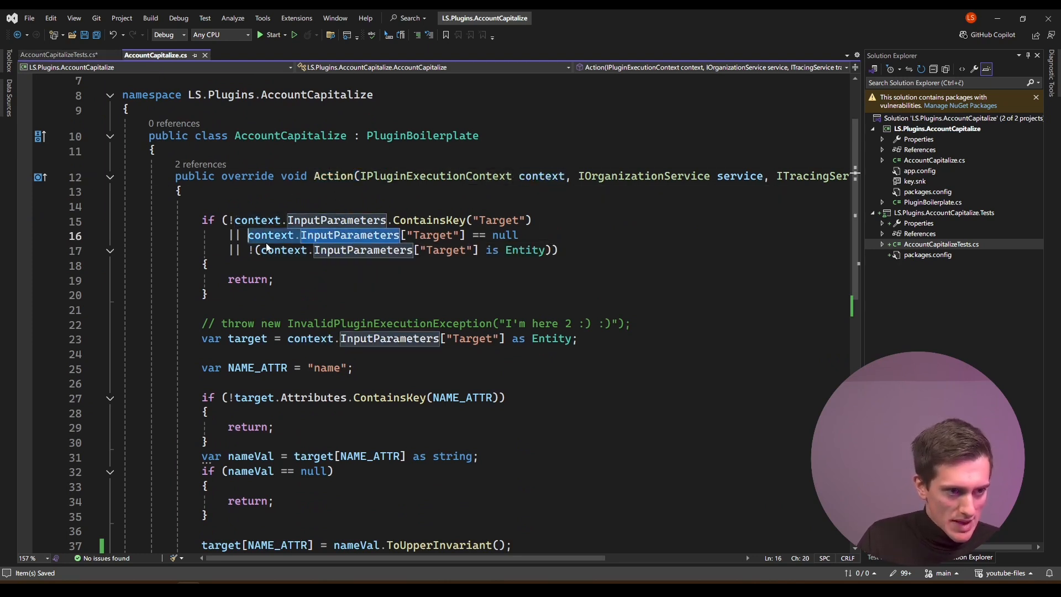
{"action": "double_click", "coordinate": [290, 136]}
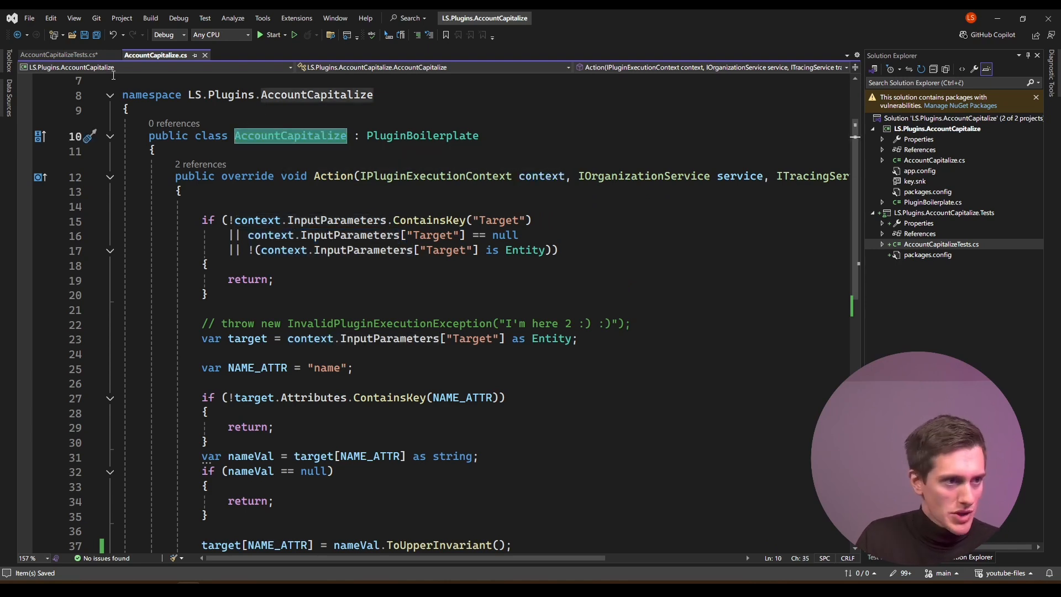
{"action": "type", "text": "v"}
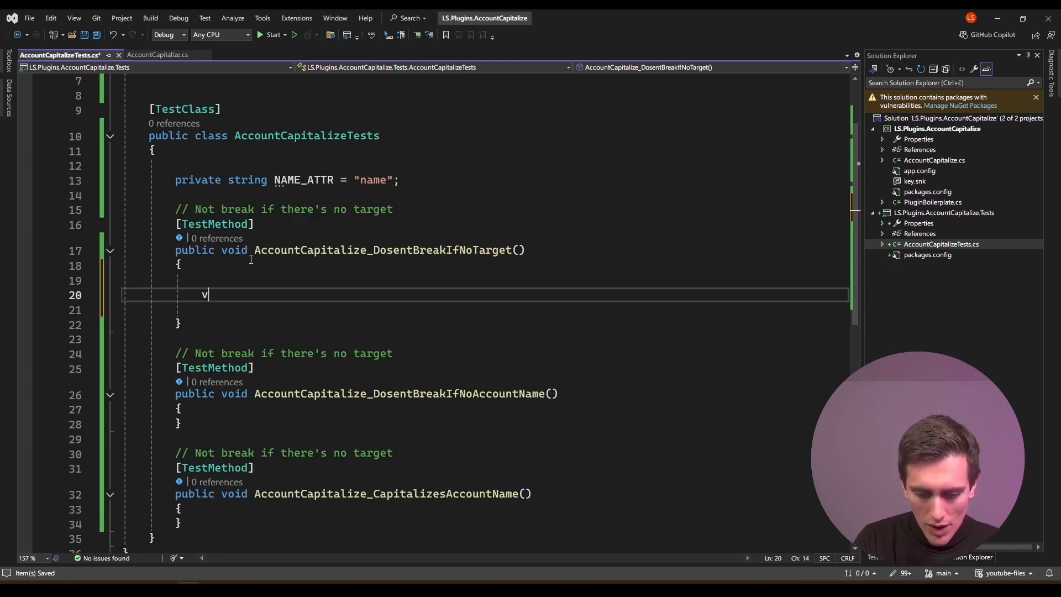
{"action": "type", "text": "ar plugin ="}
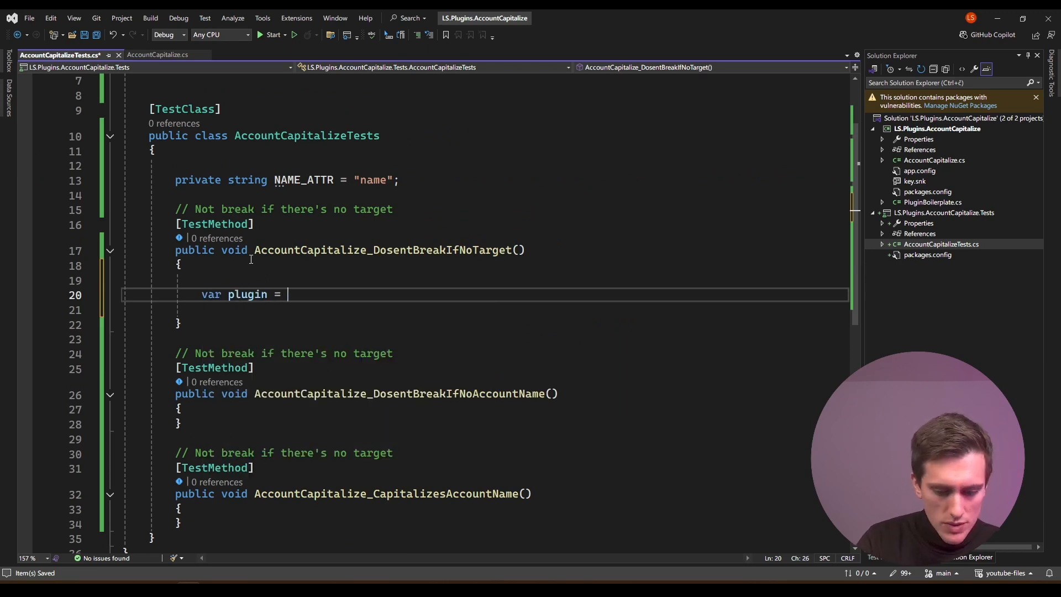
{"action": "type", "text": "new AccountCapitalize();"}
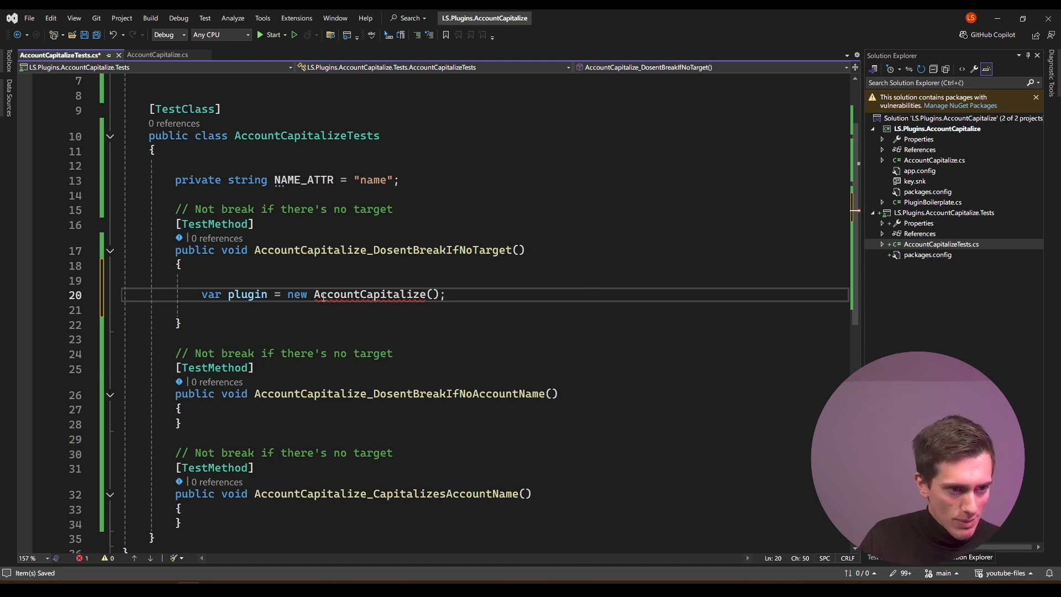
Reference the plugin project and assert plugin is not null, then call plugin.Action()
{"action": "right_click", "coordinate": [951, 212]}
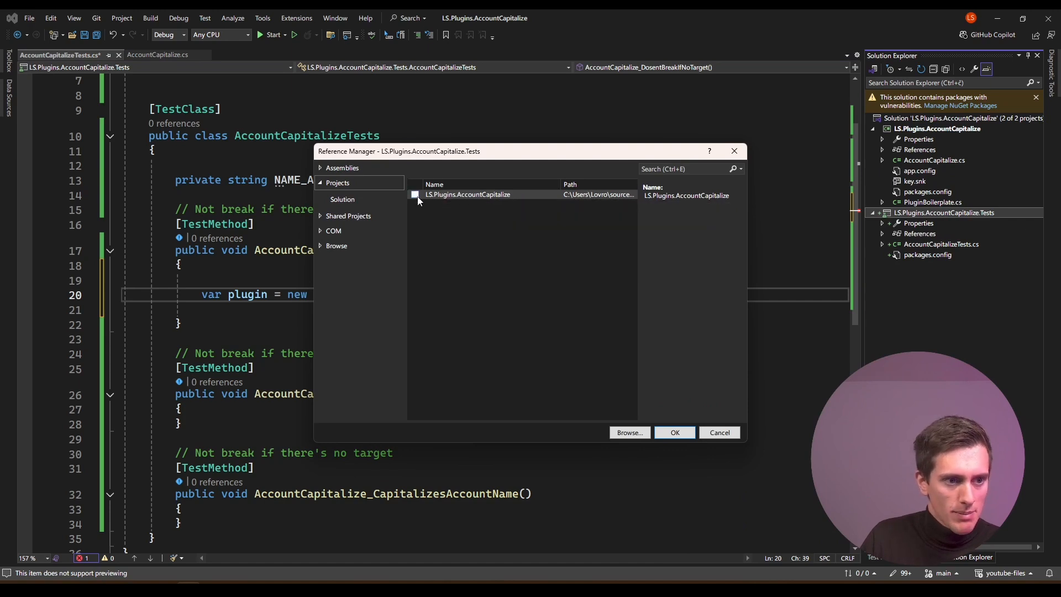
{"action": "left_click", "coordinate": [675, 433]}
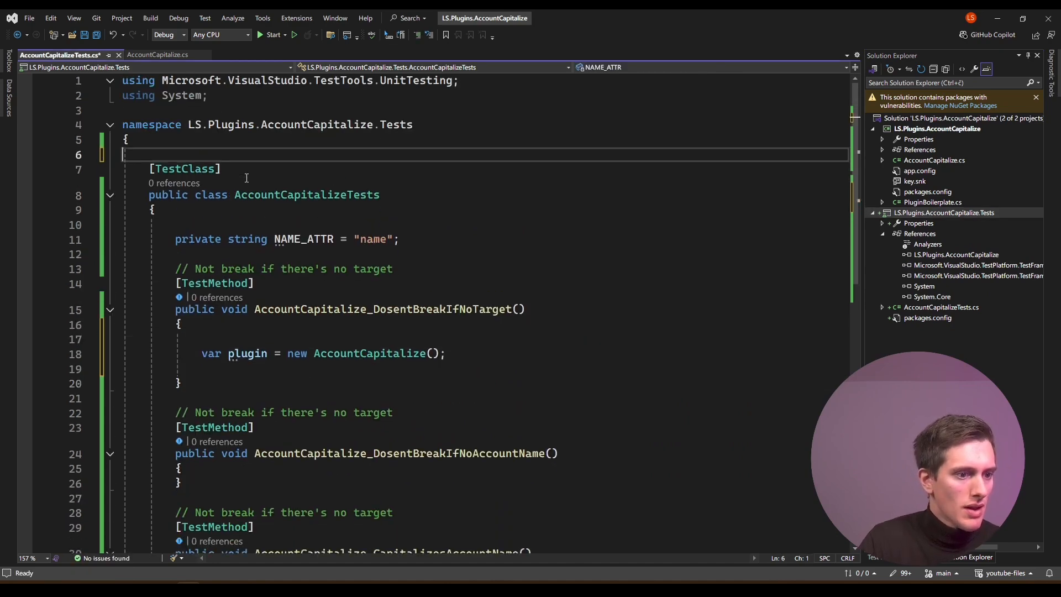
{"action": "type", "text": "Assert.IsNotNull(plugin);"}
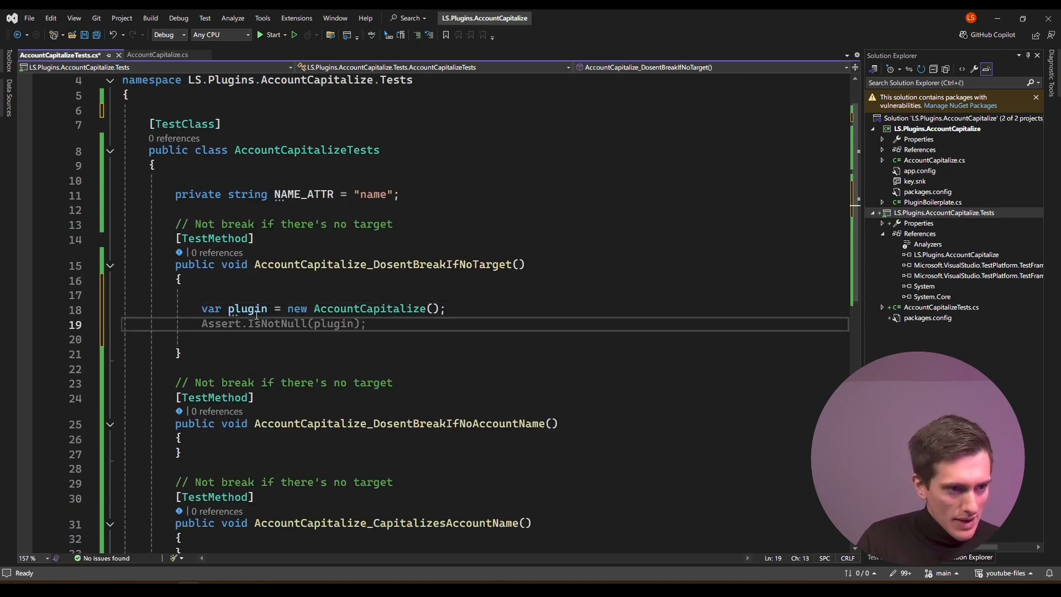
{"action": "type", "text": "plugin."}
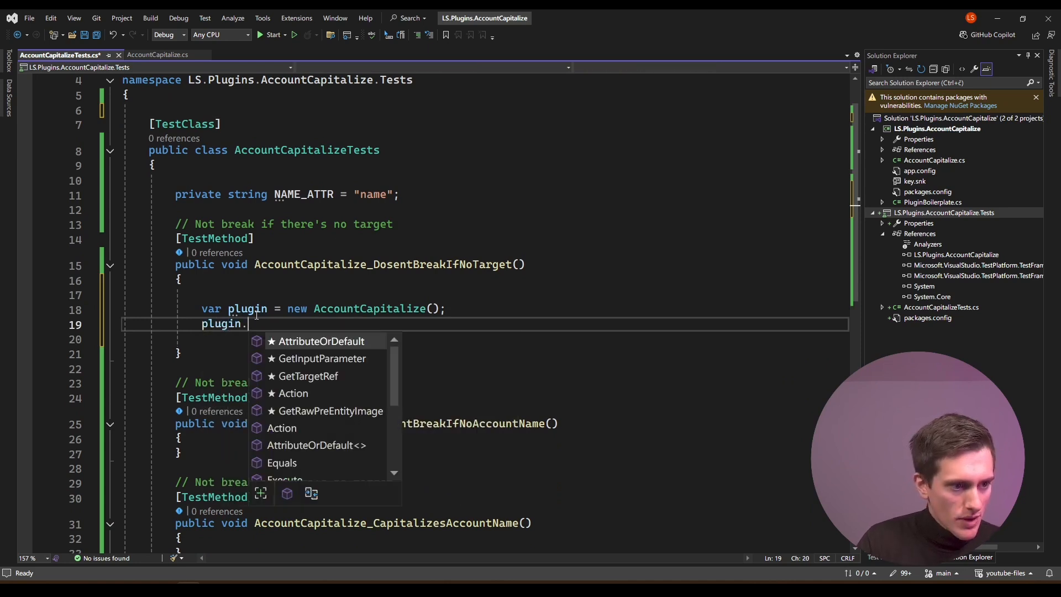
{"action": "type", "text": "Action()"}
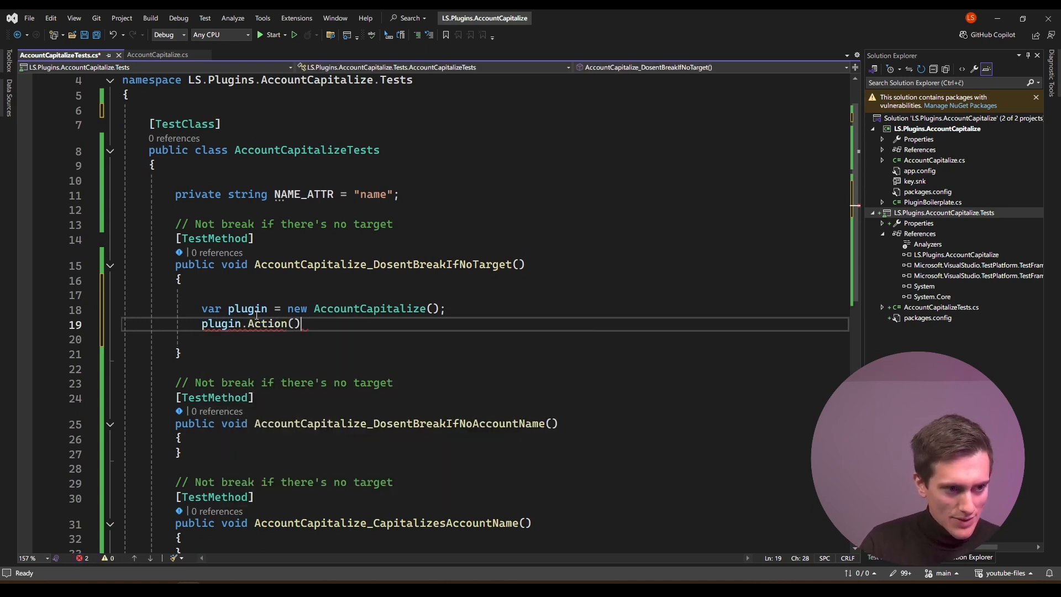
{"action": "type", "text": ";"}
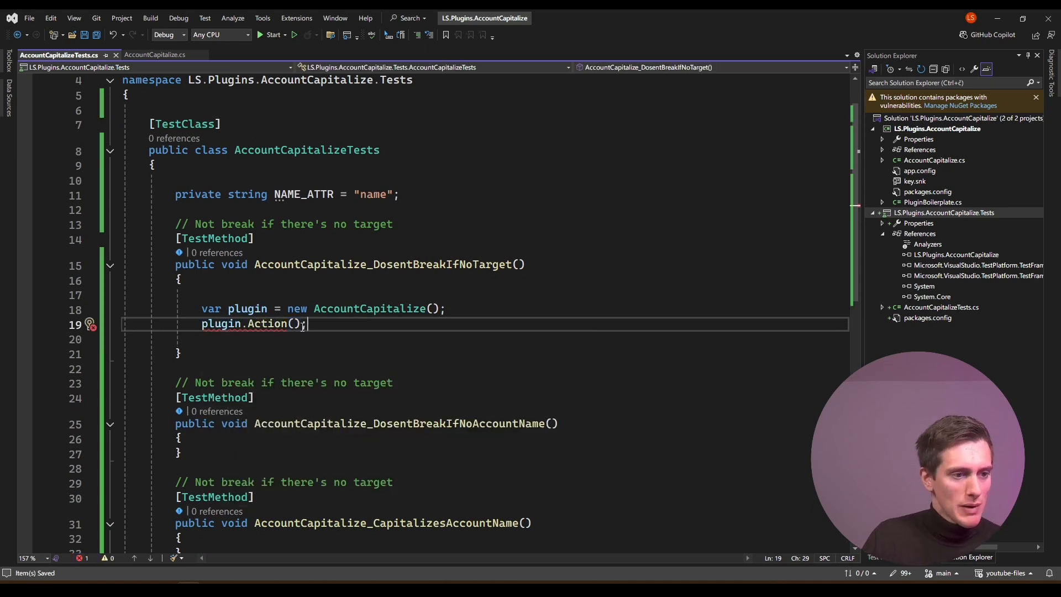
{"action": "double_click", "coordinate": [267, 324]}
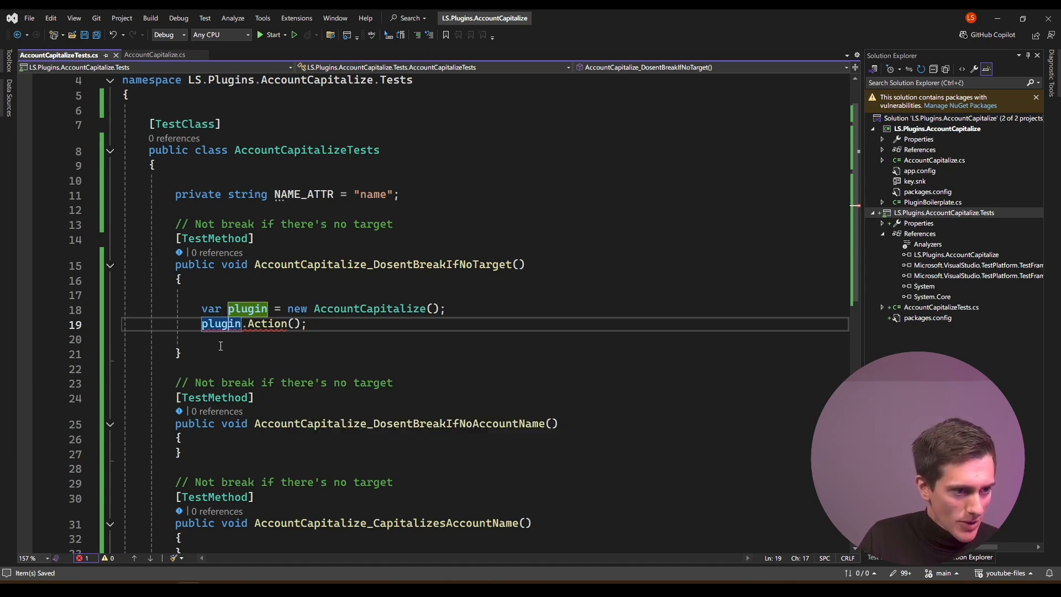
Install Microsoft.CrmSdk.CoreAssemblies via the quick-fix and pass null, null, null to Action
{"action": "left_click", "coordinate": [233, 342]}
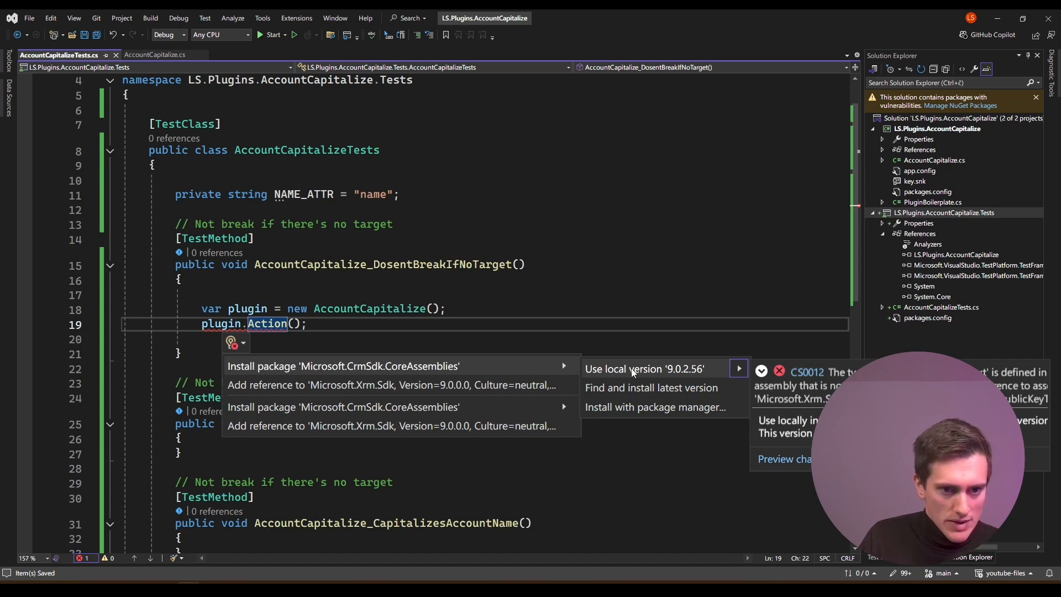
{"action": "left_click", "coordinate": [643, 370]}
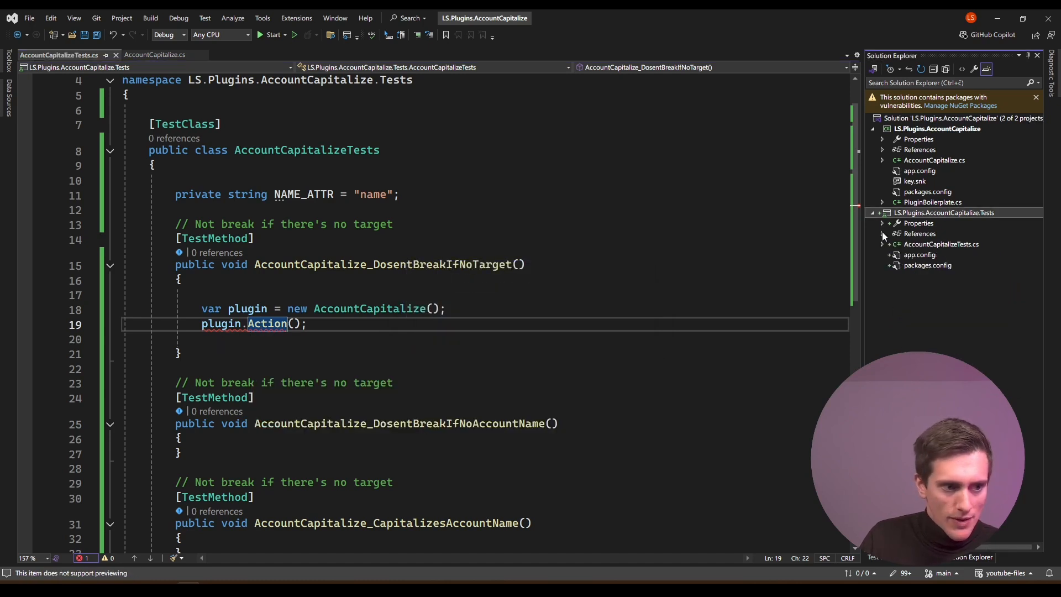
{"action": "mouse_move", "coordinate": [267, 324]}
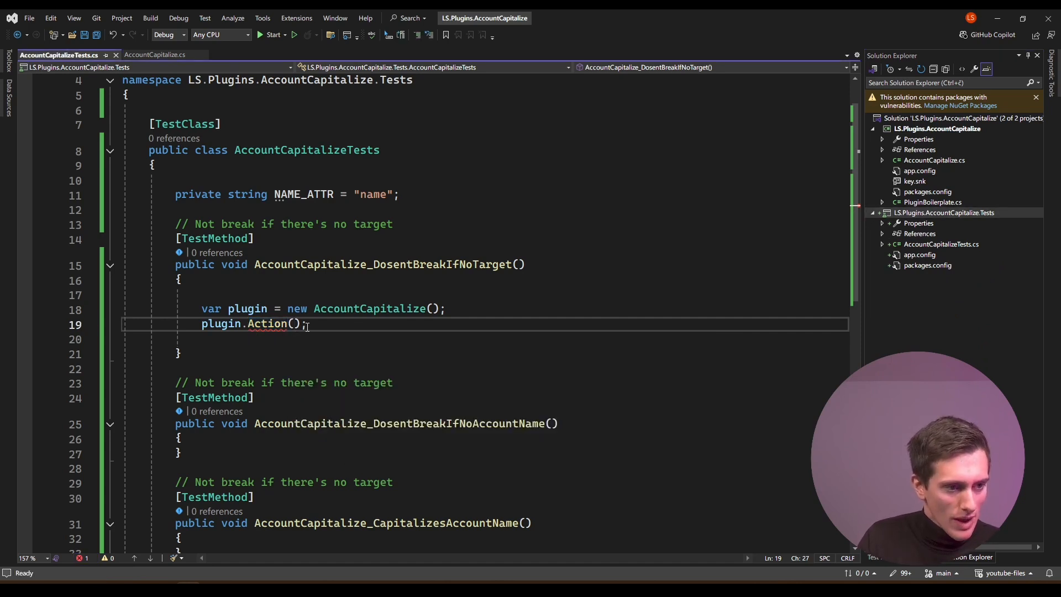
{"action": "type", "text": "null, null, null"}
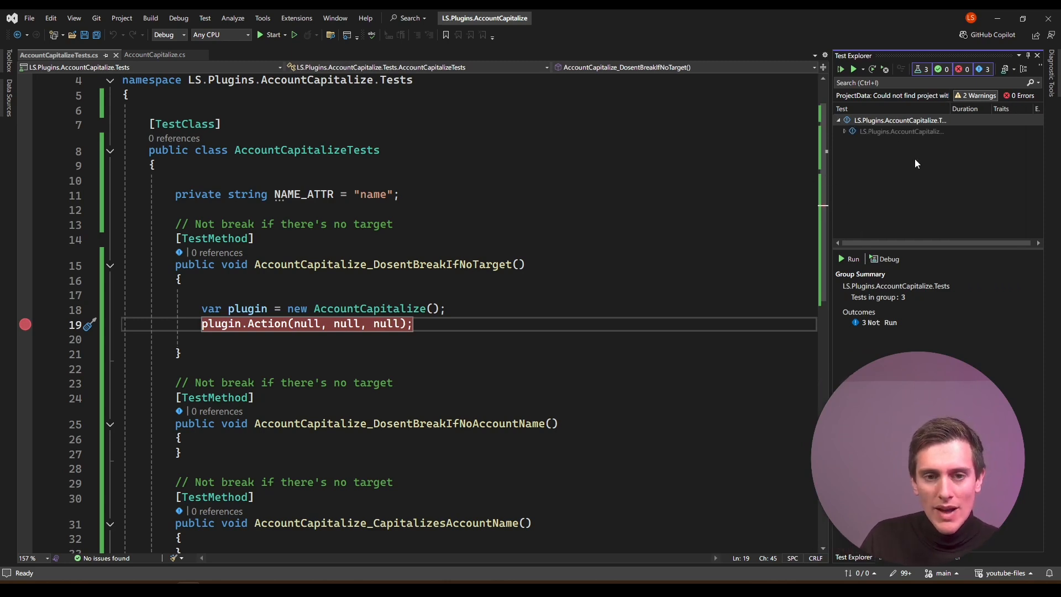
Expand the test project and class in Test Explorer to list the three tests
{"action": "left_click", "coordinate": [844, 131]}
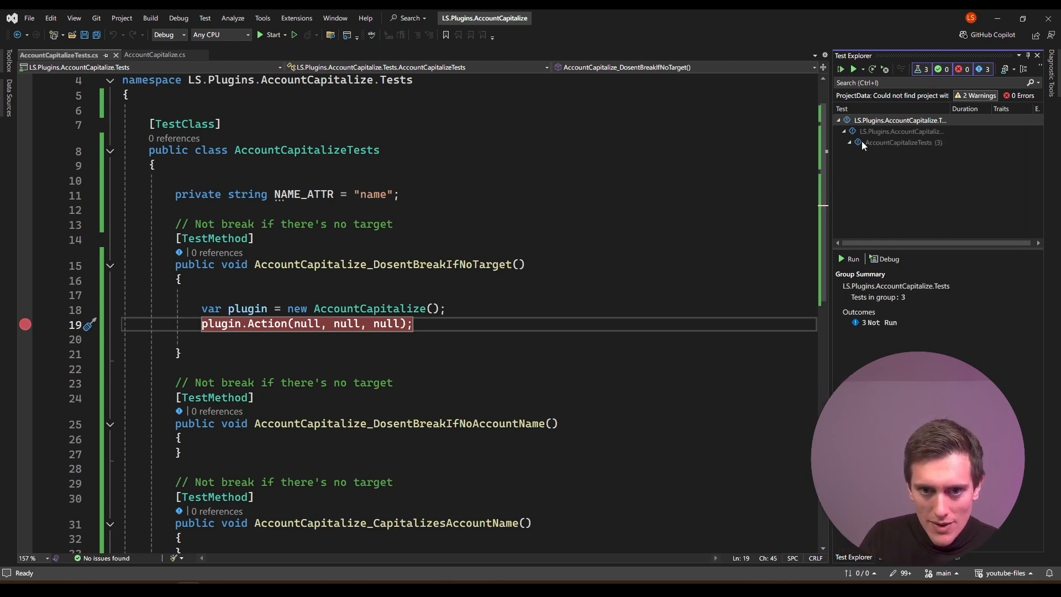
{"action": "left_click", "coordinate": [850, 143]}
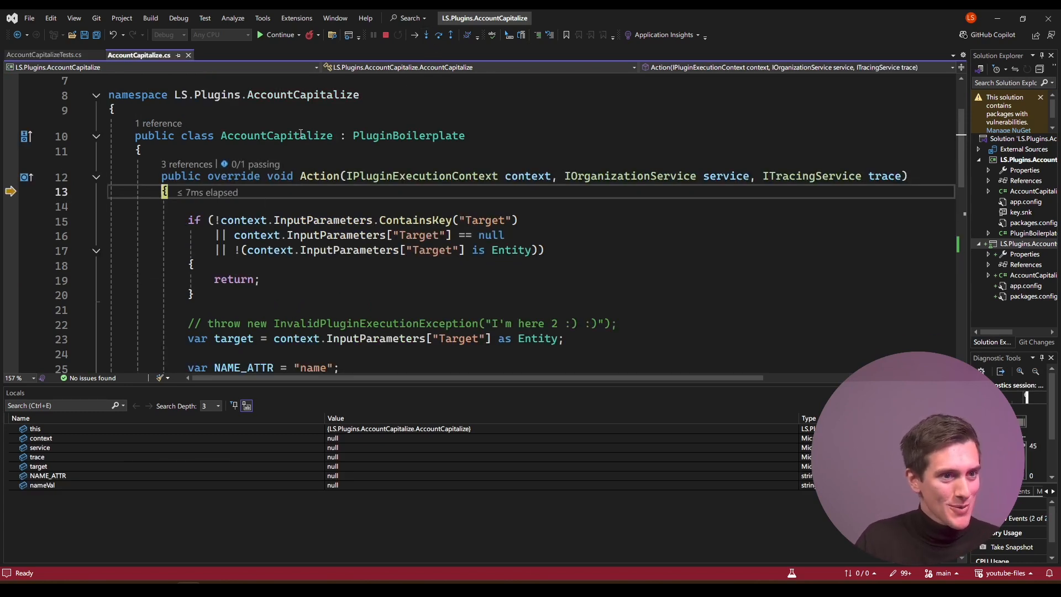
Step into the if statement, confirm the NullReferenceException from null context, and stop debugging
{"action": "left_click", "coordinate": [438, 35]}
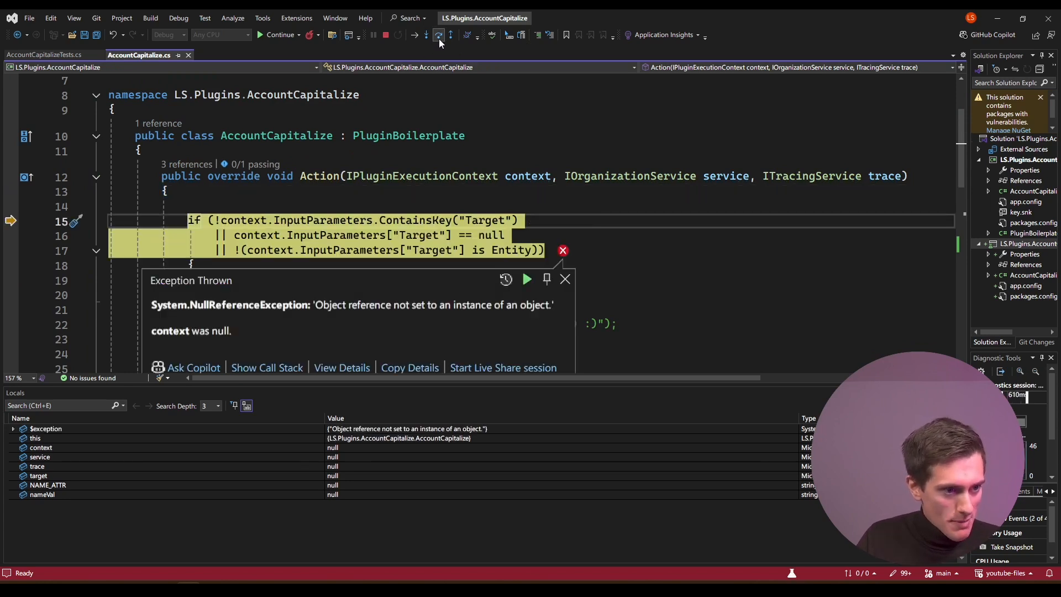
{"action": "double_click", "coordinate": [230, 305]}
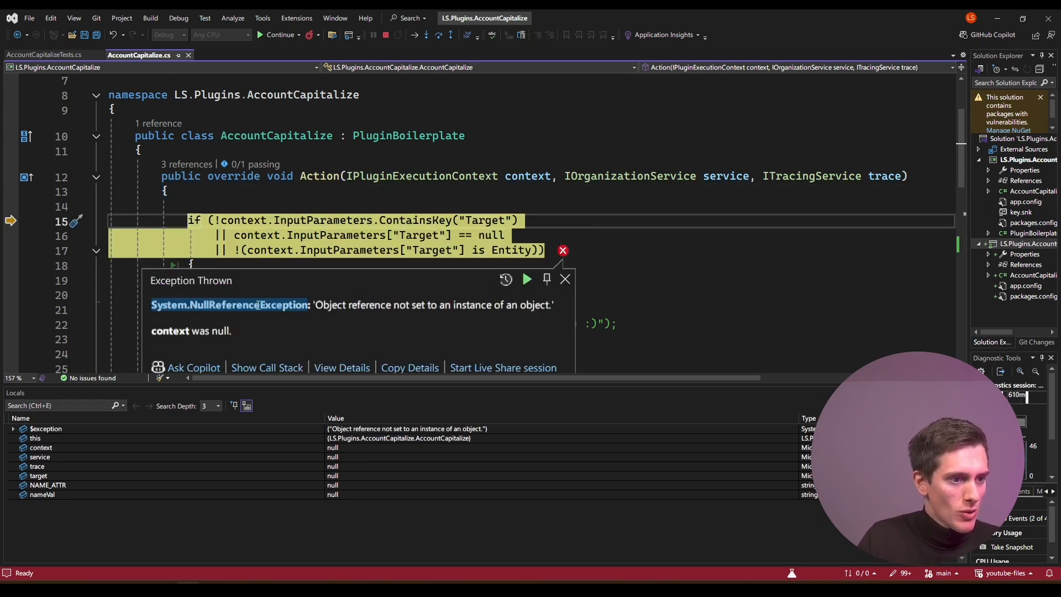
{"action": "double_click", "coordinate": [353, 305]}
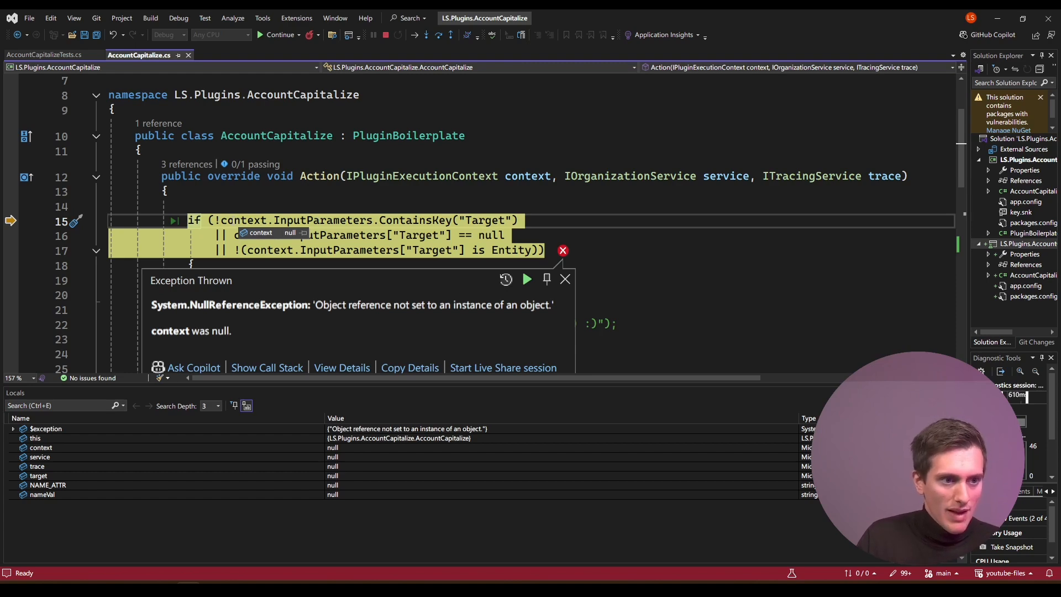
{"action": "left_click", "coordinate": [385, 34]}
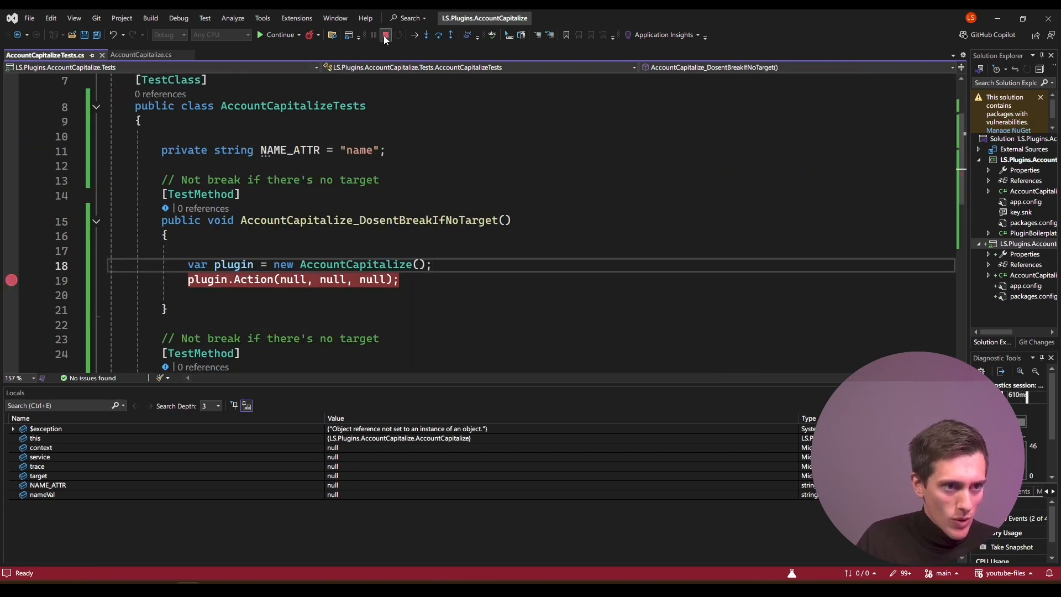
{"action": "left_click", "coordinate": [386, 34]}
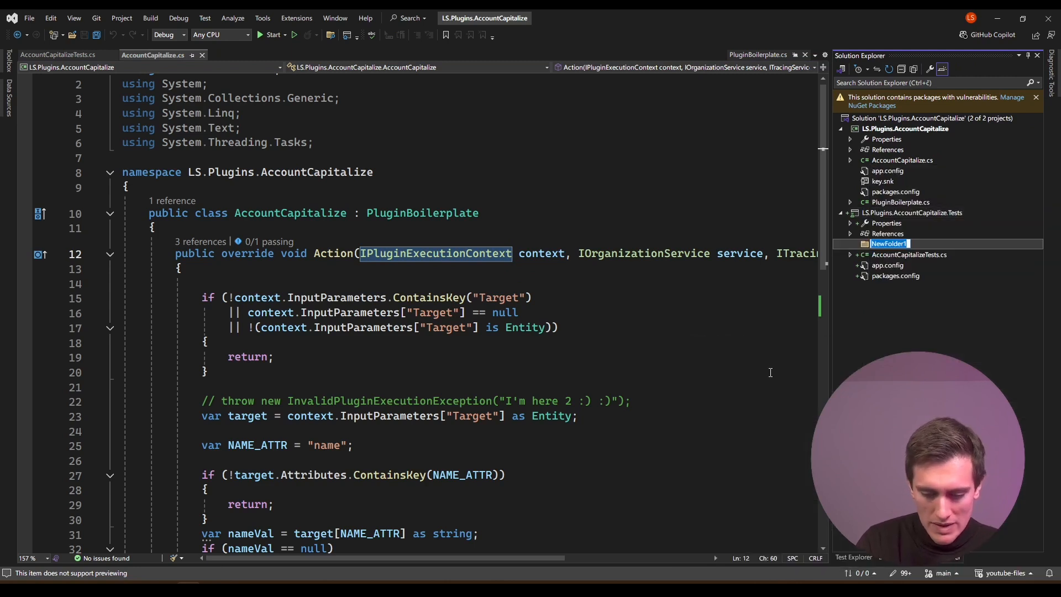
Create a Mocks folder with a new MockPluginExecutionContext.cs class file
{"action": "type", "text": "Mocks"}
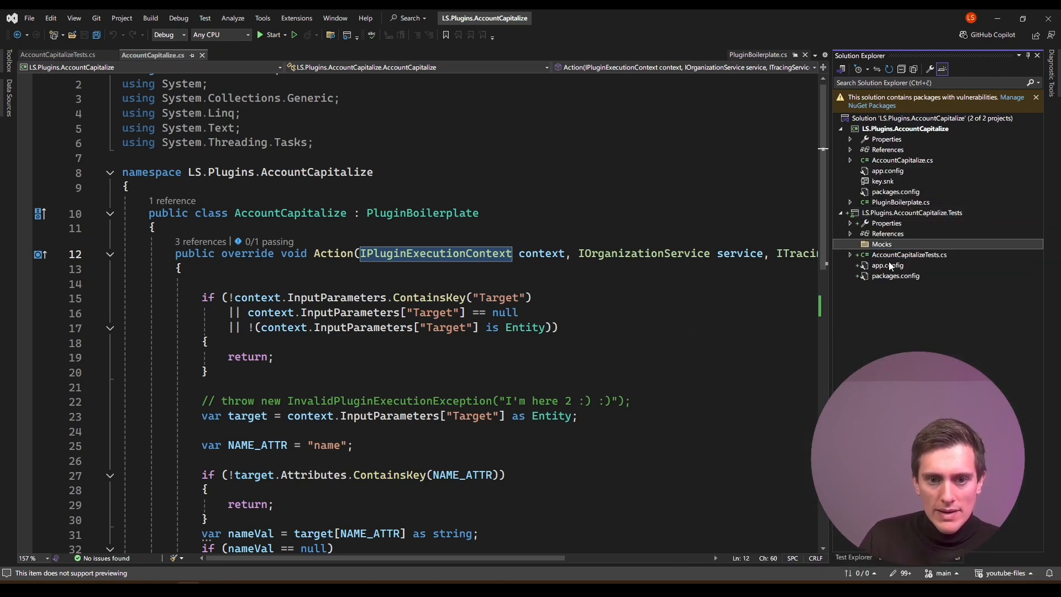
{"action": "right_click", "coordinate": [882, 243]}
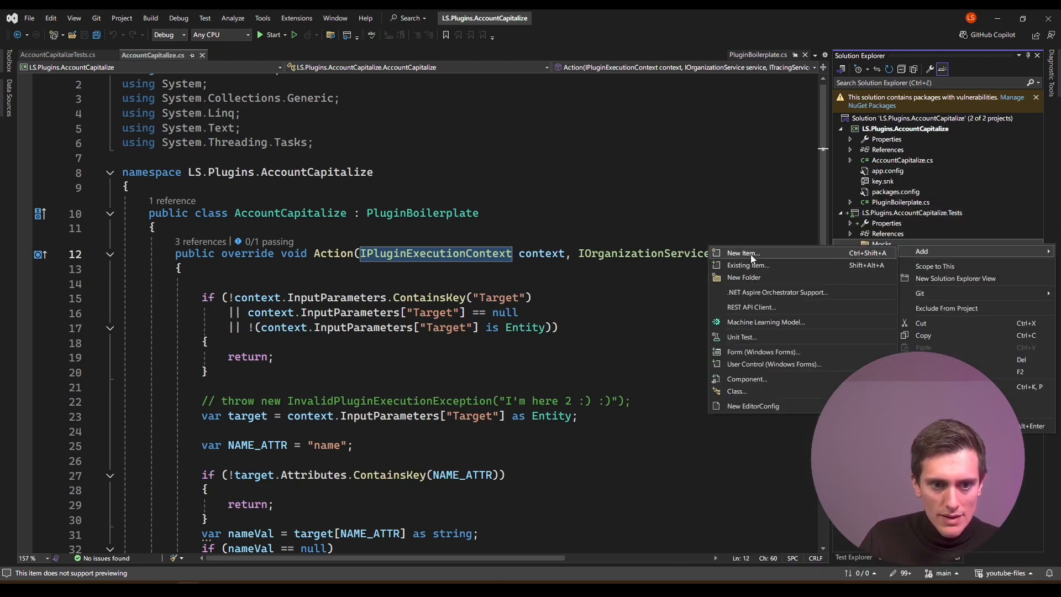
{"action": "left_click", "coordinate": [742, 252]}
{"action": "type", "text": "MockPluginExecutionContext.cs"}
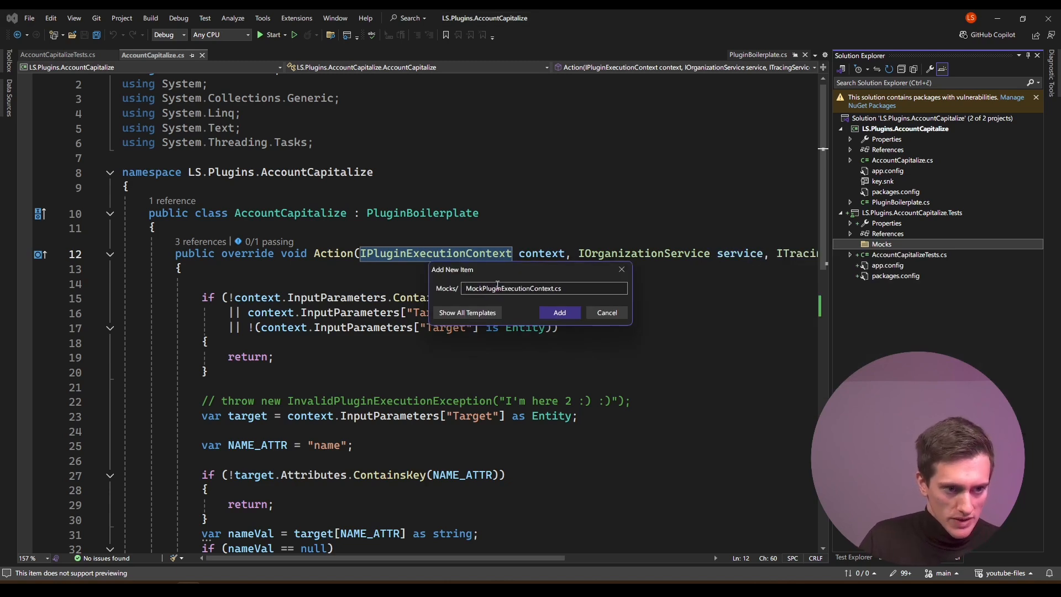
{"action": "left_click", "coordinate": [558, 312]}
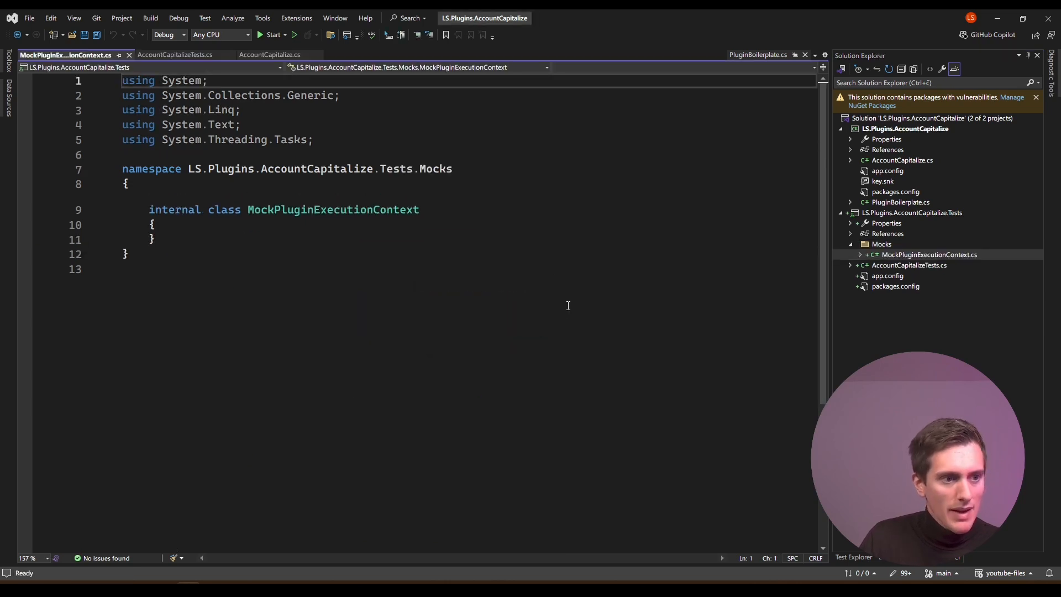
Declare MockPluginExecutionContext as implementing IPluginExecutionContext
{"action": "left_click", "coordinate": [423, 209]}
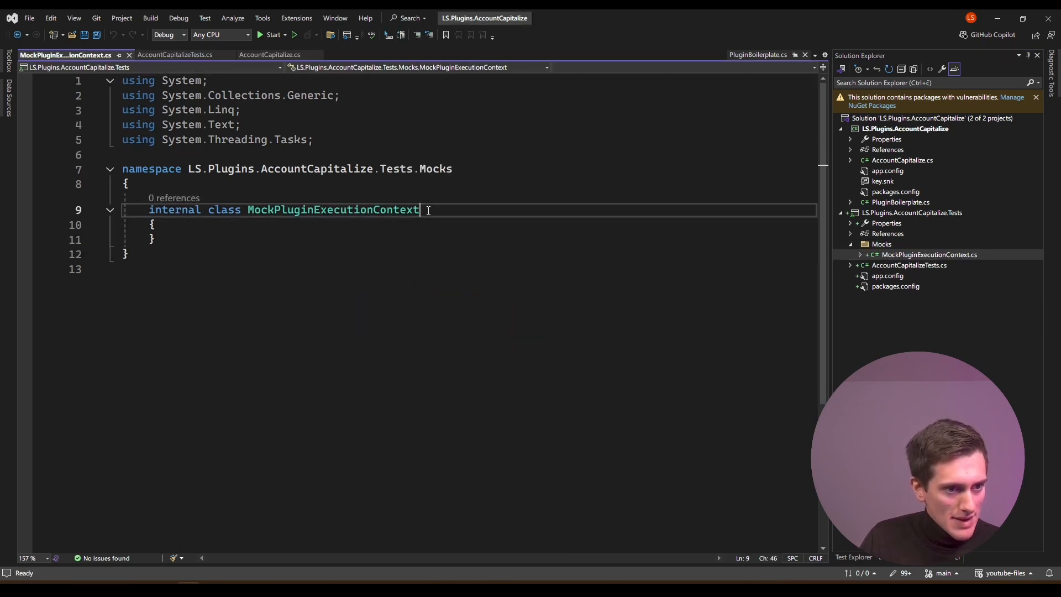
{"action": "double_click", "coordinate": [332, 210]}
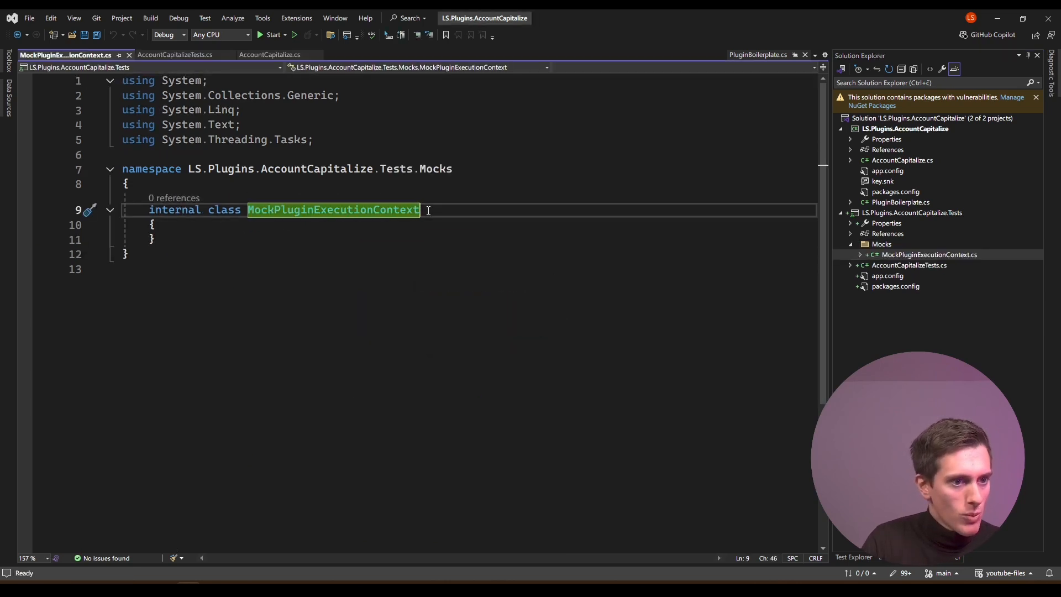
{"action": "type", "text": ":"}
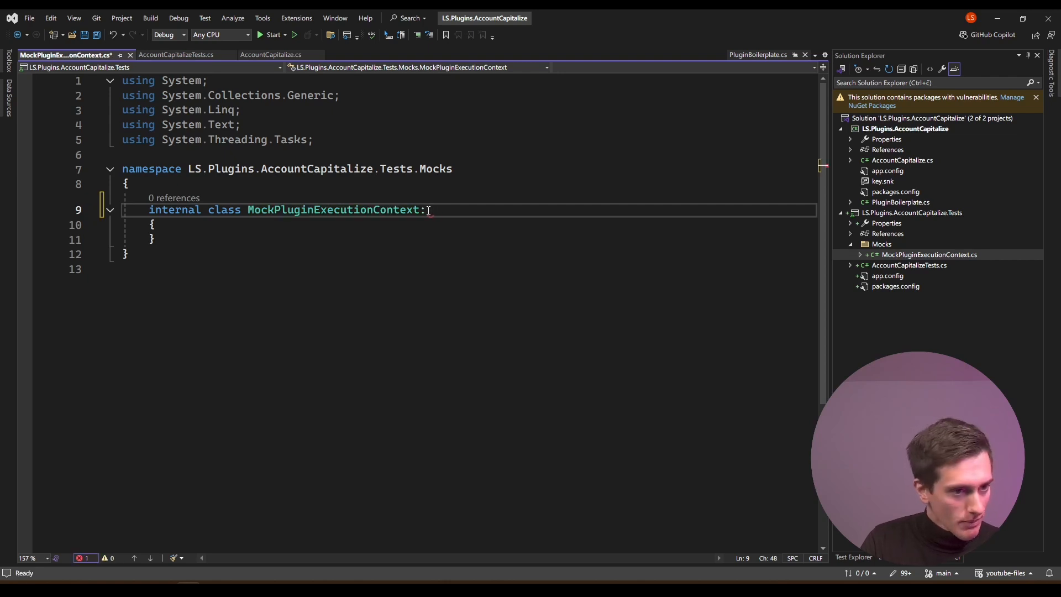
{"action": "type", "text": "IPluginExecutionContext"}
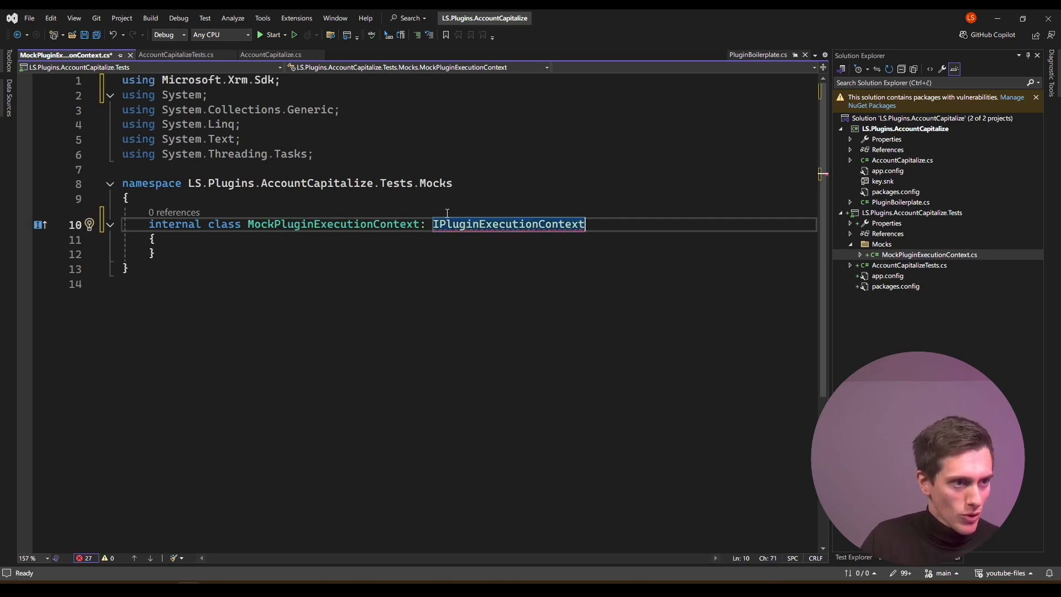
{"action": "left_click", "coordinate": [284, 79]}
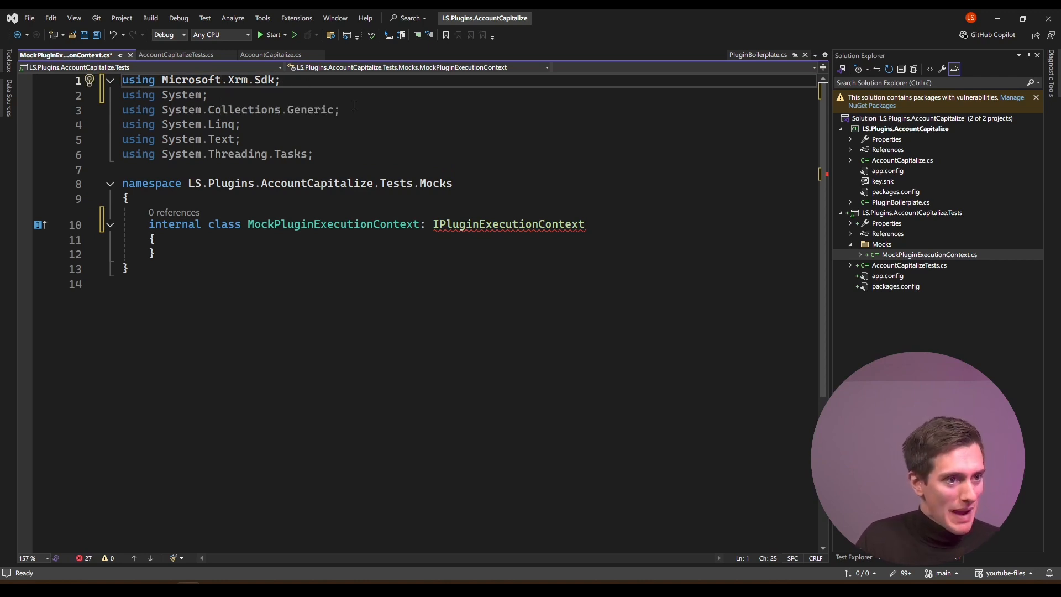
Implement the interface via Quick Actions, generating NotImplementedException stubs for all members
{"action": "right_click", "coordinate": [509, 225]}
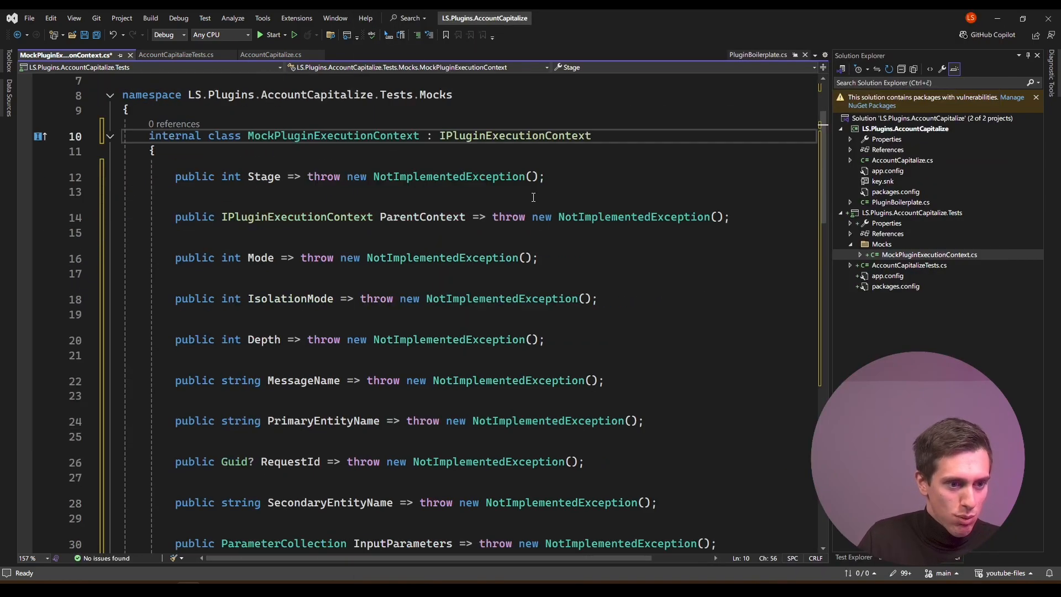
{"action": "scroll", "scroll_direction": "down", "scroll_amount": 3}
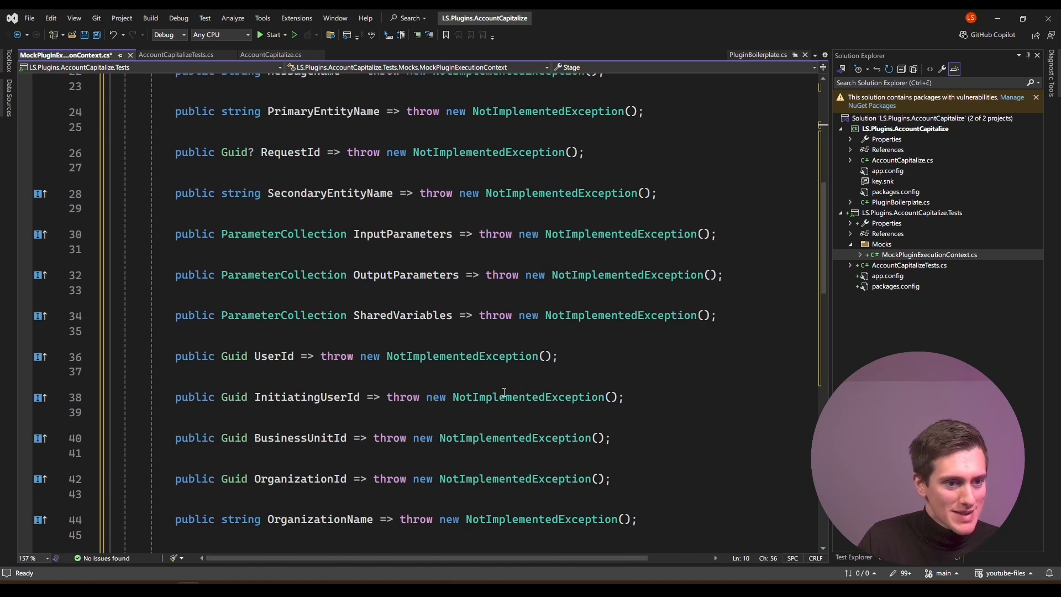
{"action": "scroll", "scroll_direction": "up", "scroll_amount": 3}
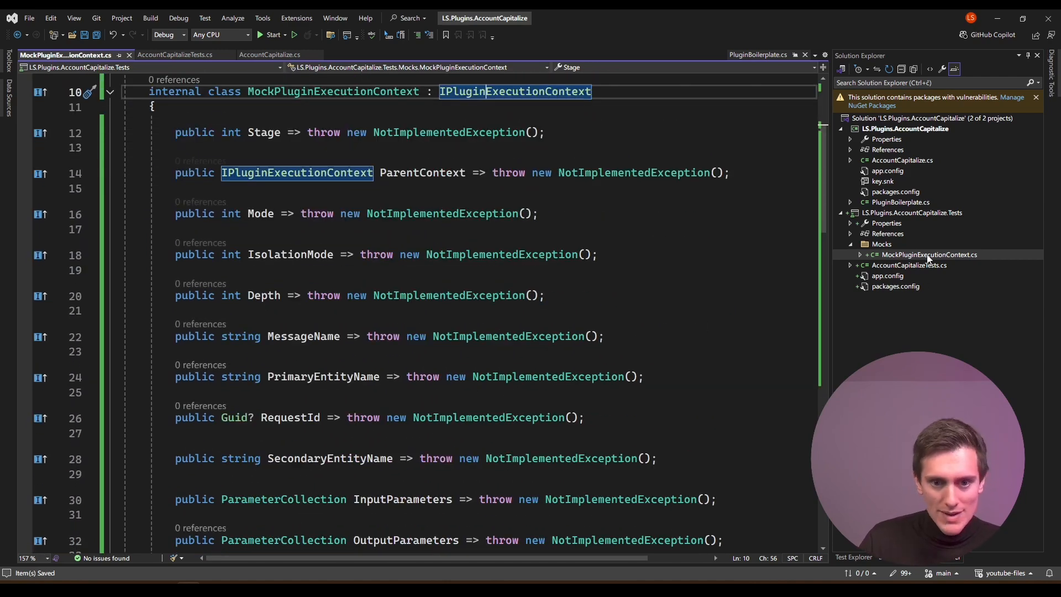
{"action": "scroll", "scroll_direction": "down", "scroll_amount": 3}
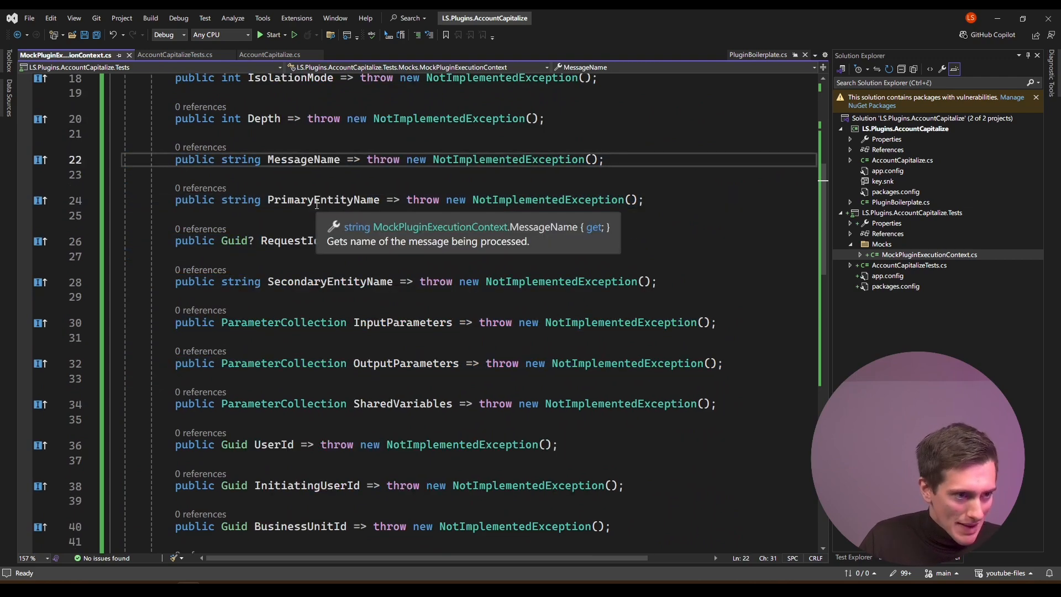
{"action": "scroll", "scroll_direction": "down", "scroll_amount": 3}
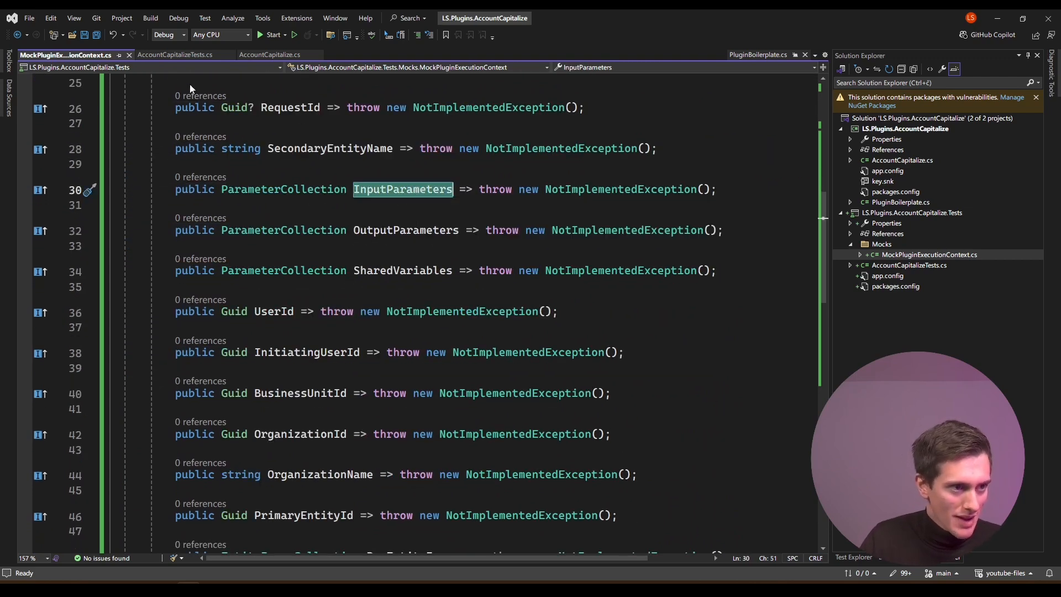
In the no-target test, create var context = new MockPluginExecutionContext() and pass it to Action
{"action": "left_click", "coordinate": [270, 55]}
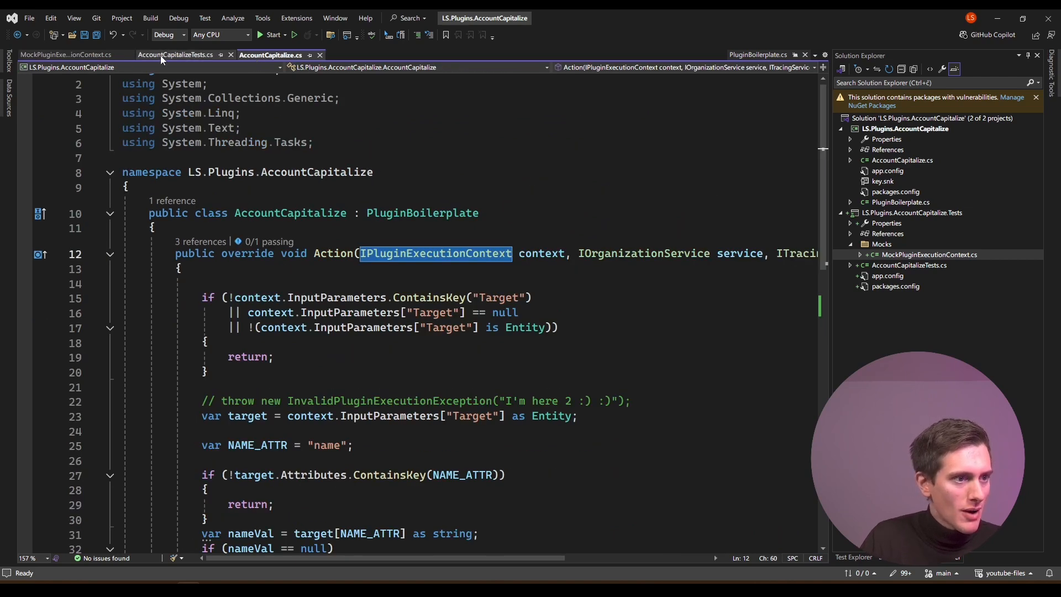
{"action": "left_click", "coordinate": [176, 56]}
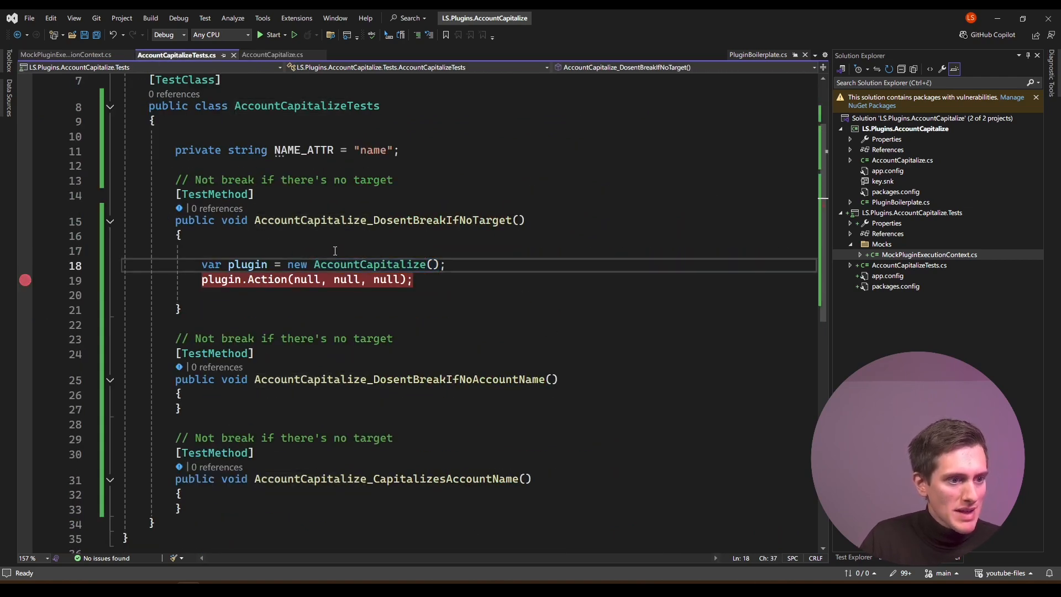
{"action": "type", "text": "var co"}
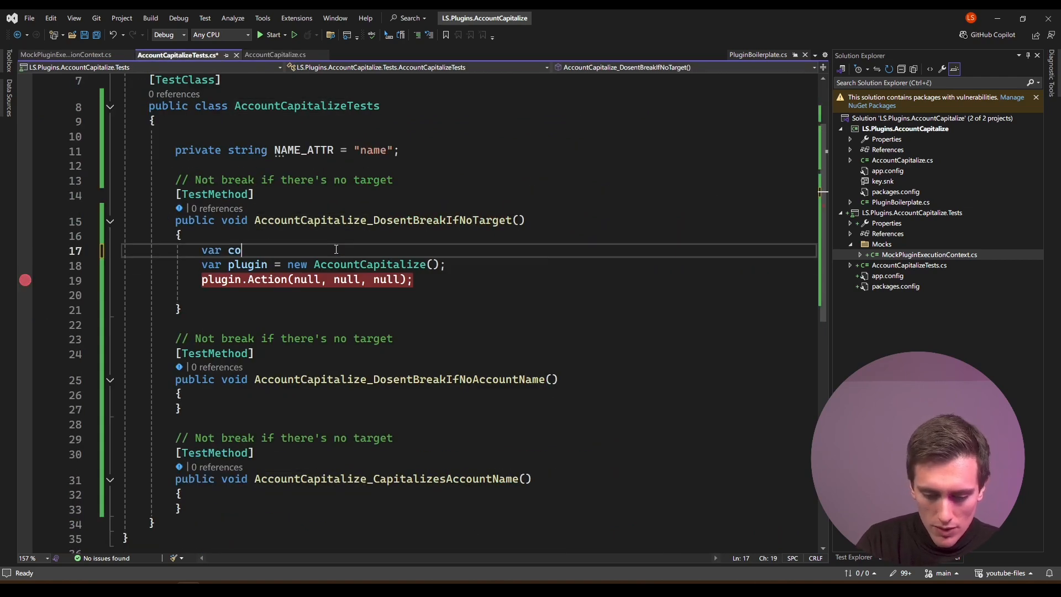
{"action": "type", "text": "ntext = new"}
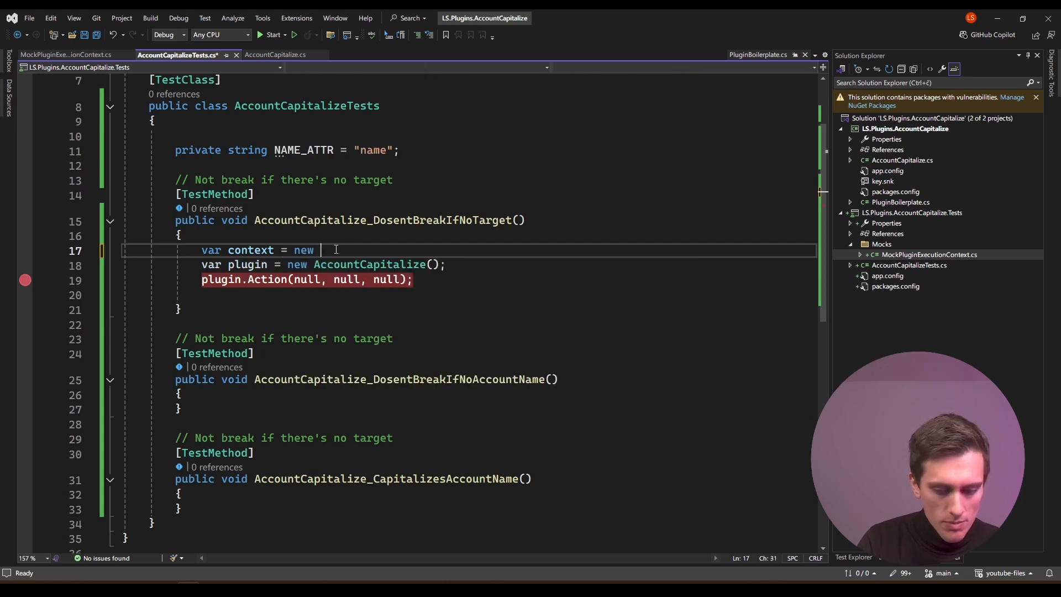
{"action": "type", "text": "MockPluginExecutionContext();"}
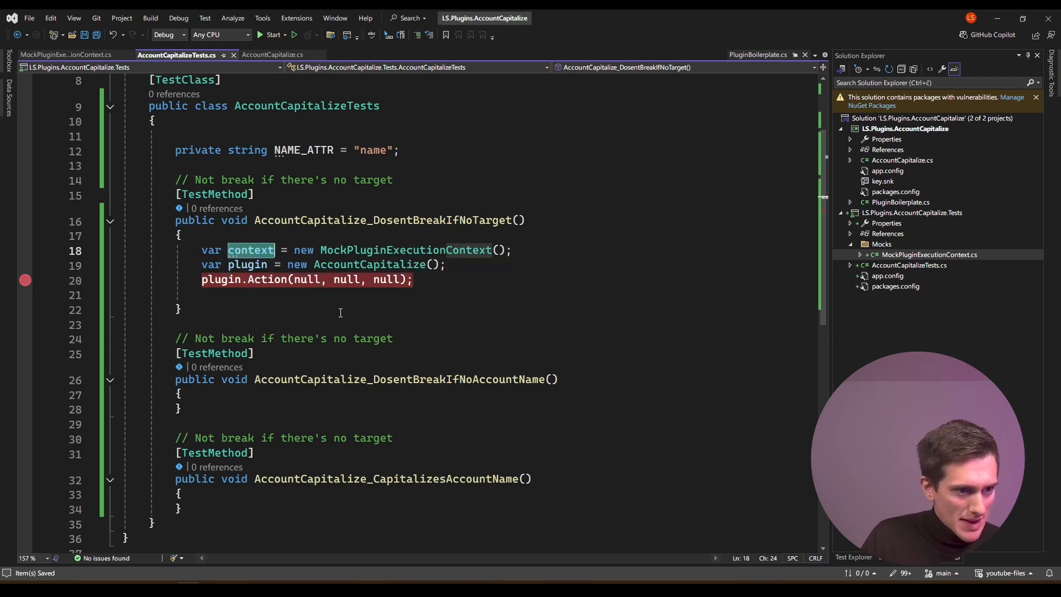
{"action": "type", "text": "context"}
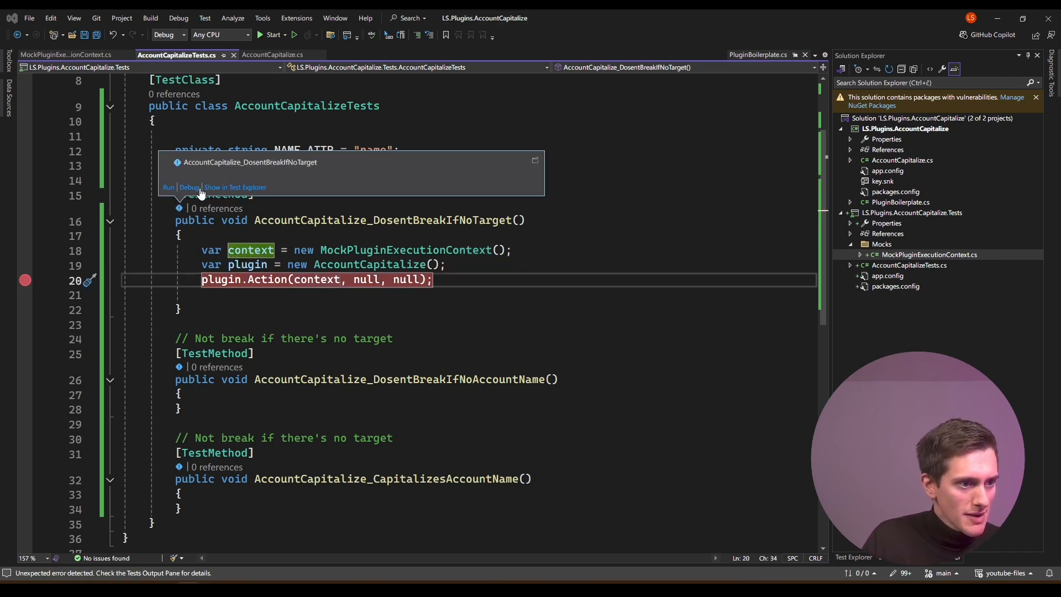
Debug the test and step into Action until the InputParameters stub throws
{"action": "left_click", "coordinate": [189, 188]}
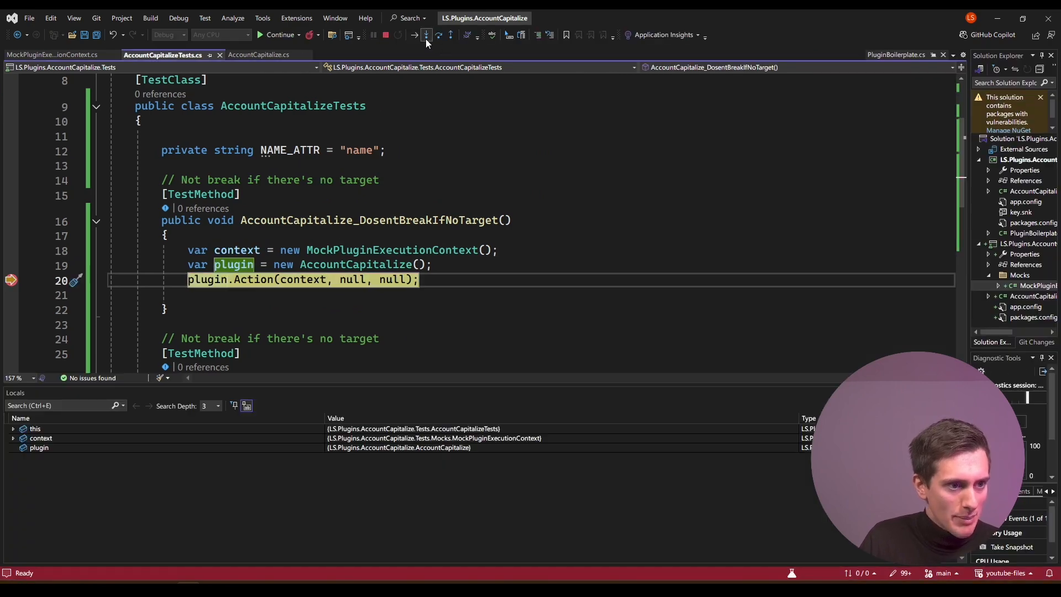
{"action": "left_click", "coordinate": [427, 34]}
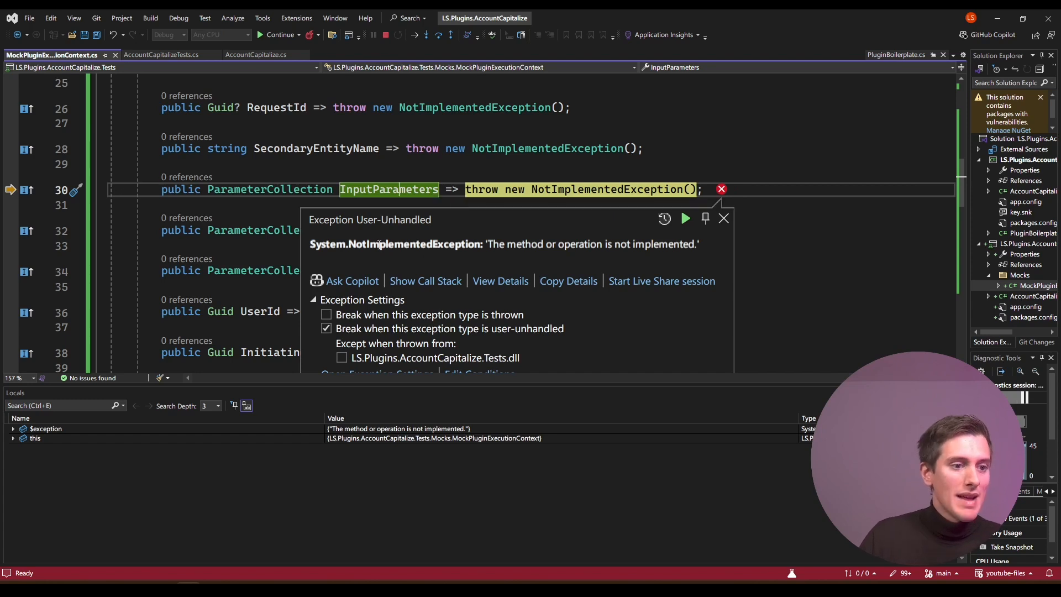
{"action": "double_click", "coordinate": [395, 244]}
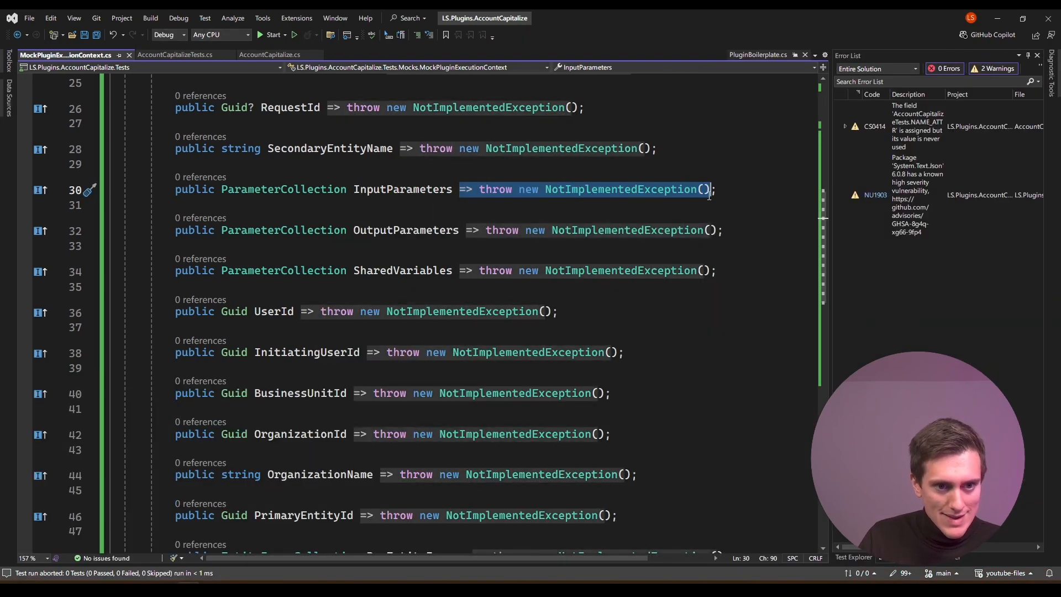
Make InputParameters { get; set; } = new ParameterCollection(); and save
{"action": "key", "text": "Delete"}
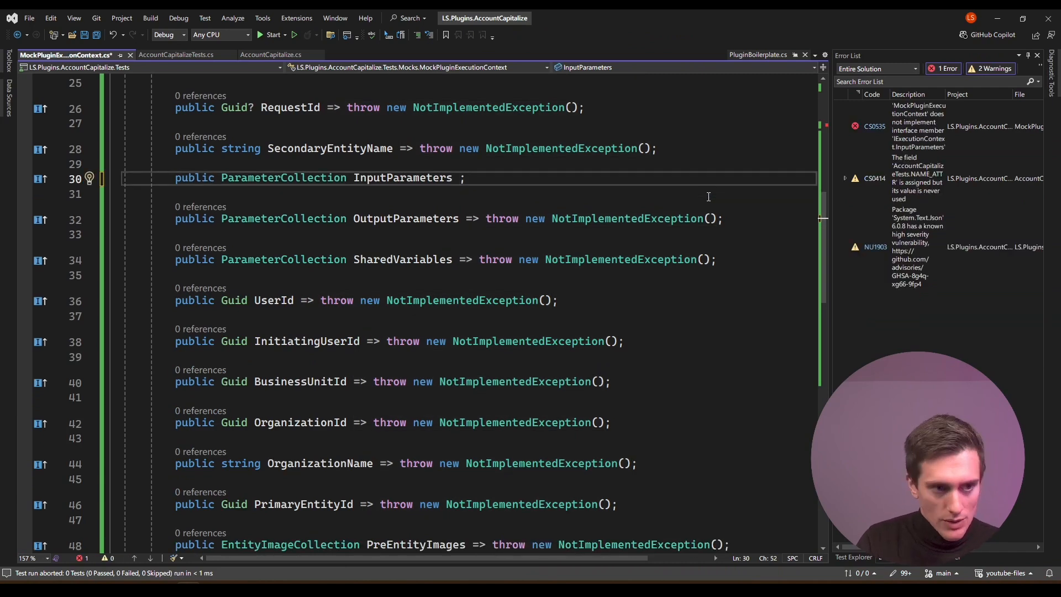
{"action": "type", "text": "{ get"}
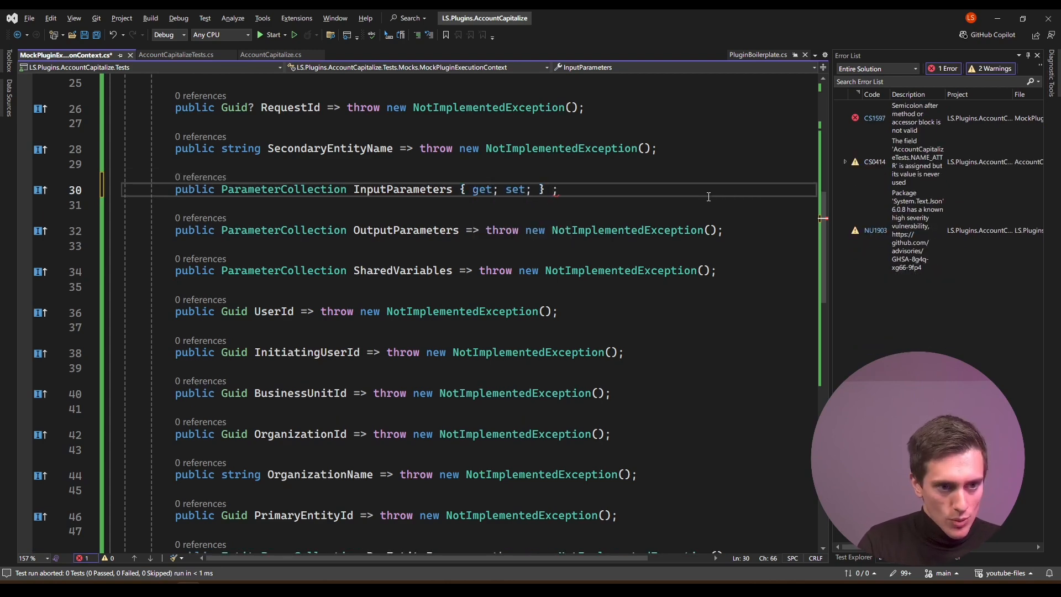
{"action": "type", "text": "= new"}
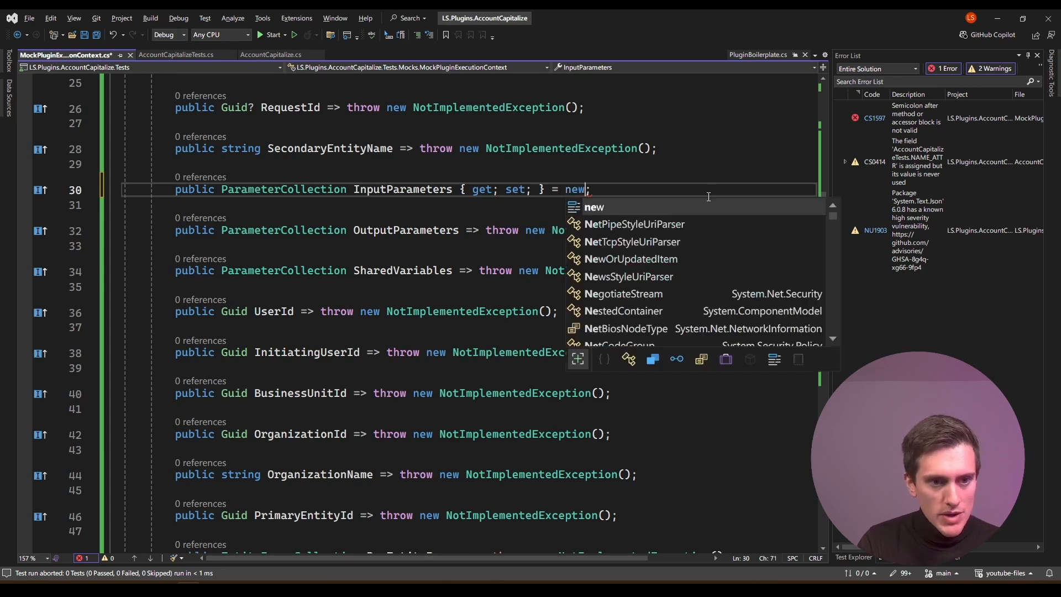
{"action": "type", "text": "ParameterCollection();"}
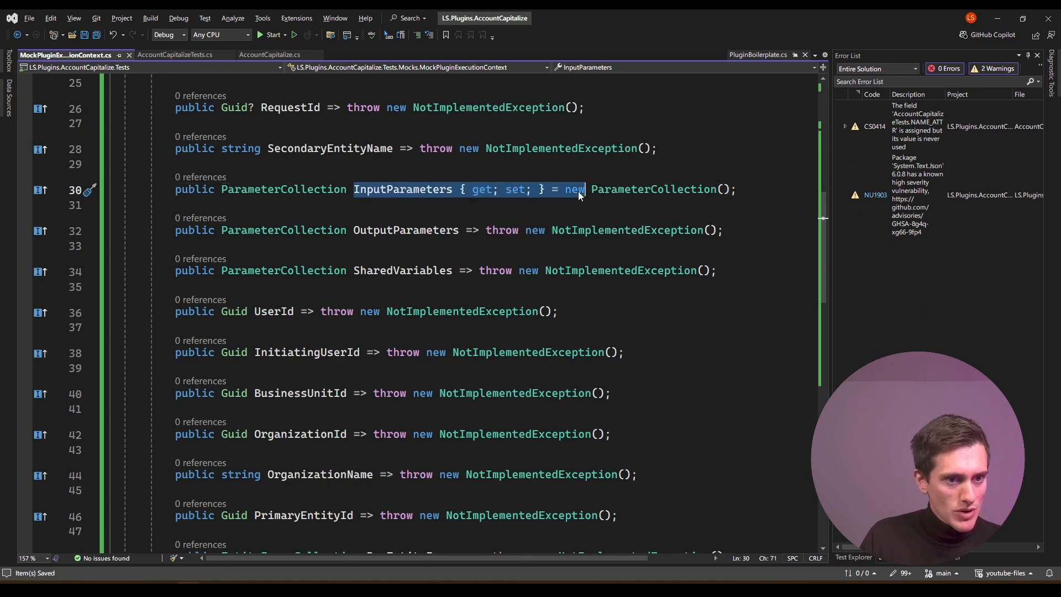
{"action": "left_click", "coordinate": [608, 189]}
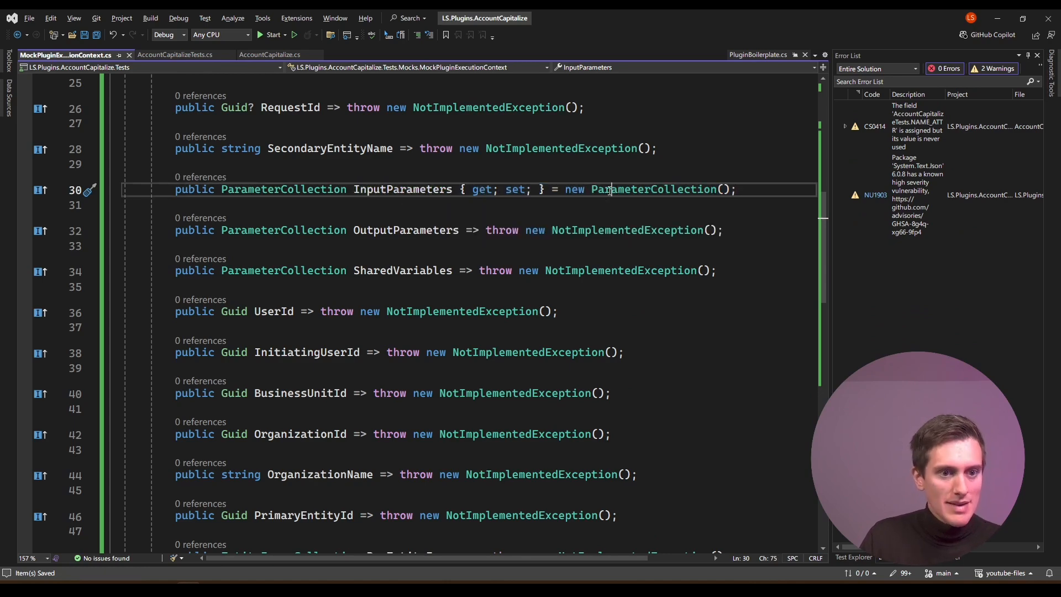
{"action": "double_click", "coordinate": [652, 189]}
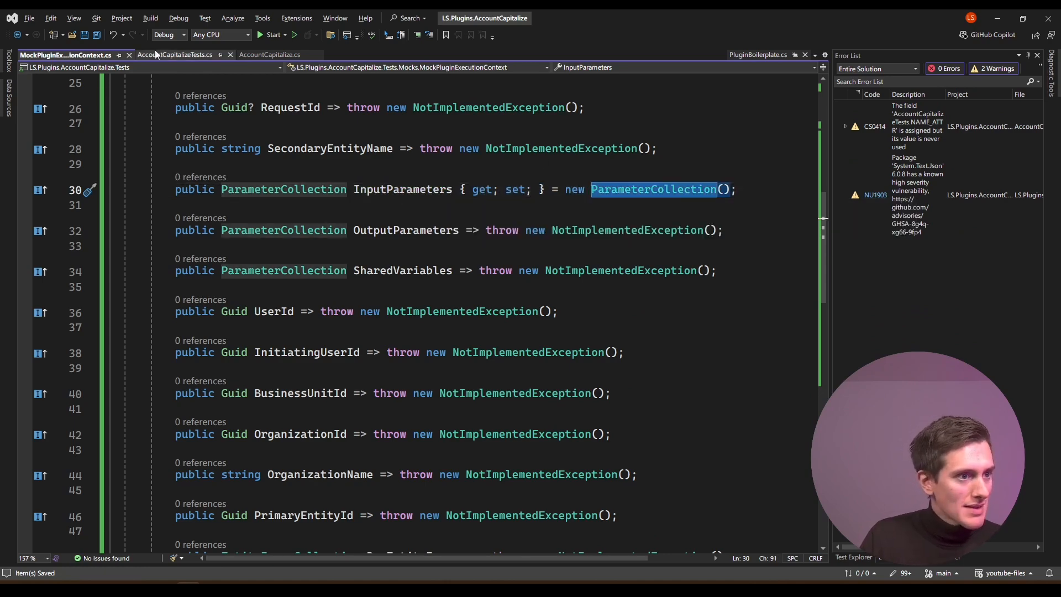
Debug the no-target test, stepping through Action's early return until it shows as passing
{"action": "left_click", "coordinate": [175, 55]}
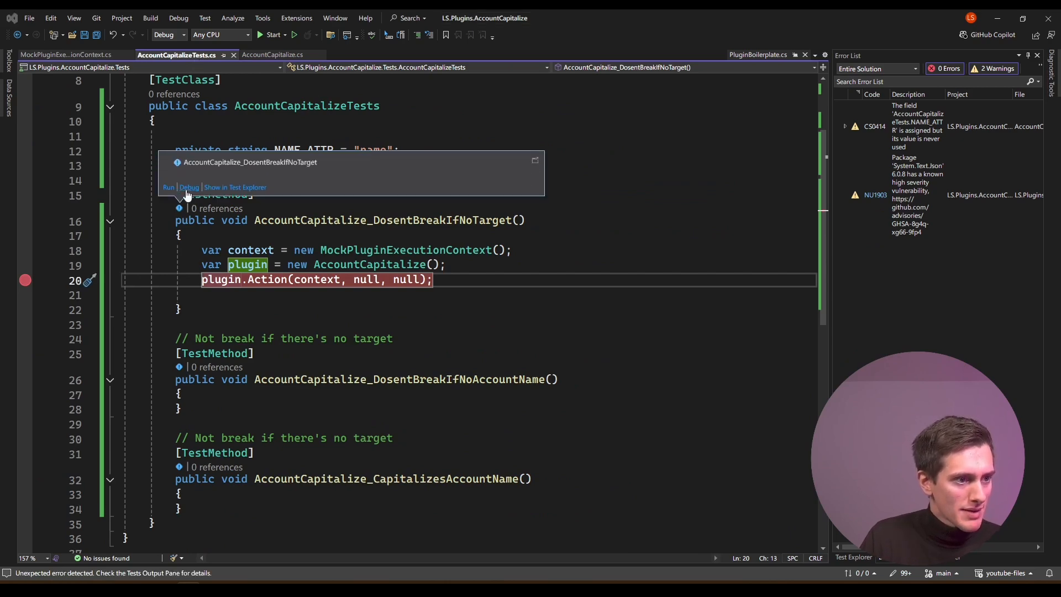
{"action": "left_click", "coordinate": [189, 188]}
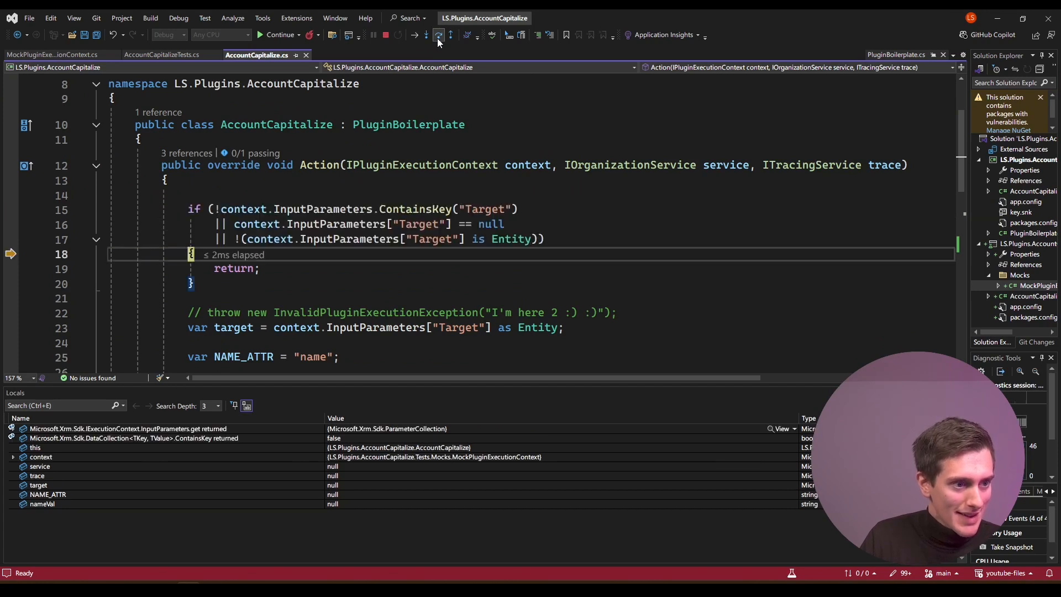
{"action": "key", "text": "F10"}
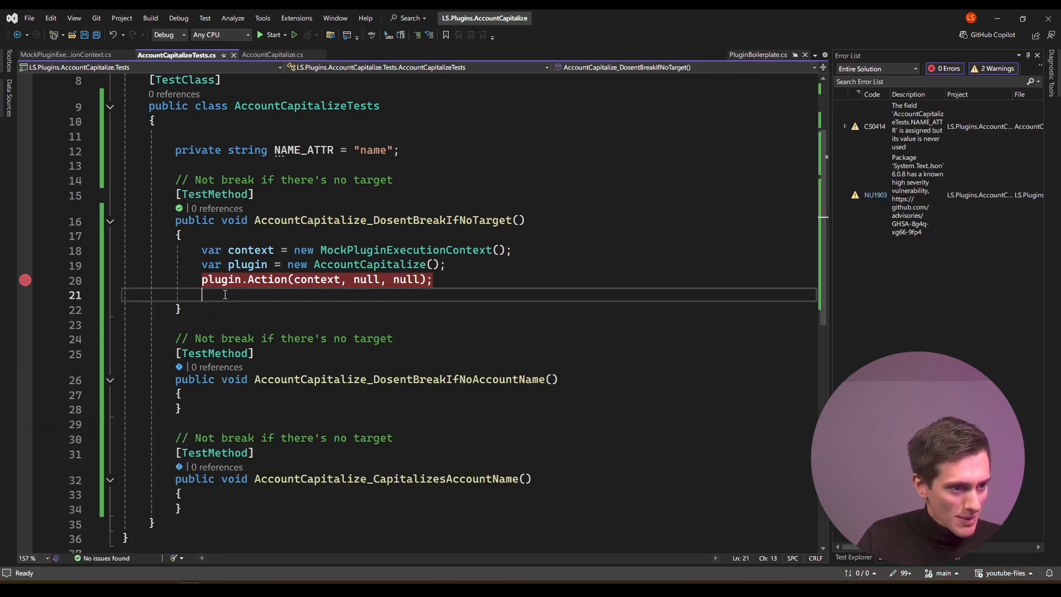
{"action": "key", "text": "Backspace"}
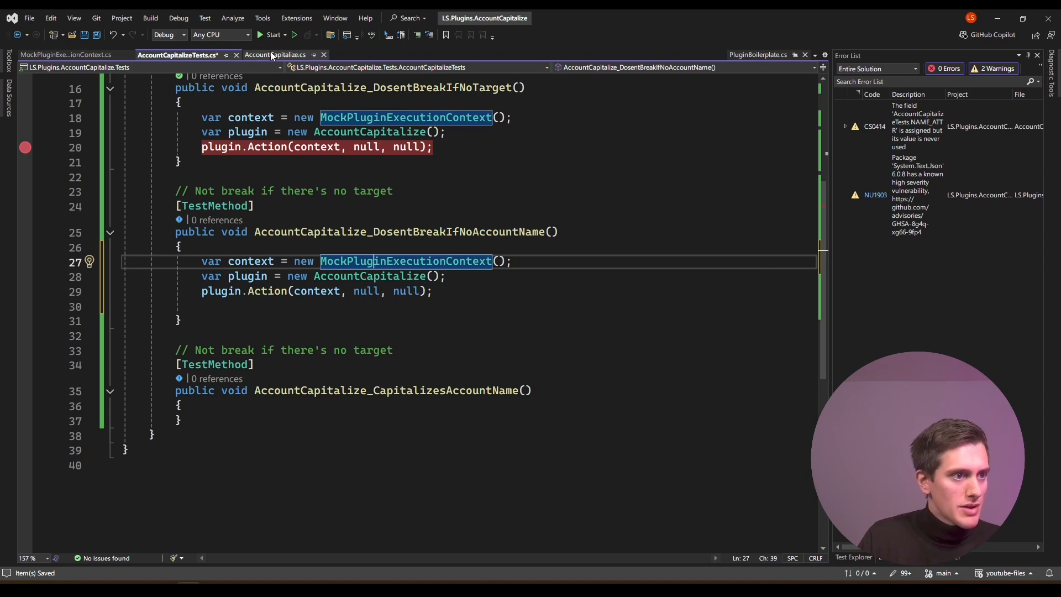
Add InputParameters as a Microsoft.Xrm.Sdk.ParameterCollection to the mock context, importing the namespace via quick fix
{"action": "left_click", "coordinate": [64, 55]}
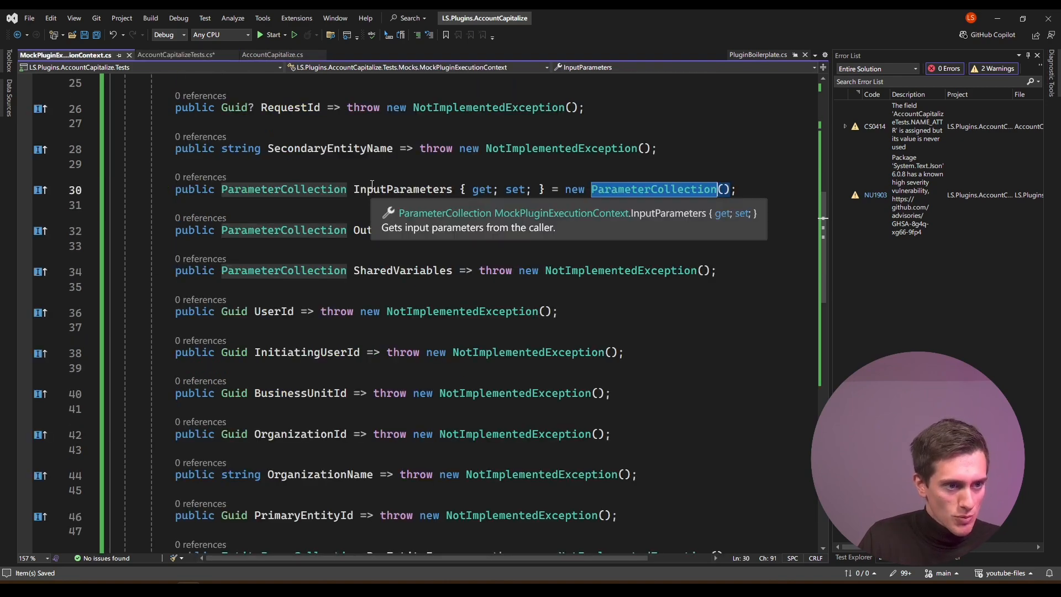
{"action": "left_click", "coordinate": [178, 55]}
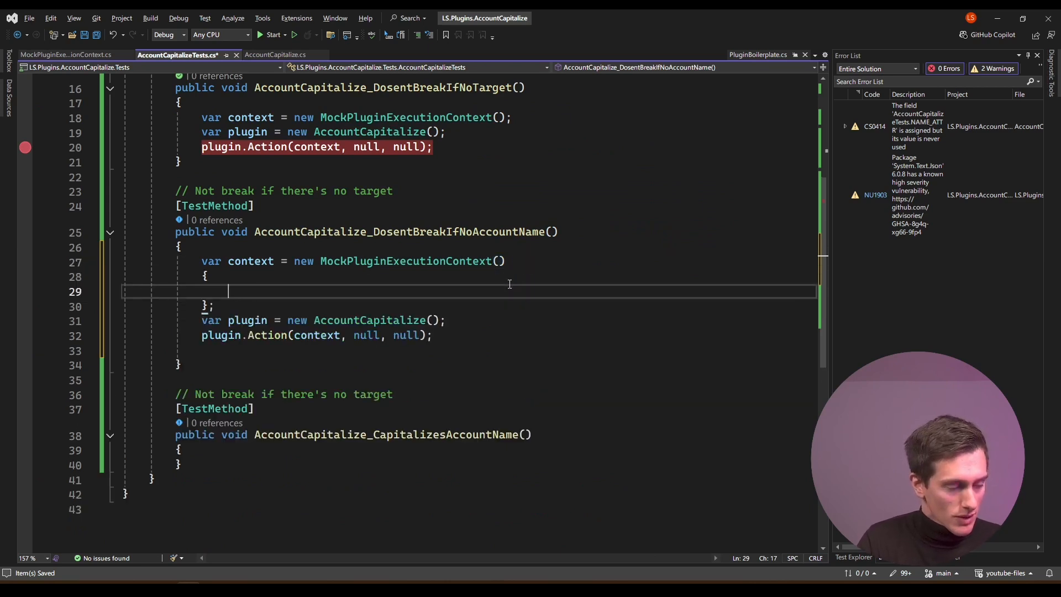
{"action": "type", "text": "InputParameters = new"}
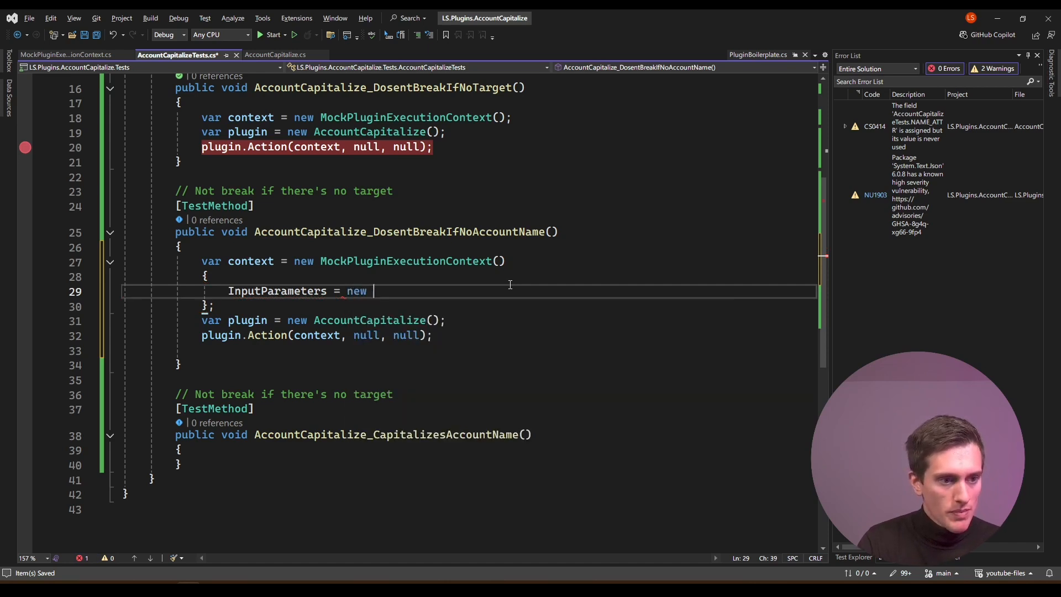
{"action": "type", "text": "Microsoft.Xrm.Sdk.ParameterCollection"}
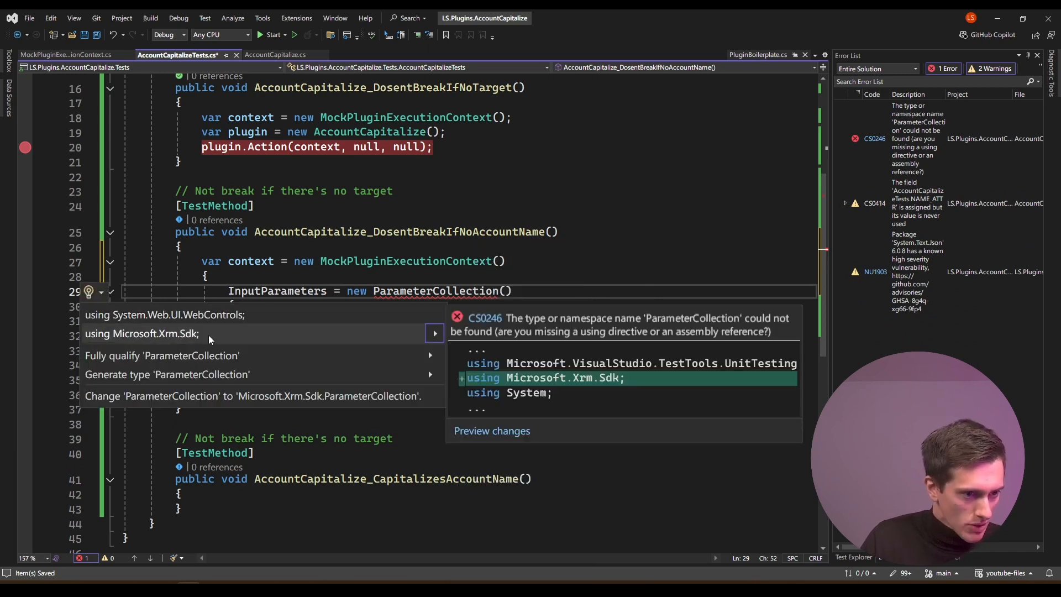
{"action": "left_click", "coordinate": [142, 332]}
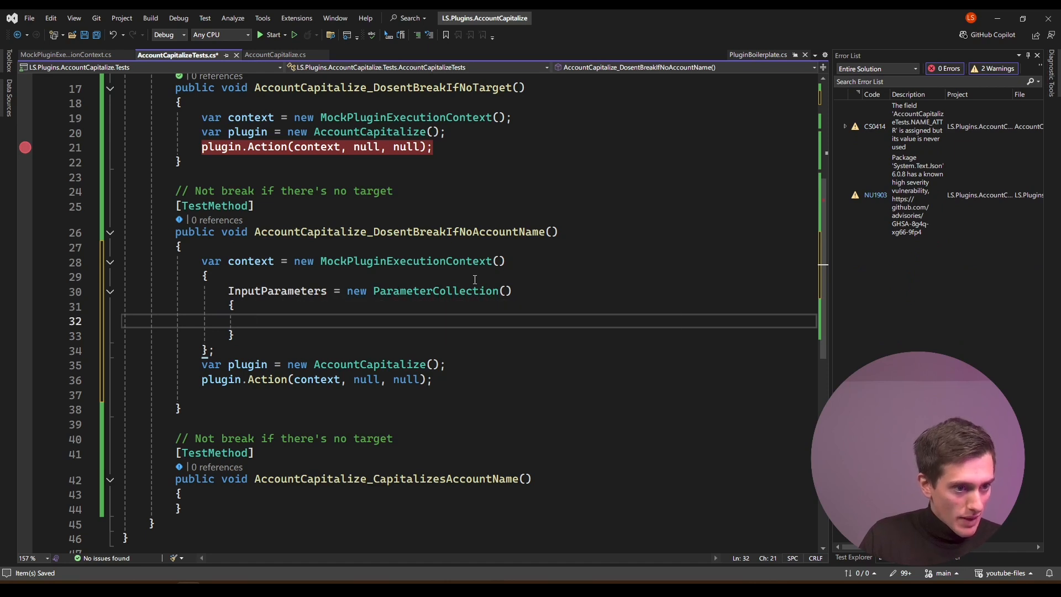
Set ["Target"] in the collection to a new Entity("account", Guid.NewGuid())
{"action": "double_click", "coordinate": [276, 291]}
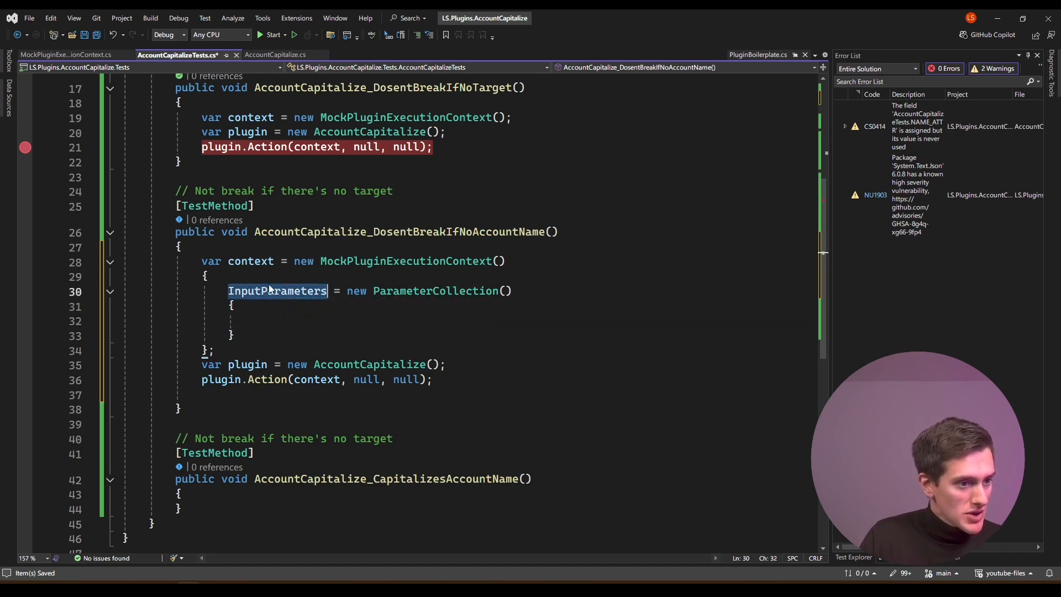
{"action": "left_click", "coordinate": [287, 321]}
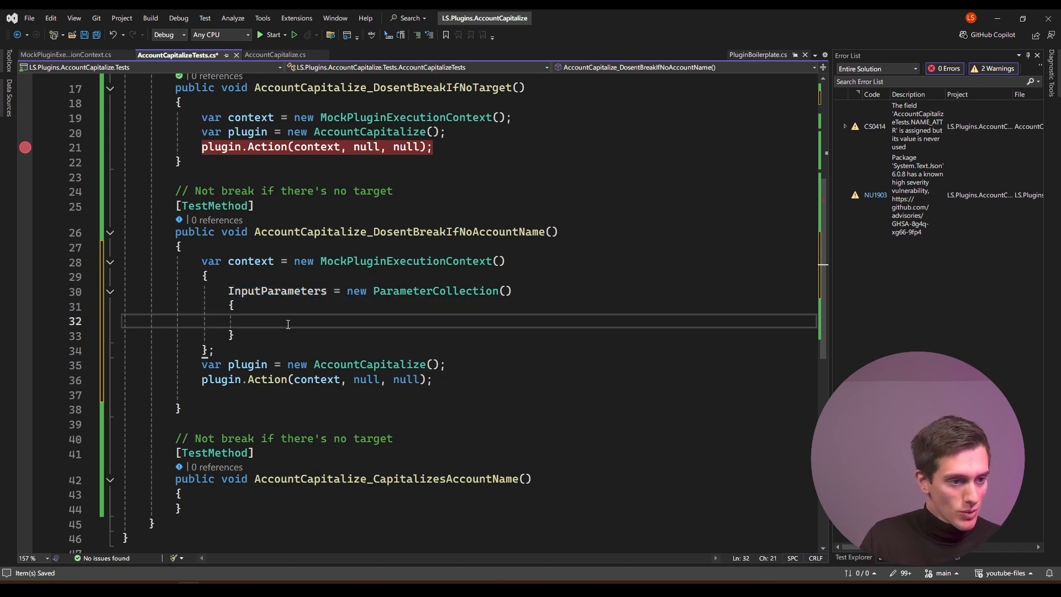
{"action": "type", "text": "[\"\"]"}
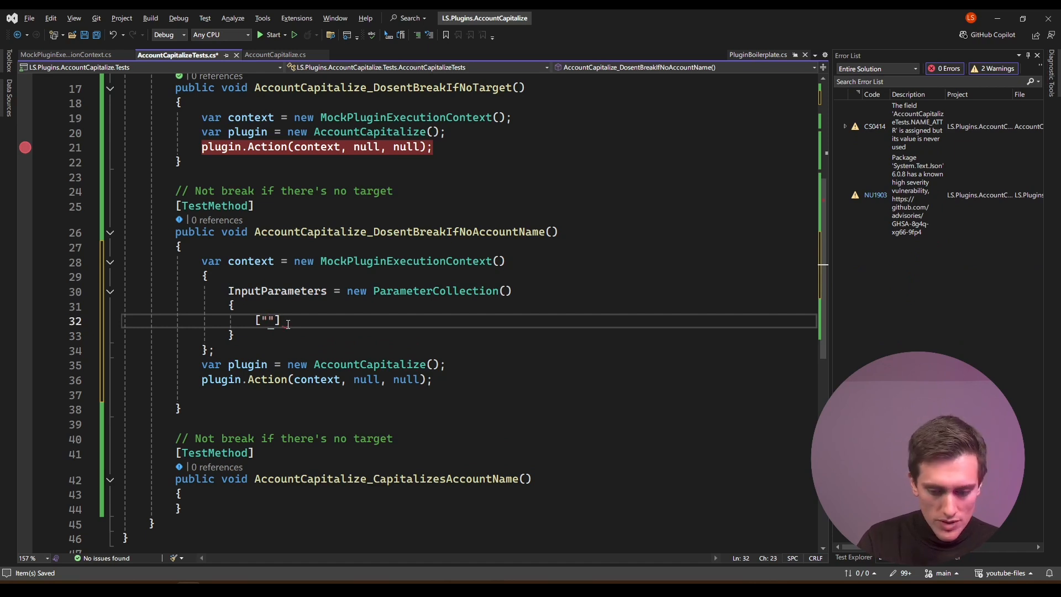
{"action": "type", "text": "Target"}
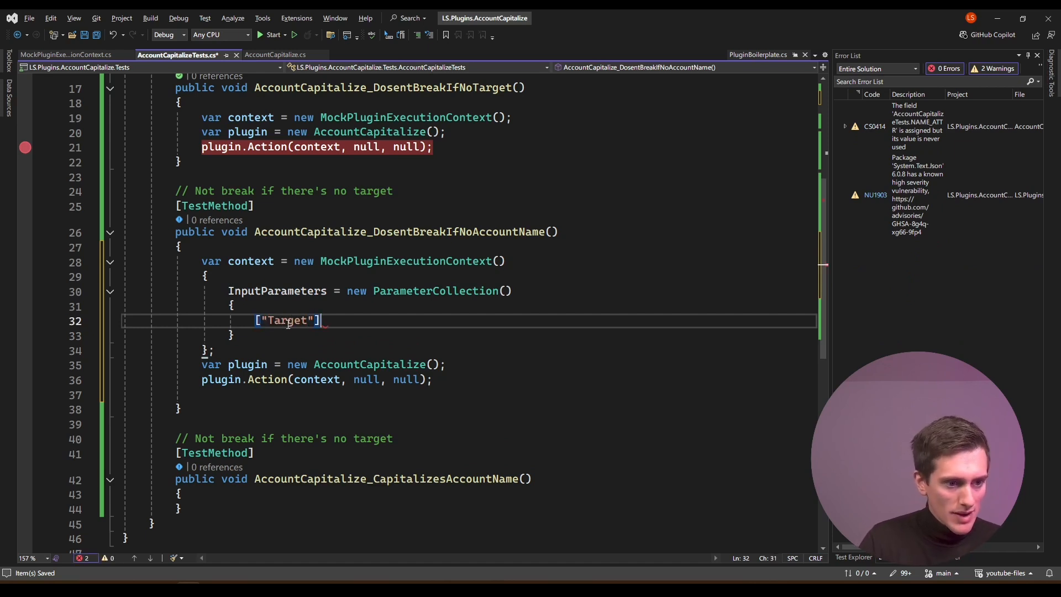
{"action": "type", "text": "= _NAME_ATTR"}
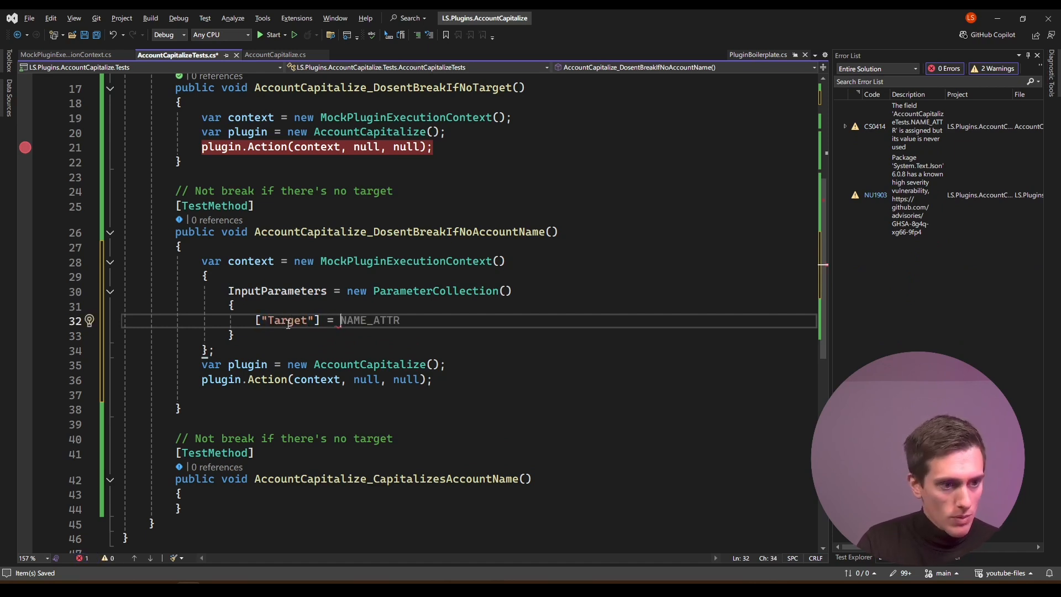
{"action": "type", "text": "new Entity(\""}
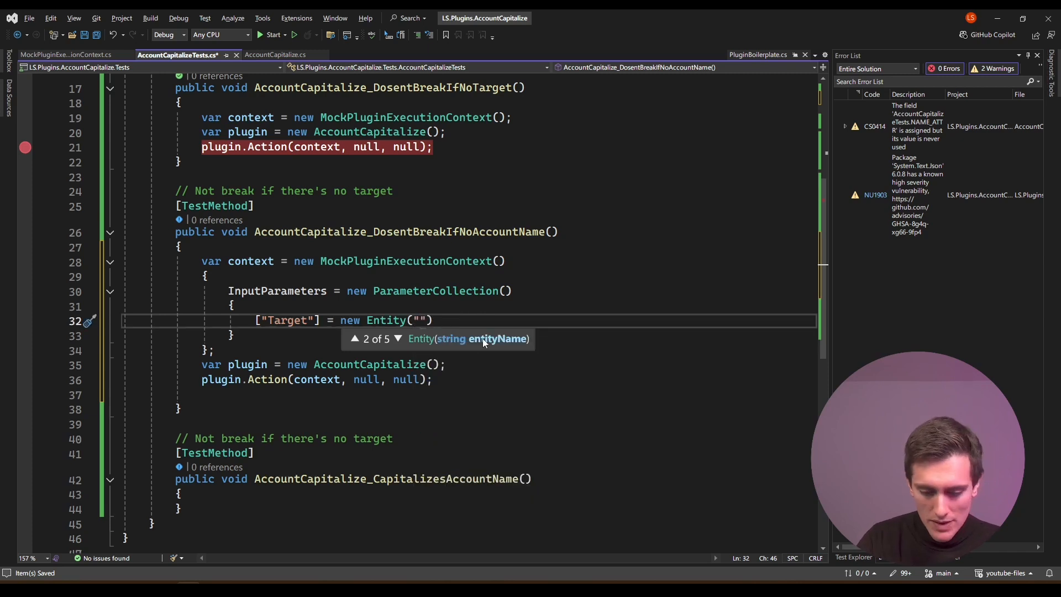
{"action": "type", "text": "account"}
{"action": "type", "text": "{"}
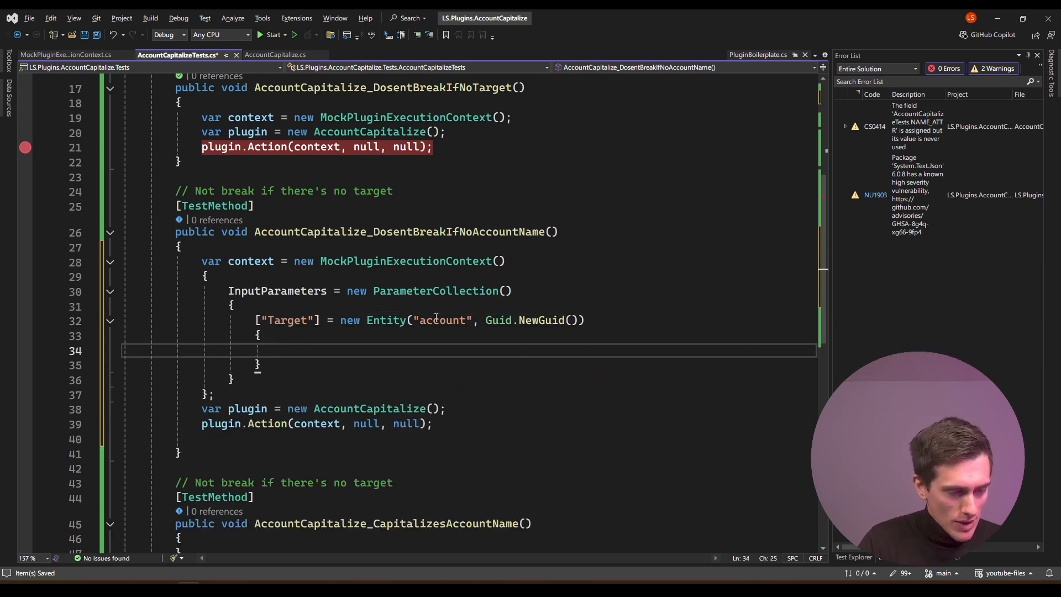
Give the Target entity an initializer carrying the [NAME_ATTR] attribute
{"action": "type", "text": "[]"}
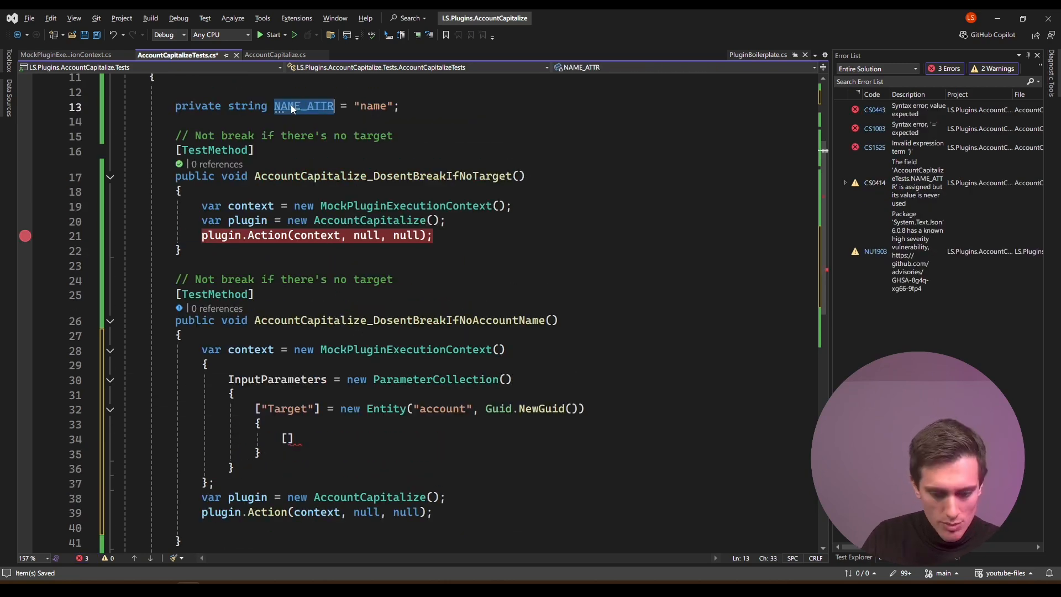
{"action": "left_click", "coordinate": [288, 438]}
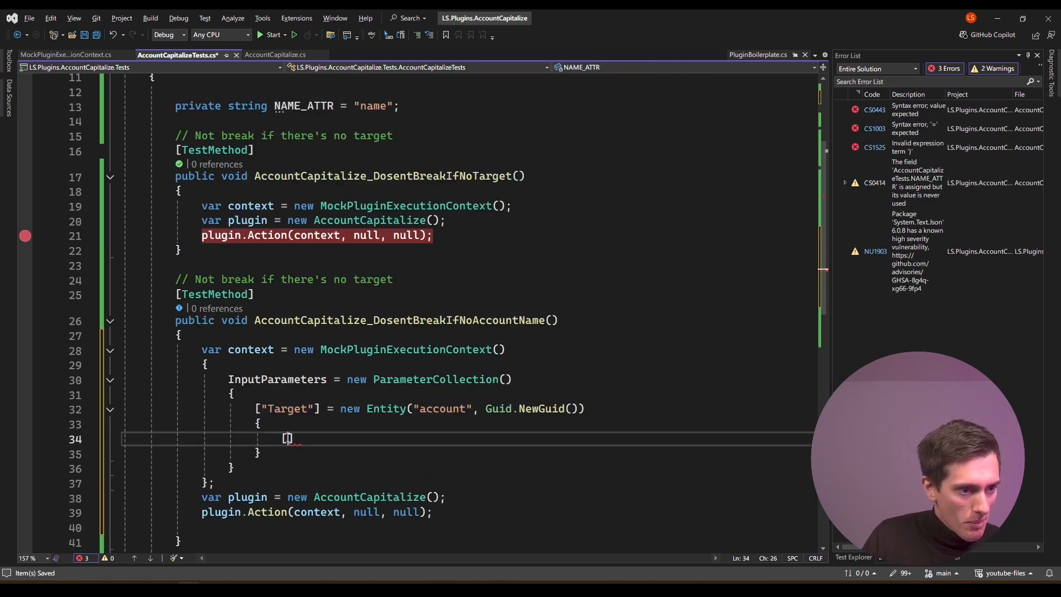
{"action": "type", "text": "NAME_ATTR"}
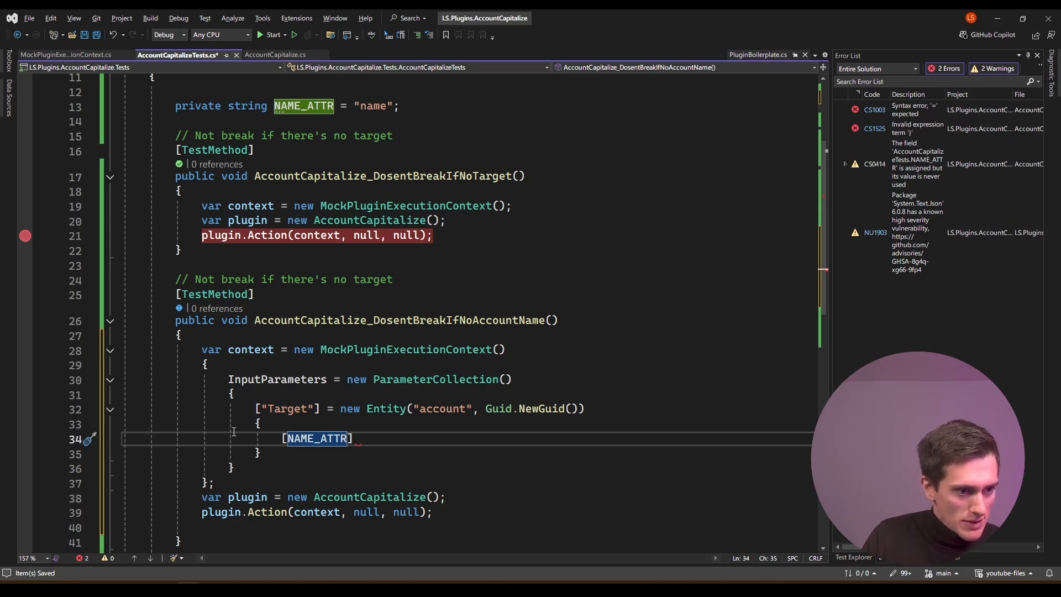
{"action": "type", "text": "= NAME_ATTR"}
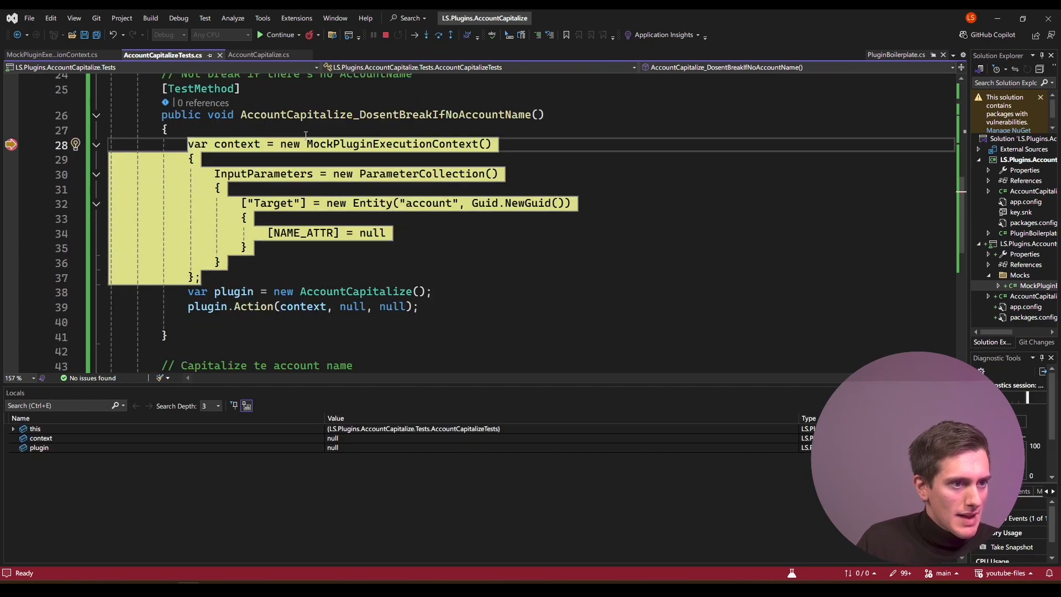
Step into the plugin's Action past the Target read and inspect the entity's attribute values
{"action": "left_click", "coordinate": [439, 35]}
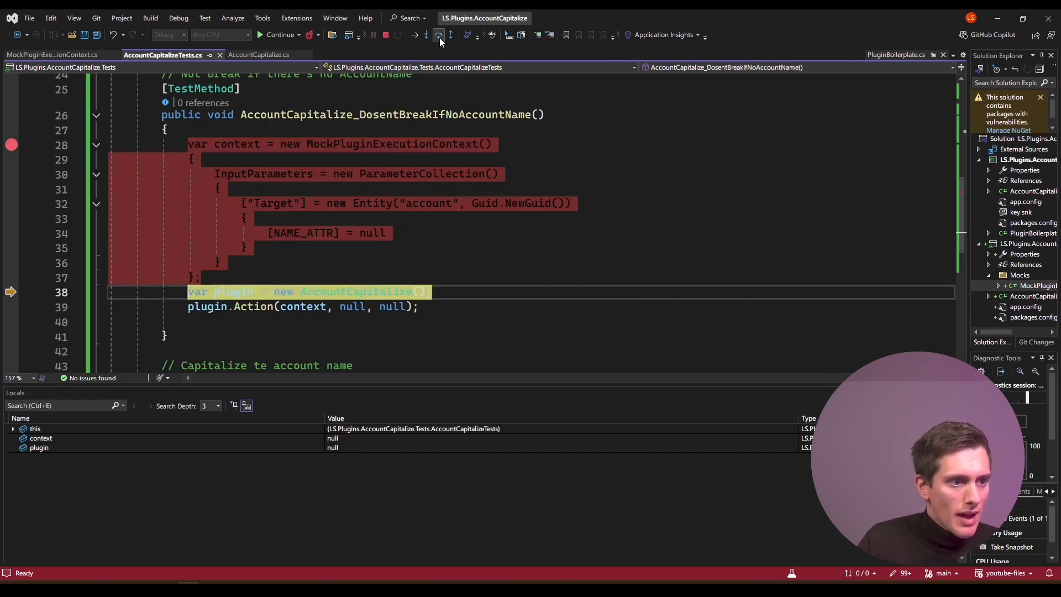
{"action": "left_click", "coordinate": [427, 35]}
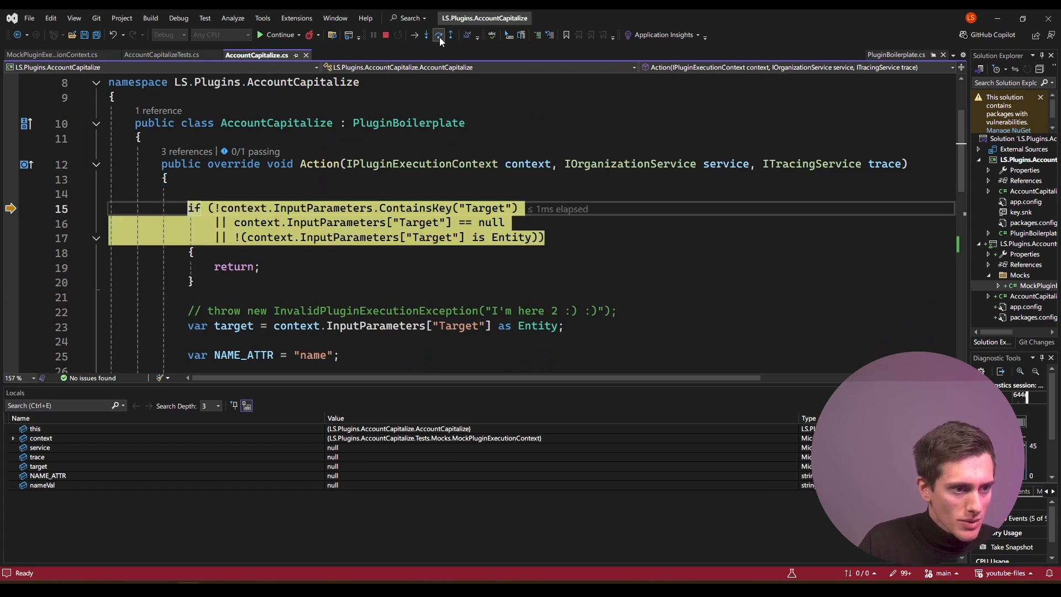
{"action": "left_click", "coordinate": [439, 35]}
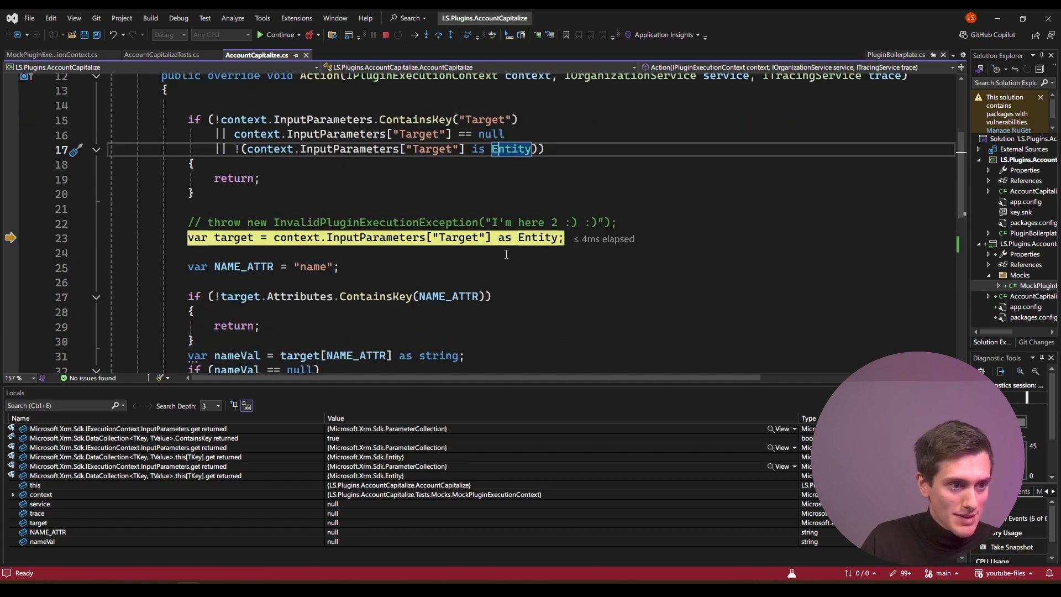
{"action": "left_click", "coordinate": [438, 34]}
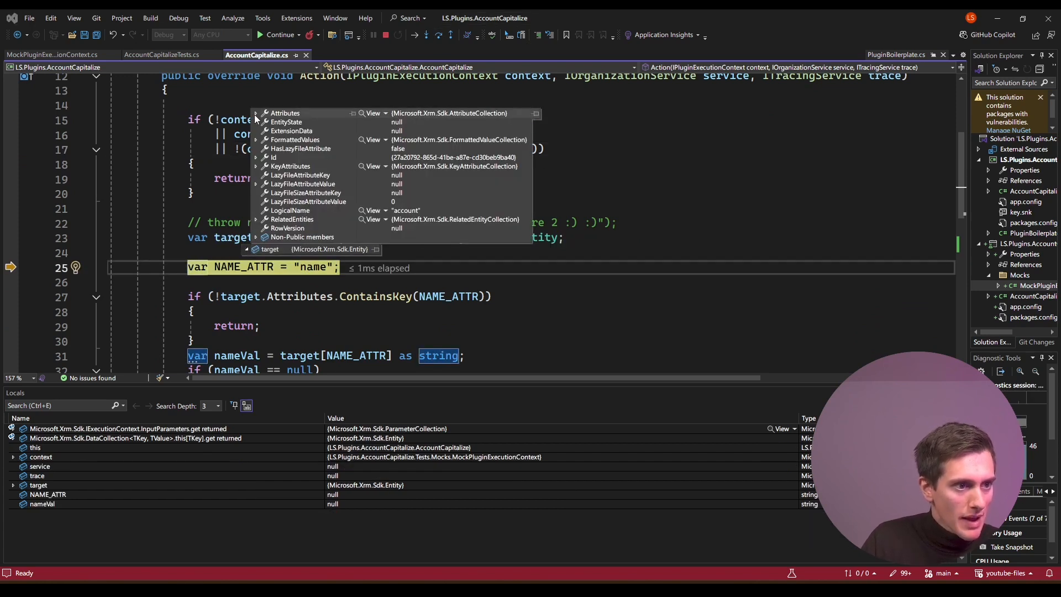
{"action": "left_click", "coordinate": [256, 113]}
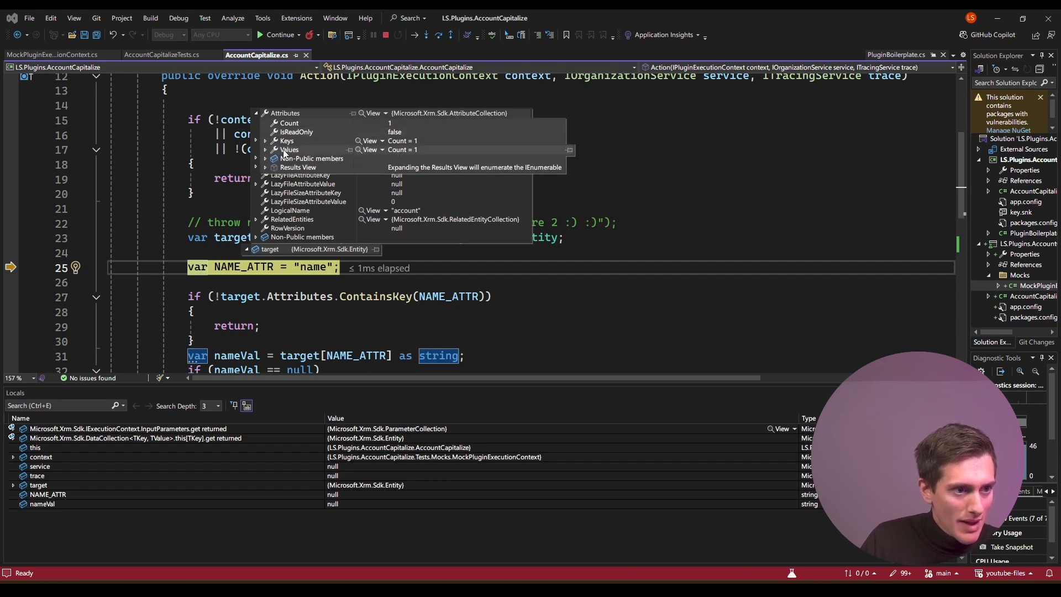
{"action": "left_click", "coordinate": [274, 149]}
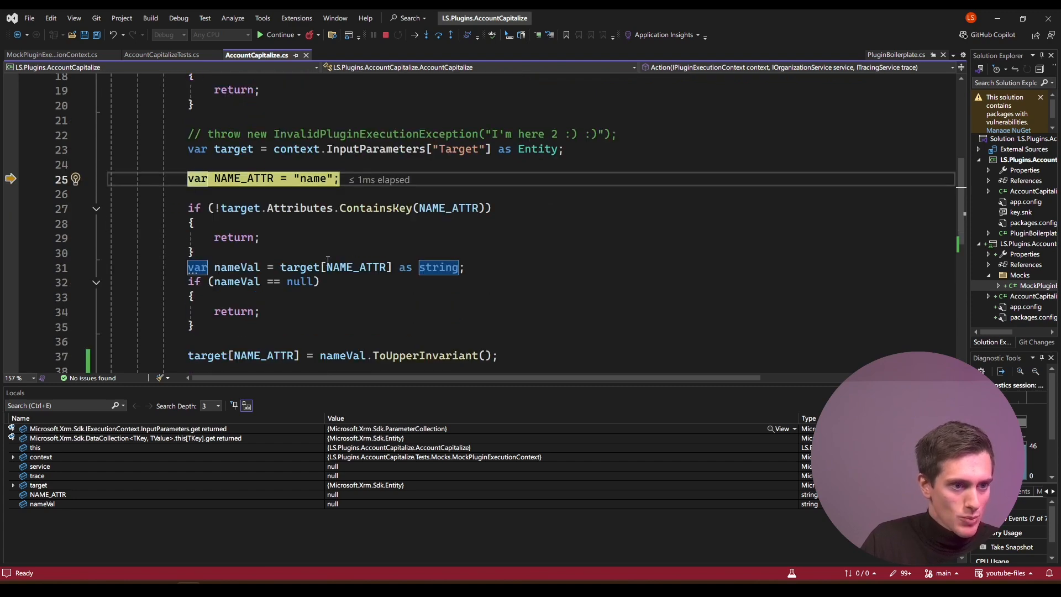
Step through the null-name early return past plugin.Action and let the test run to completion
{"action": "left_click", "coordinate": [439, 34]}
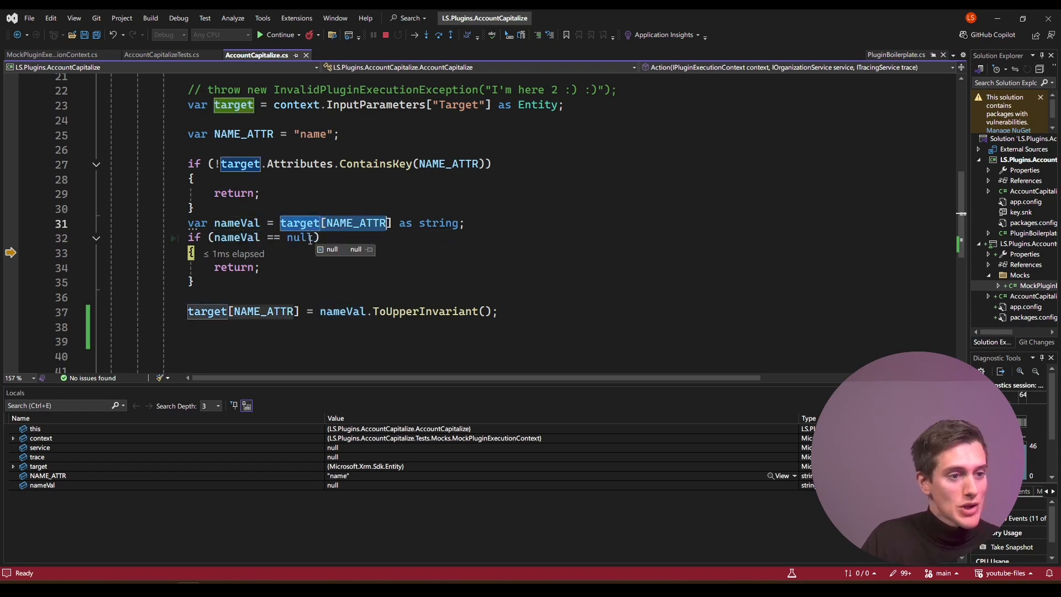
{"action": "left_click", "coordinate": [439, 34]}
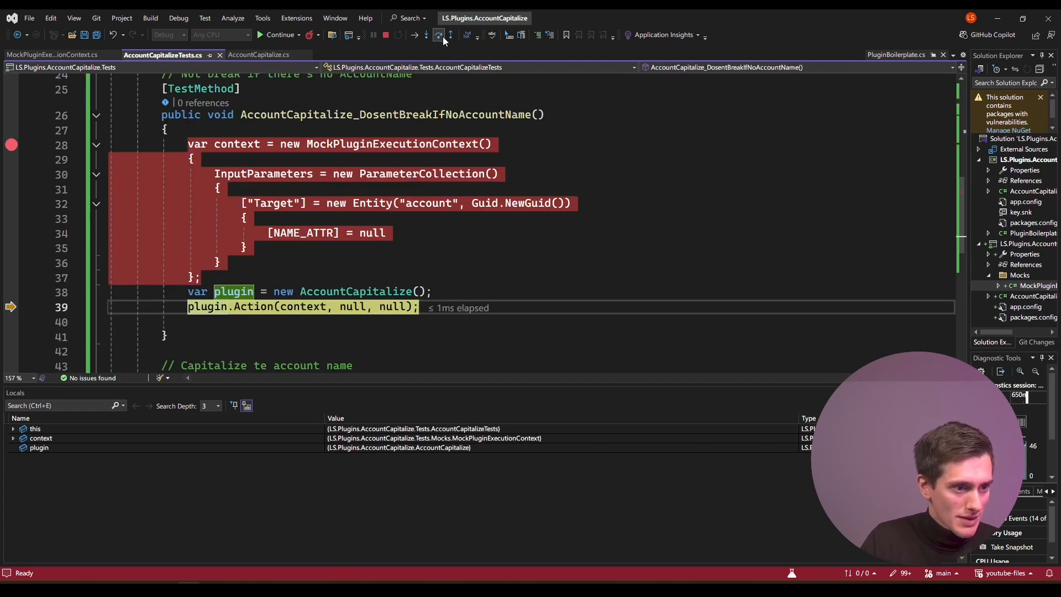
{"action": "left_click", "coordinate": [439, 34]}
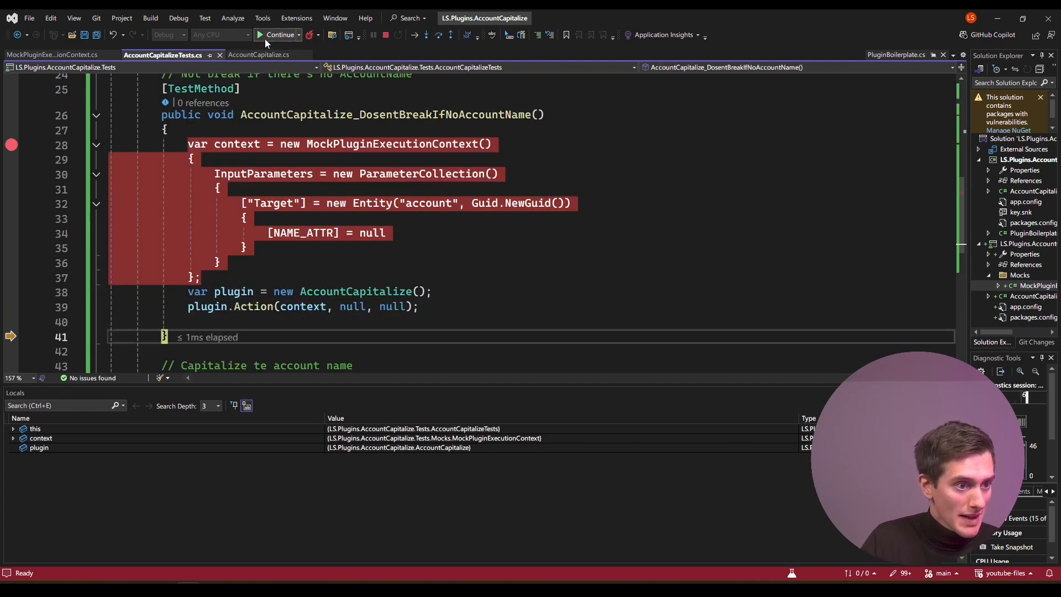
{"action": "left_click", "coordinate": [280, 34]}
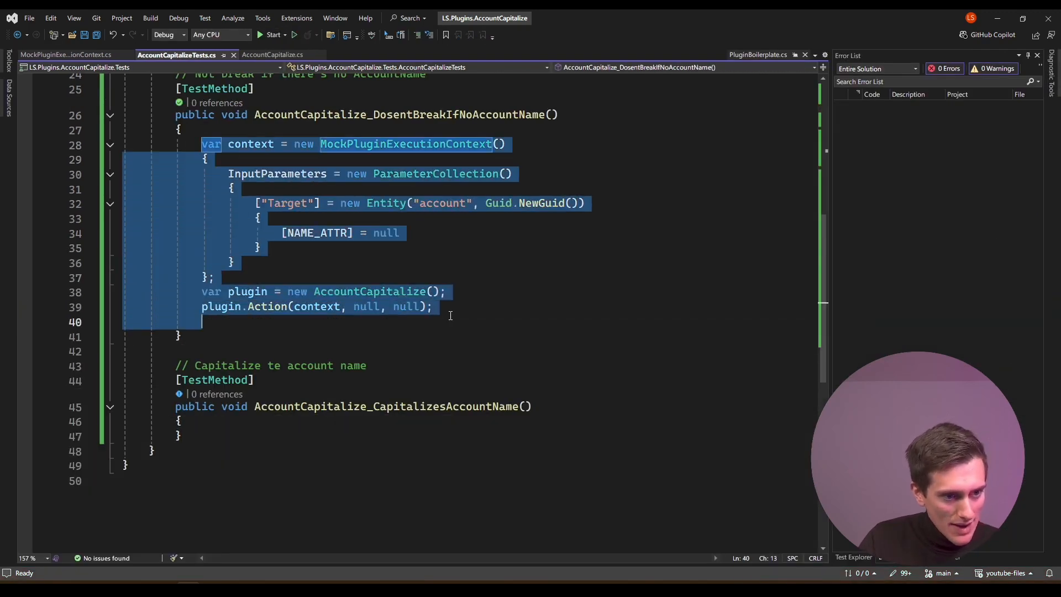
Paste the mock setup into CapitalizesAccountName with var accName = "kvnoi" and NAME_ATTR set to accName
{"action": "left_click", "coordinate": [180, 422]}
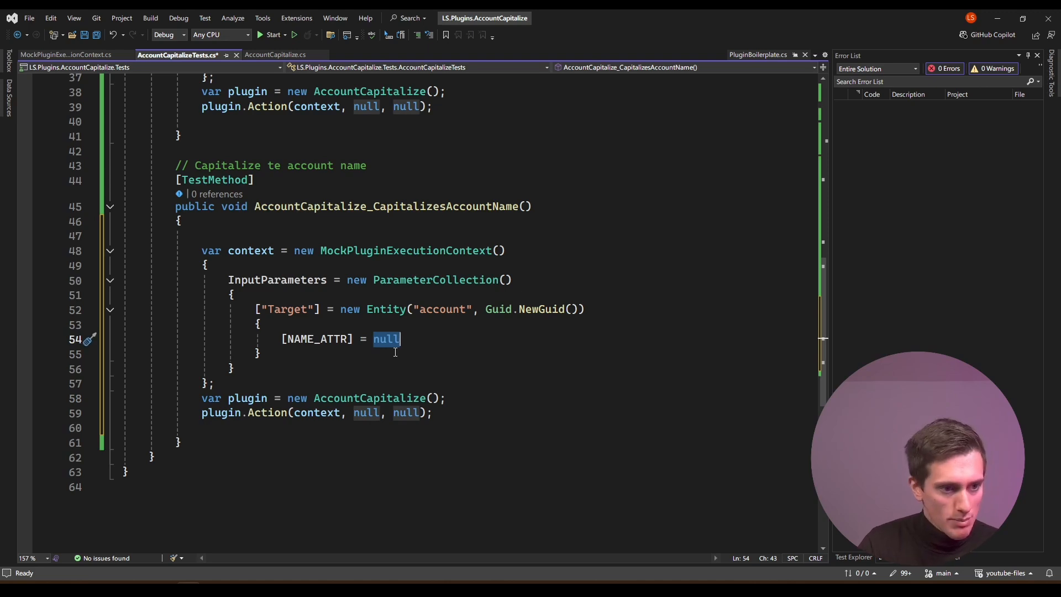
{"action": "type", "text": "\"\""}
{"action": "type", "text": "var"}
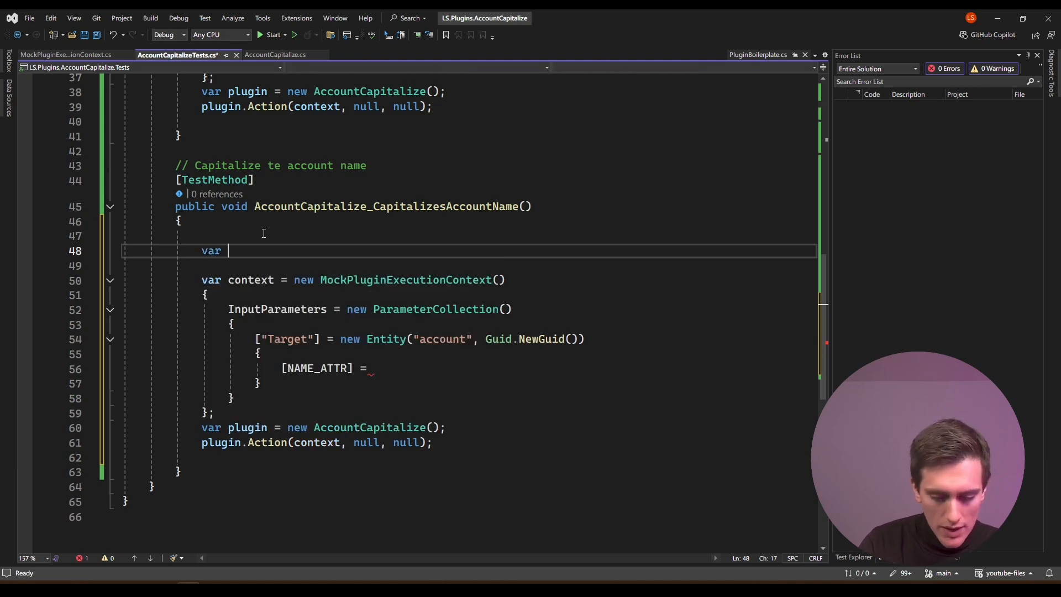
{"action": "type", "text": "accName = \"eroi"}
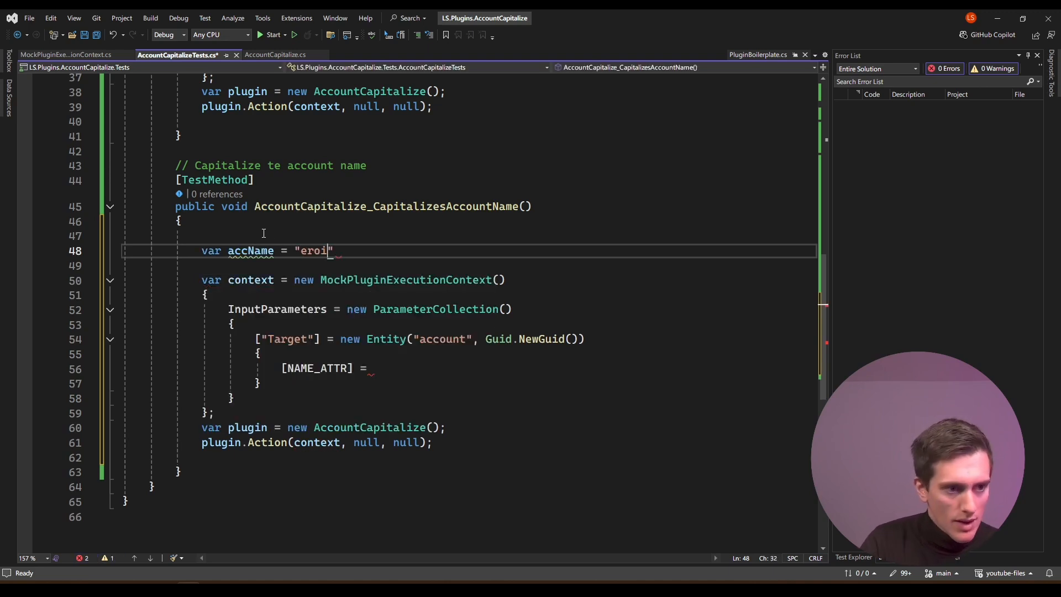
{"action": "type", "text": "kvnoi"}
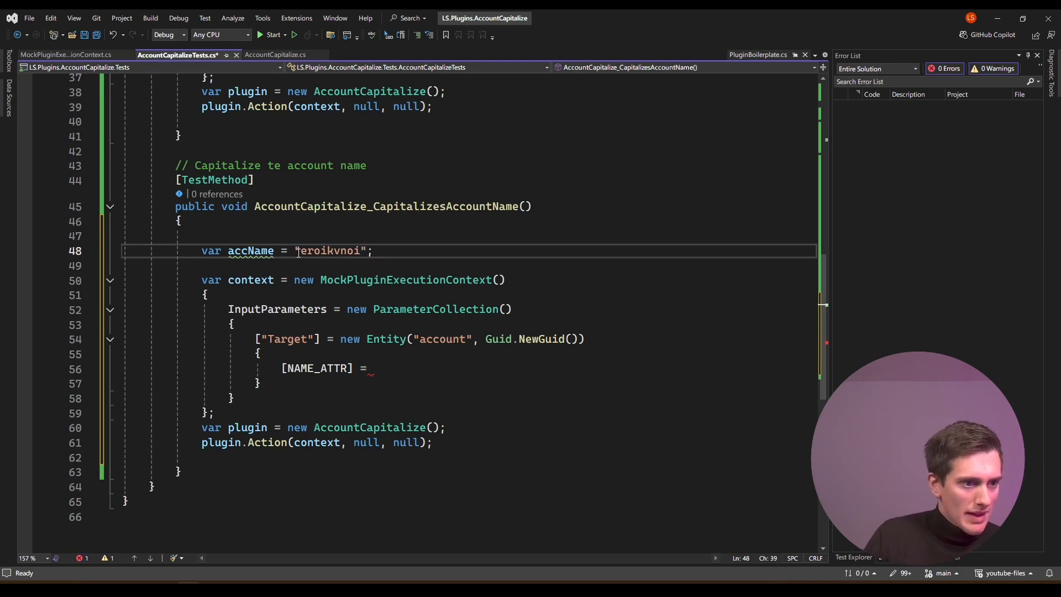
{"action": "type", "text": "accName"}
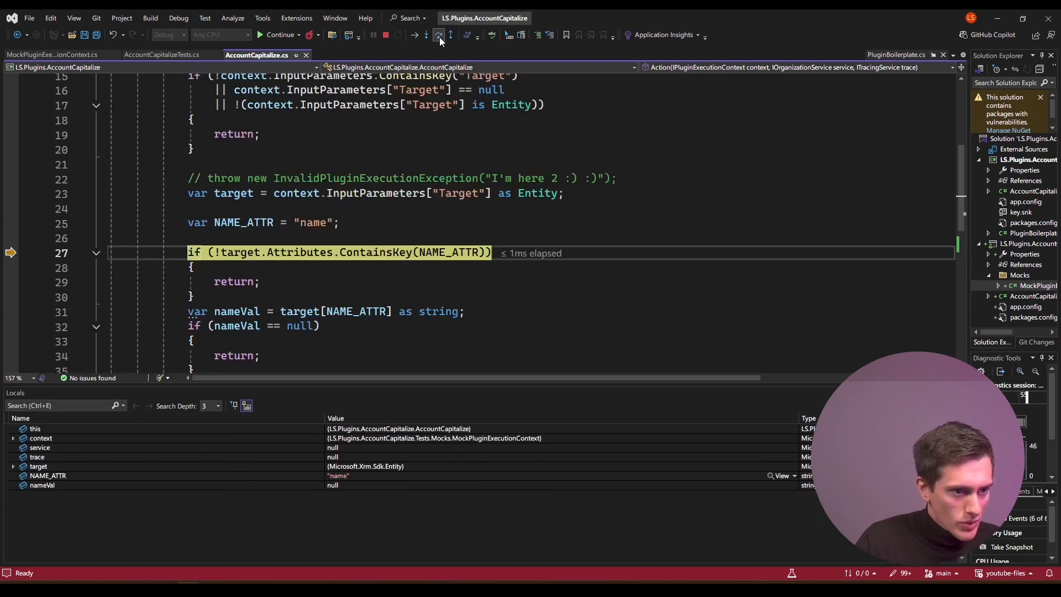
Step to the ToUpperInvariant line and expand the target entity's Attributes in the DataTip
{"action": "left_click", "coordinate": [438, 34]}
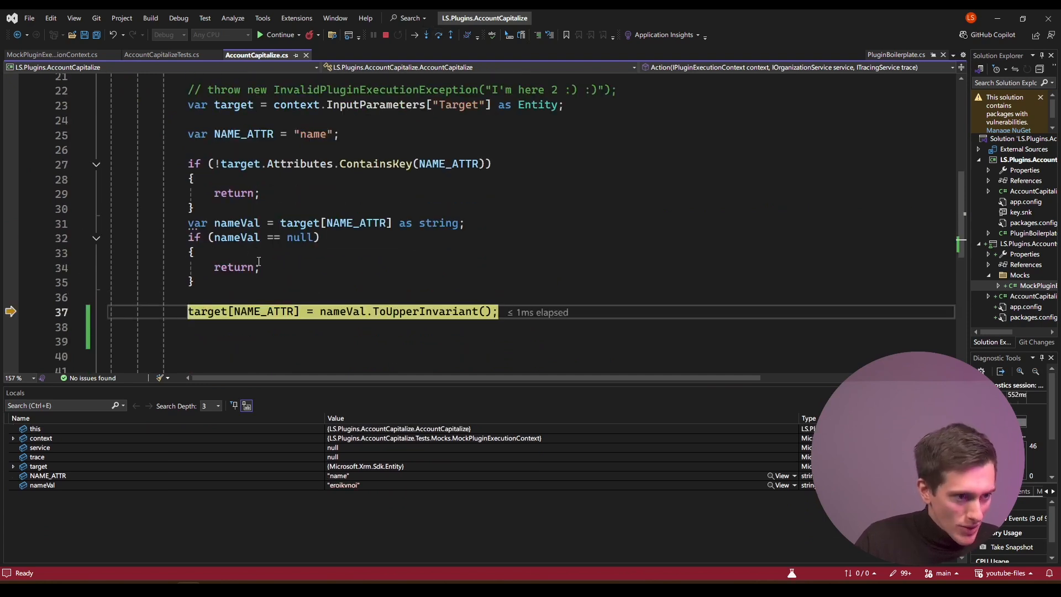
{"action": "mouse_move", "coordinate": [201, 312]}
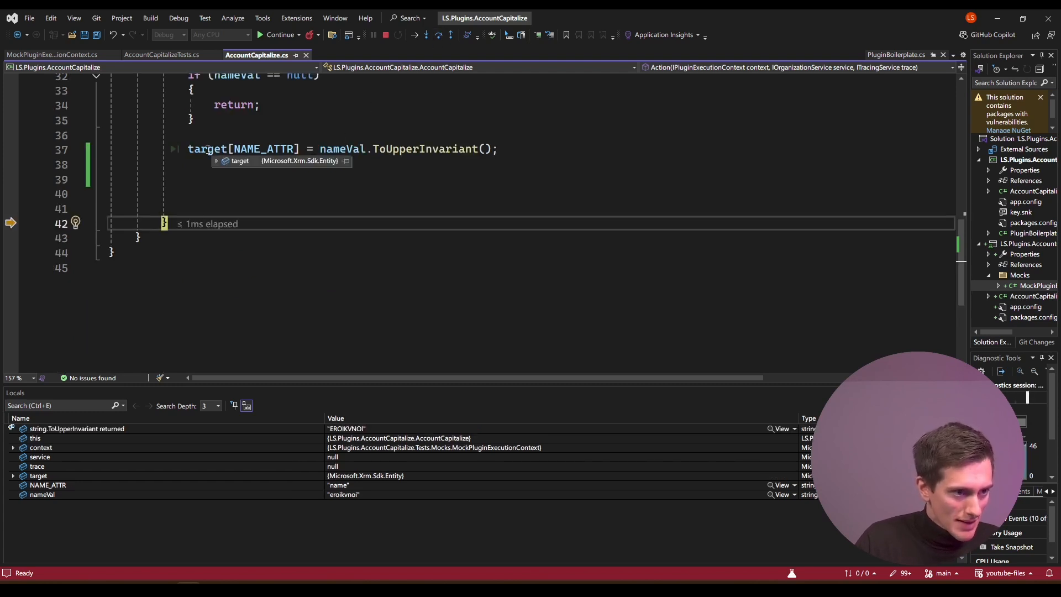
{"action": "left_click", "coordinate": [216, 160]}
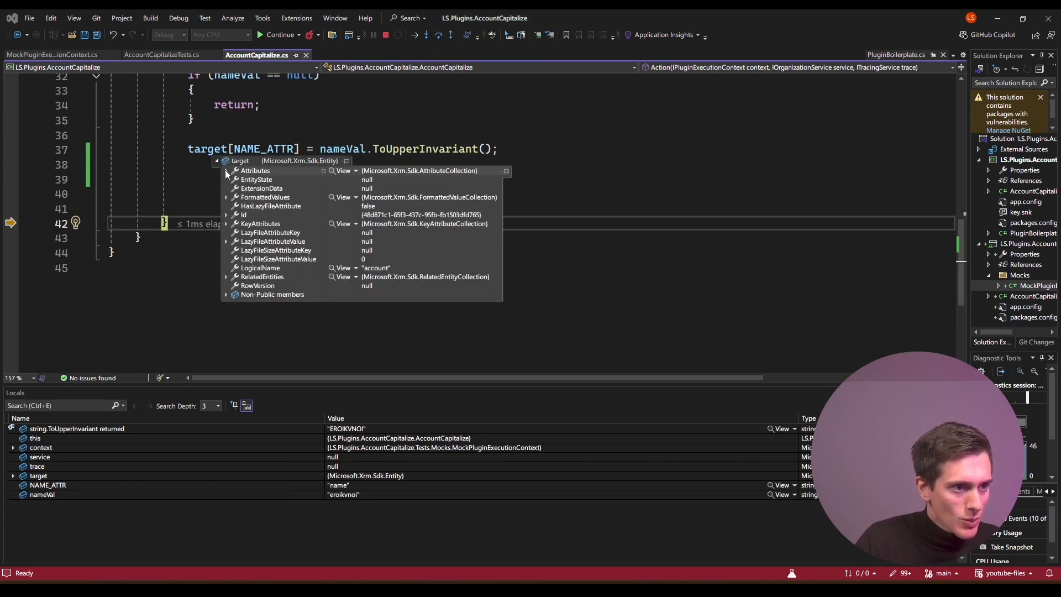
{"action": "left_click", "coordinate": [225, 170]}
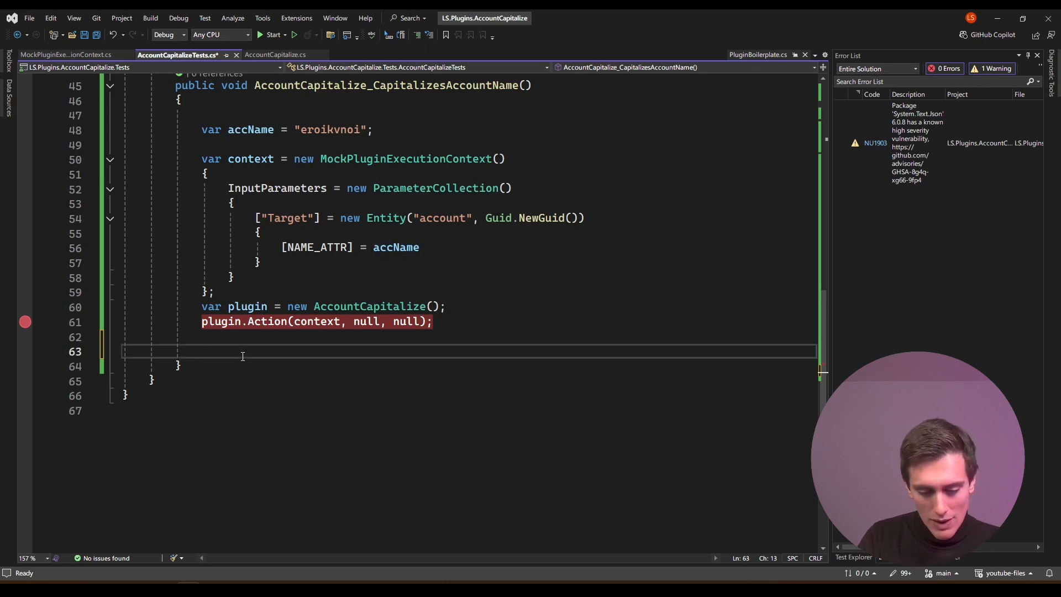
Start an Assert.AreEqual with accName.ToUpperInvariant() as the expected value
{"action": "type", "text": "Asse"}
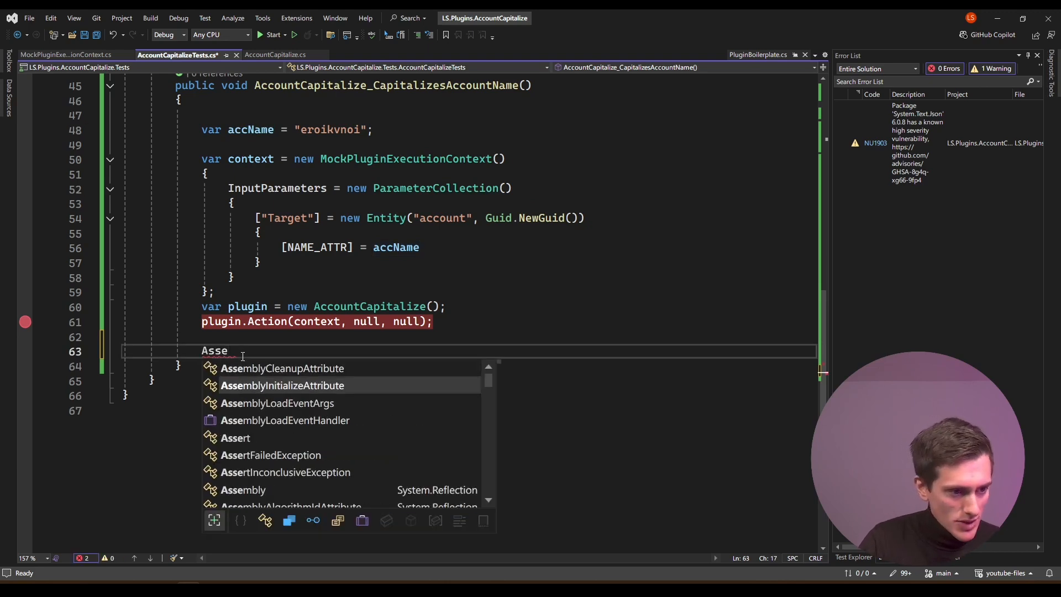
{"action": "type", "text": "rt.AreEqual("}
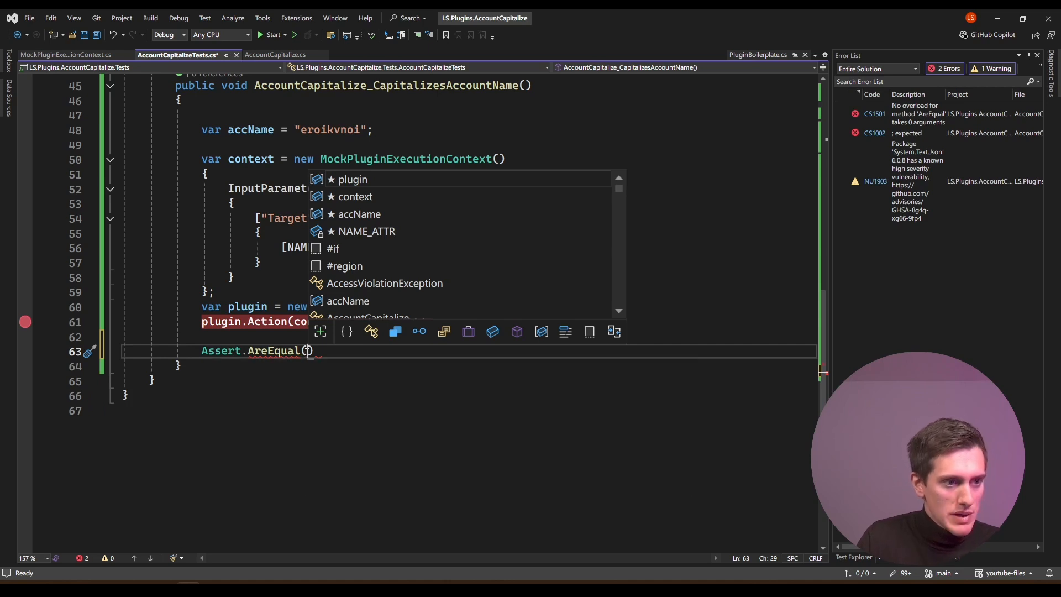
{"action": "type", "text": "accName."}
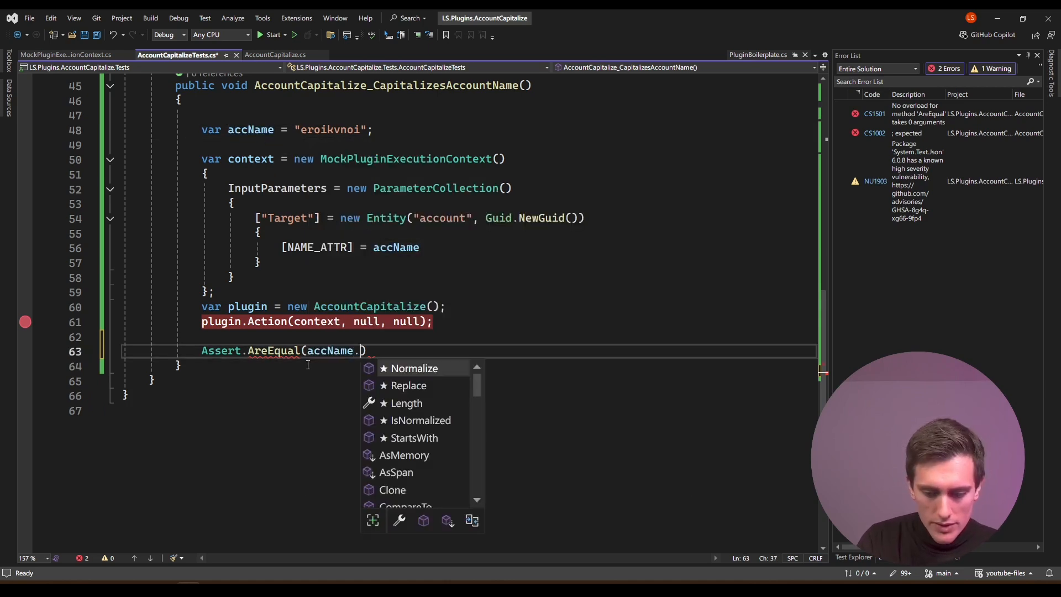
{"action": "type", "text": "ToUpperInvariant("}
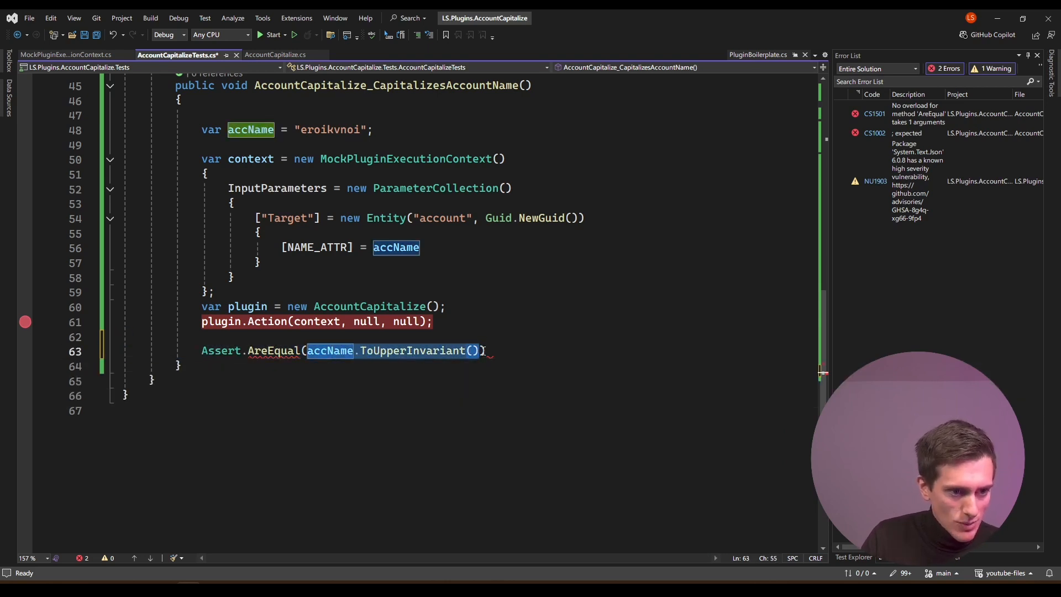
{"action": "type", "text": ","}
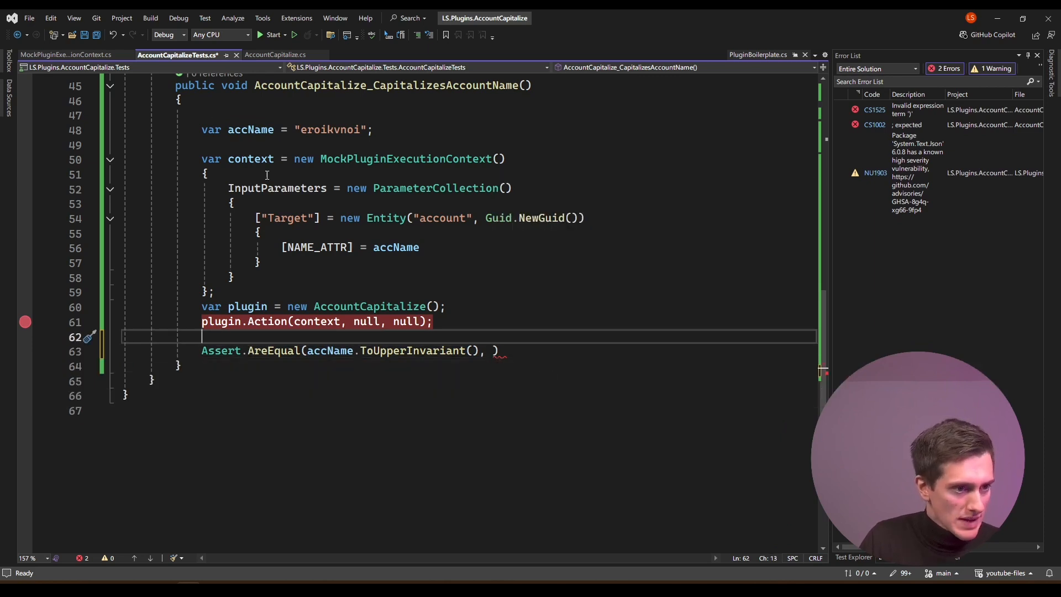
{"action": "key", "text": "enter"}
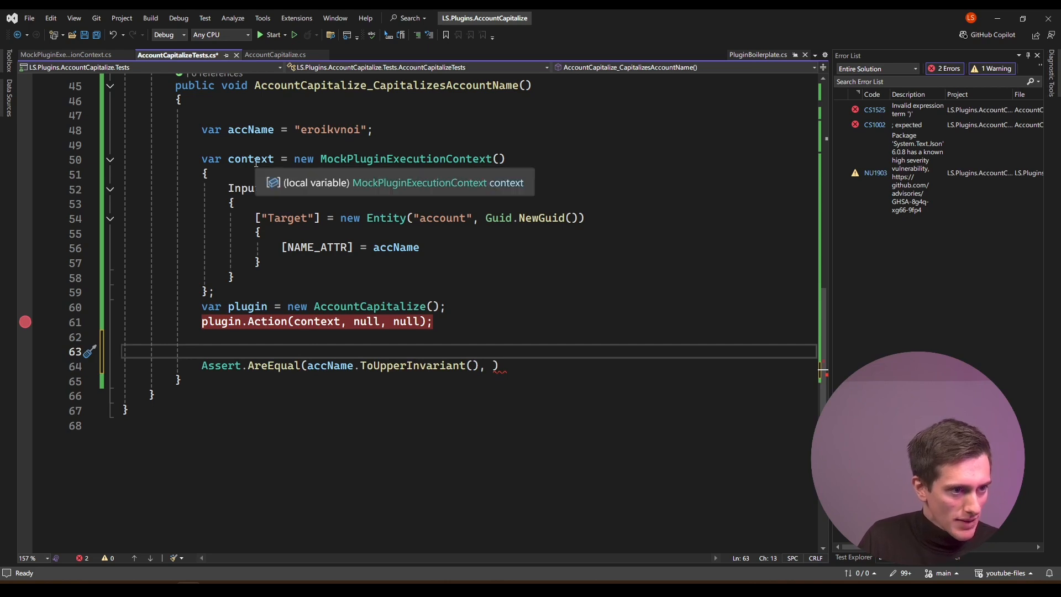
Read var target = context.InputParameters["Target"] as Entity and compare target[NAME_ATTR] in the assertion
{"action": "type", "text": "v"}
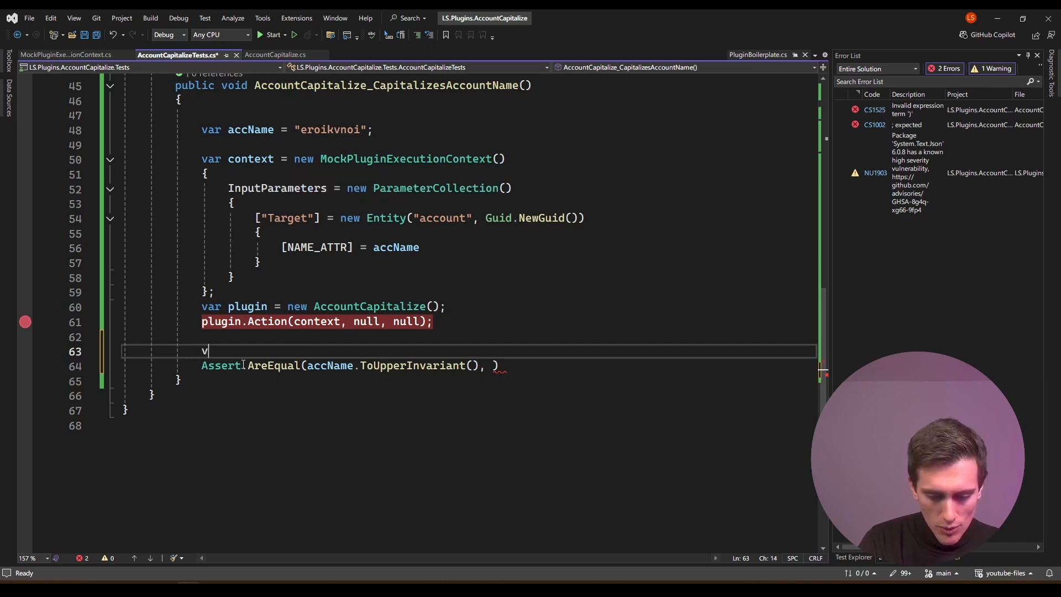
{"action": "type", "text": "ar target = new AccountCapitalize();"}
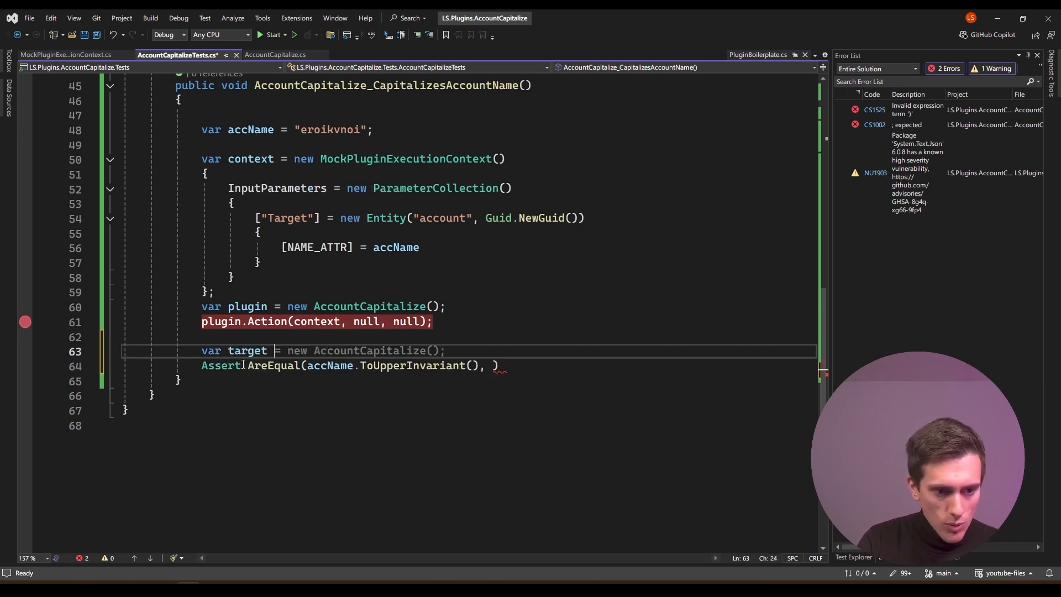
{"action": "type", "text": "context."}
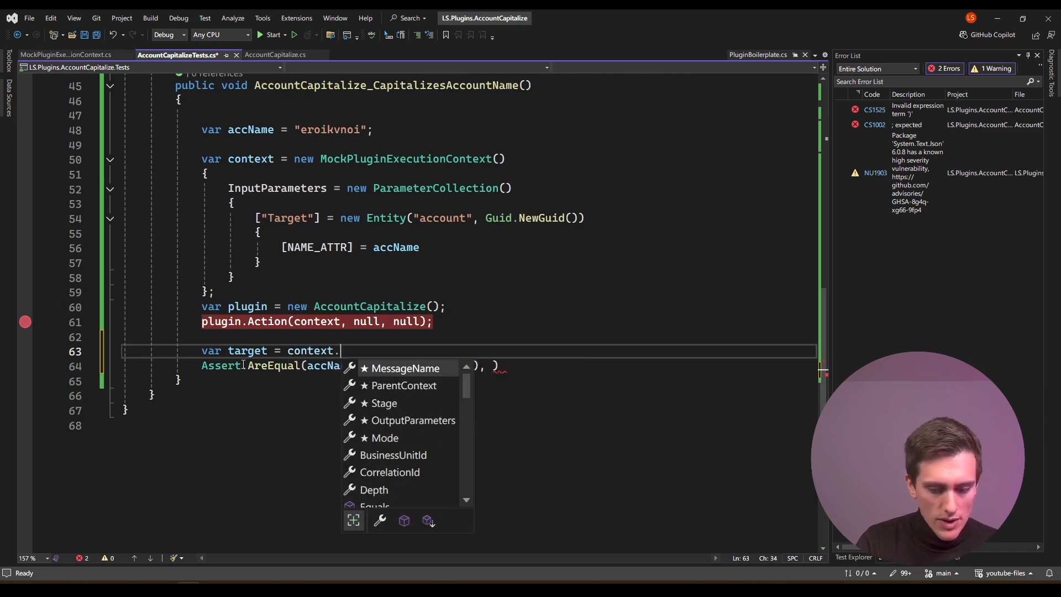
{"action": "type", "text": "InputParameters[\"Target"}
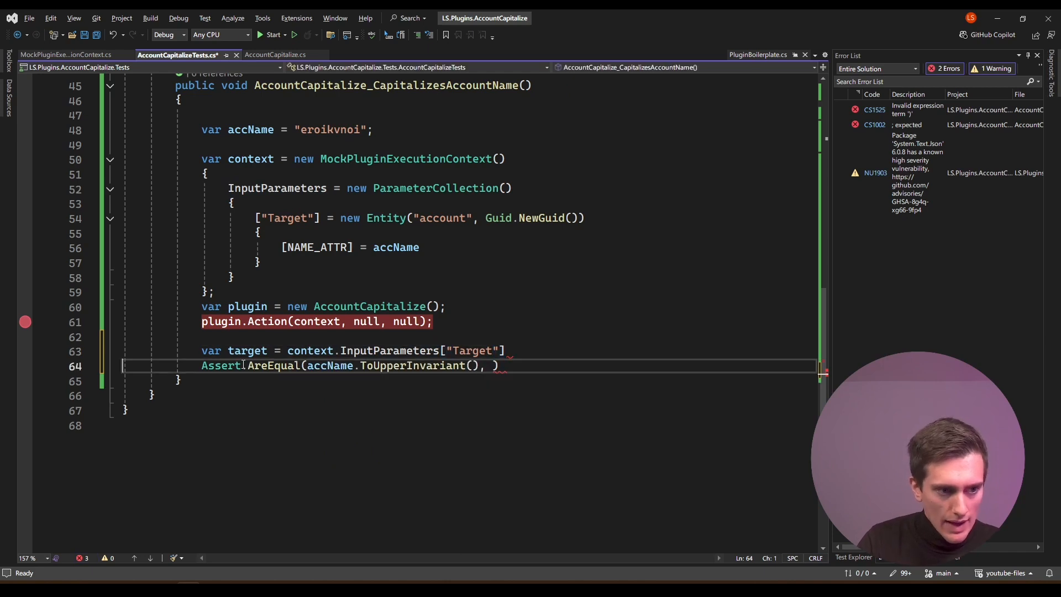
{"action": "type", "text": "as Entity;"}
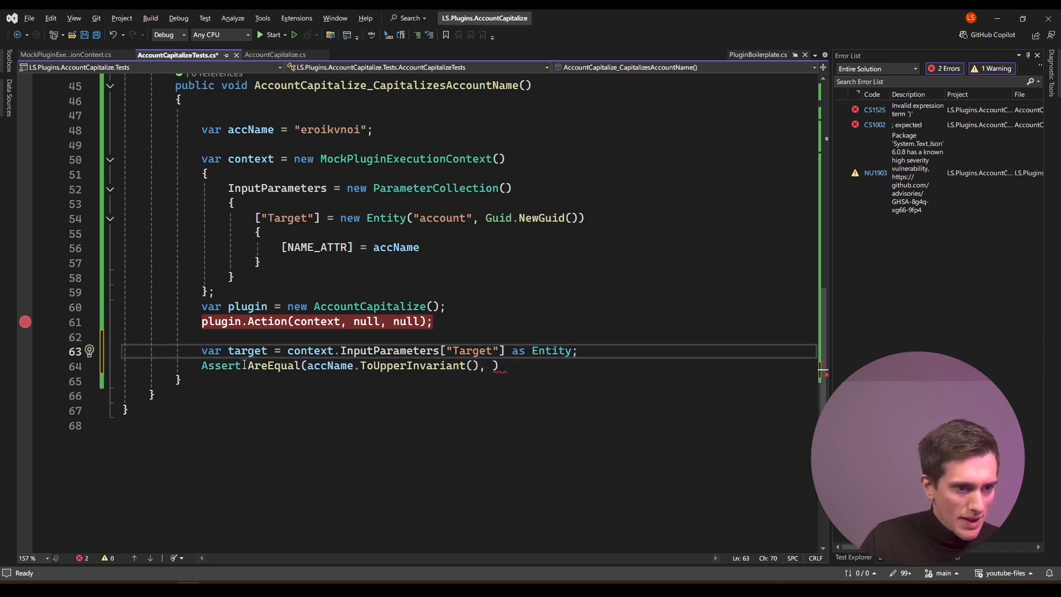
{"action": "type", "text": "target[NAM"}
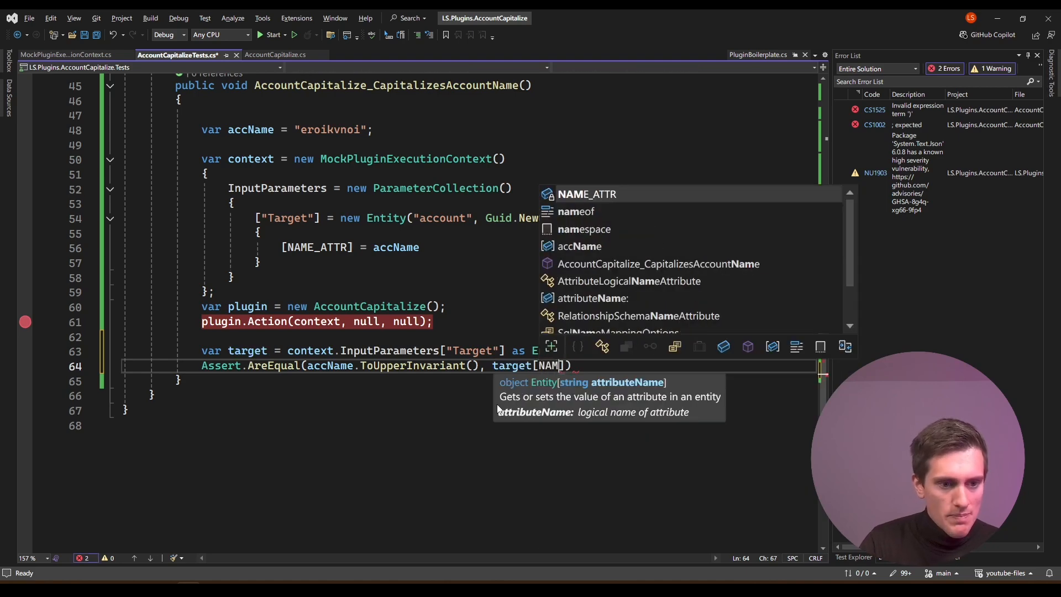